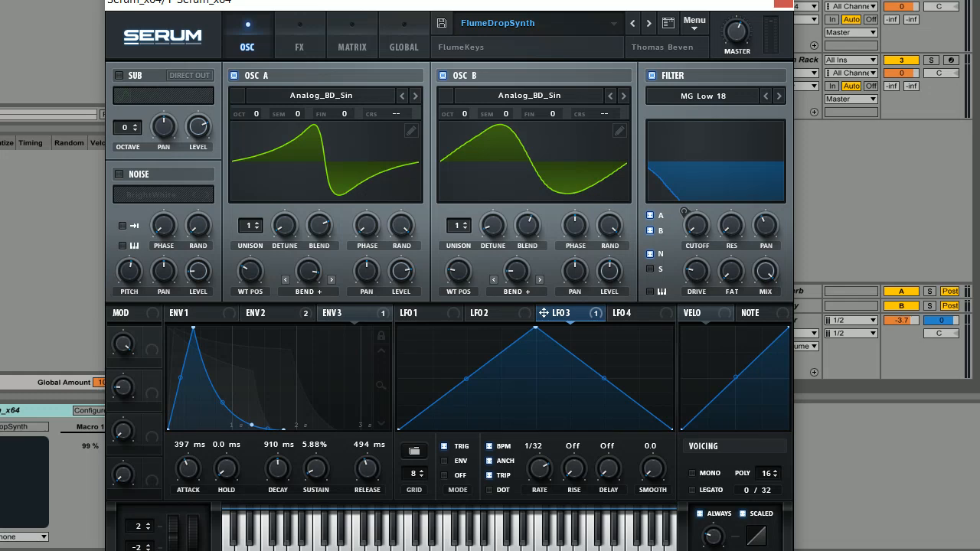
pyautogui.moveTo(355, 130)
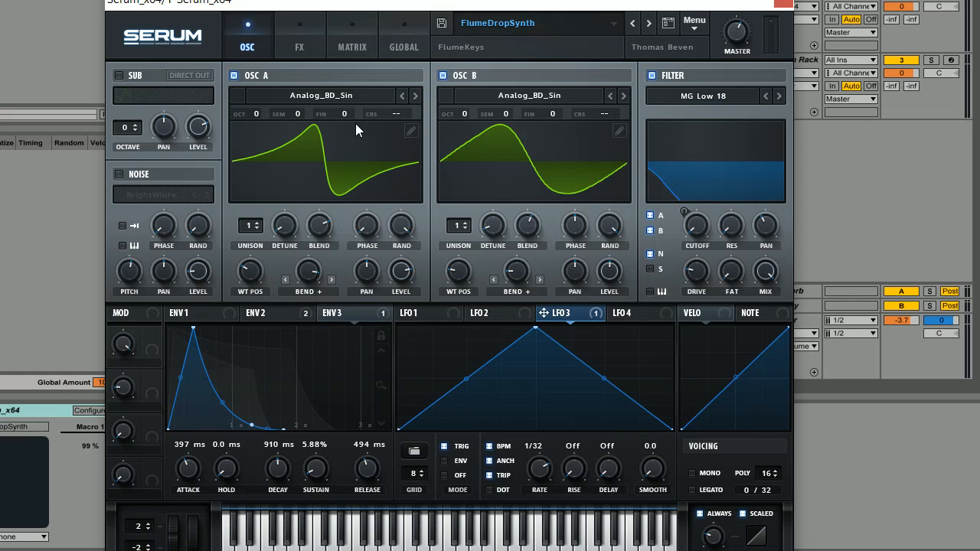
pyautogui.moveTo(448, 236)
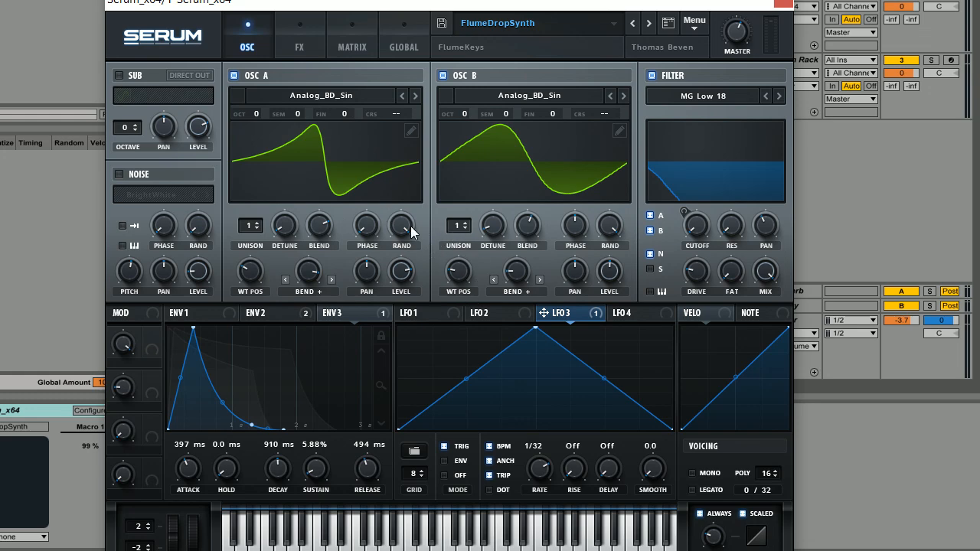
pyautogui.moveTo(391, 251)
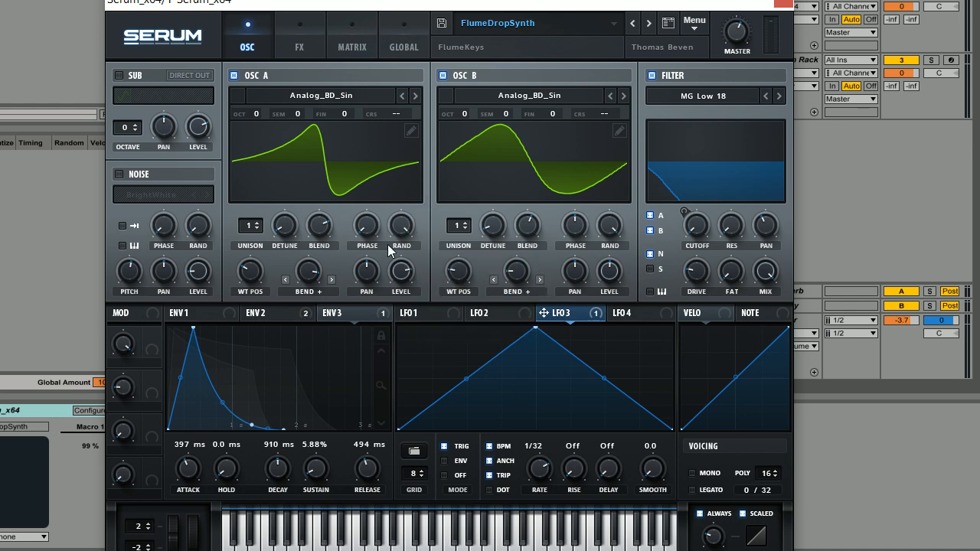
pyautogui.moveTo(417, 181)
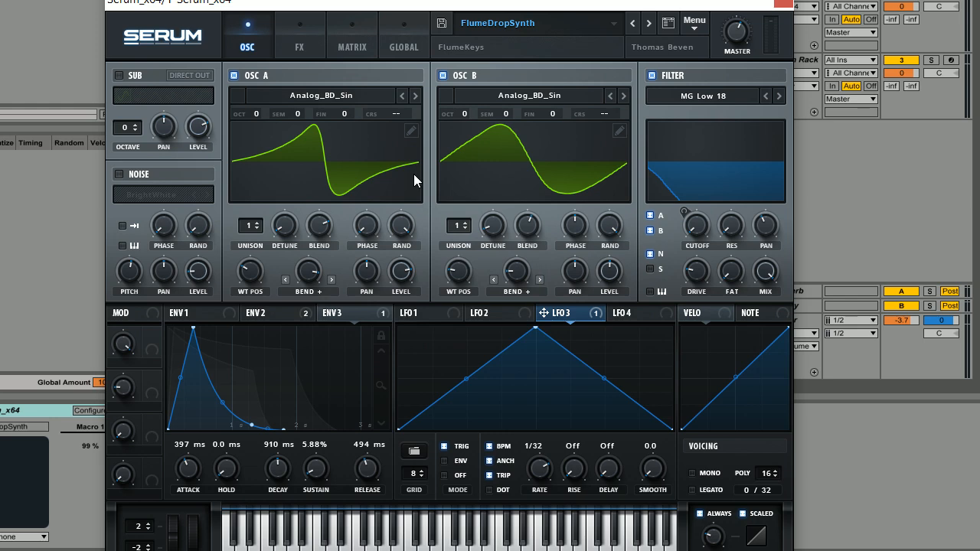
pyautogui.moveTo(463, 257)
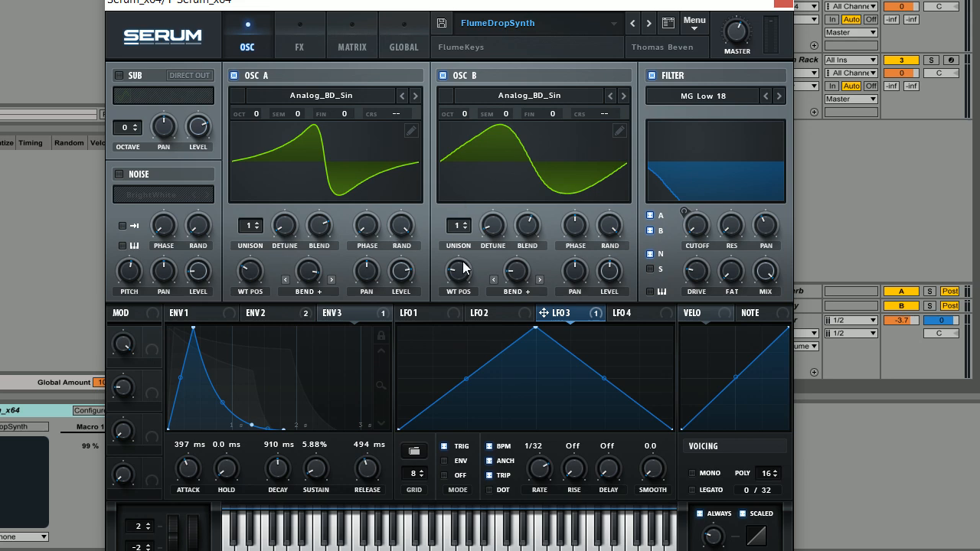
pyautogui.moveTo(447, 224)
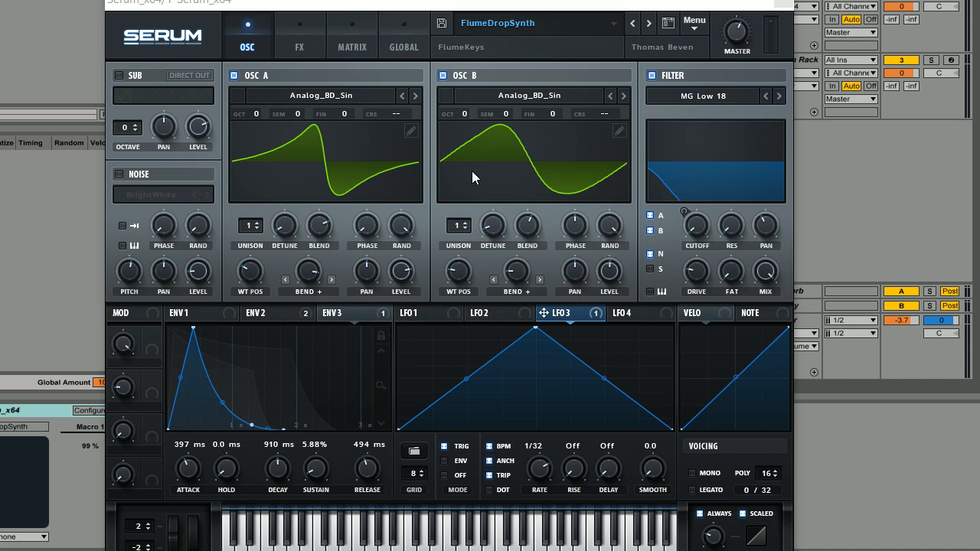
pyautogui.moveTo(483, 192)
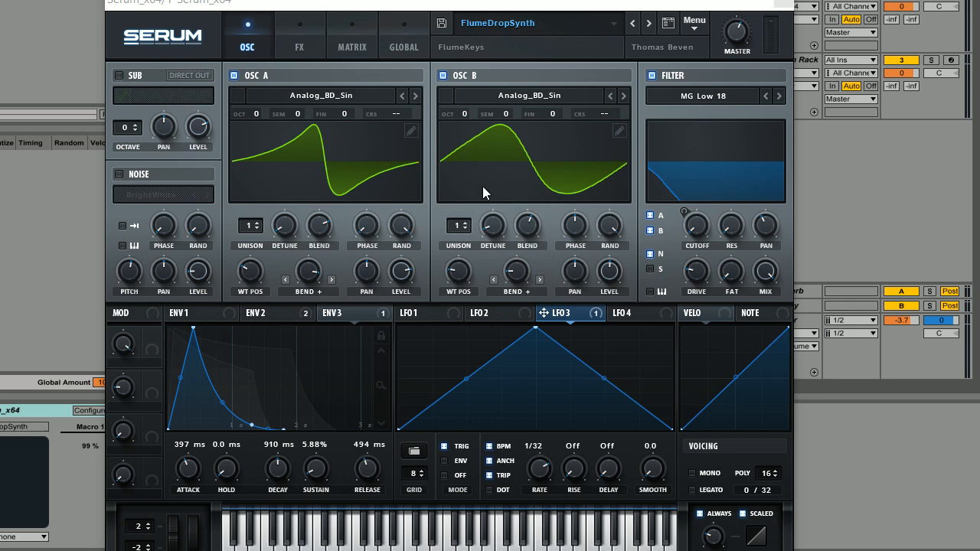
pyautogui.moveTo(432, 227)
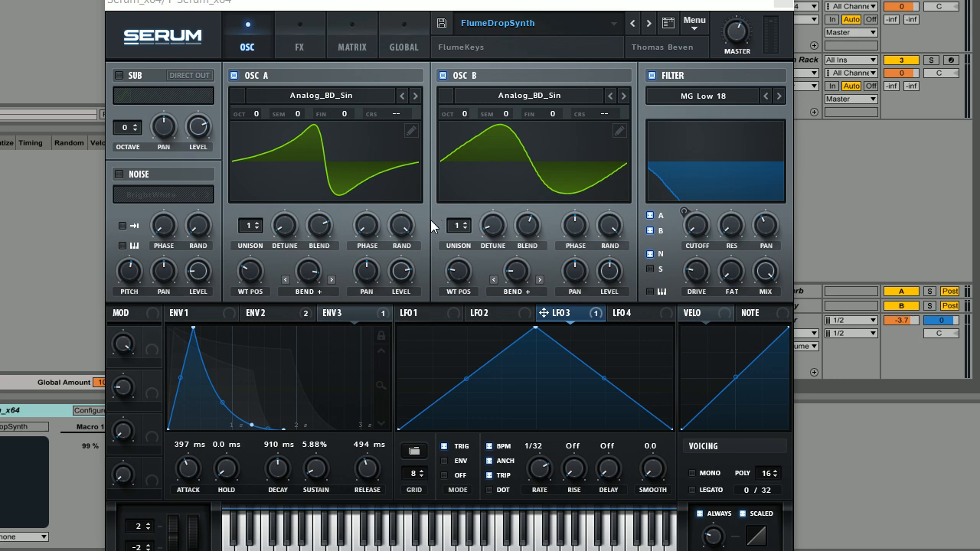
pyautogui.moveTo(420, 218)
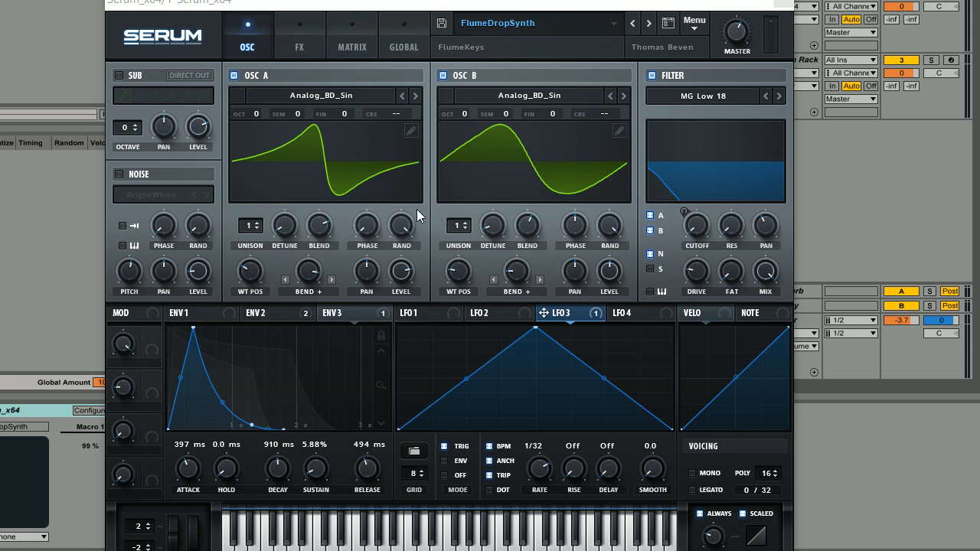
pyautogui.moveTo(427, 244)
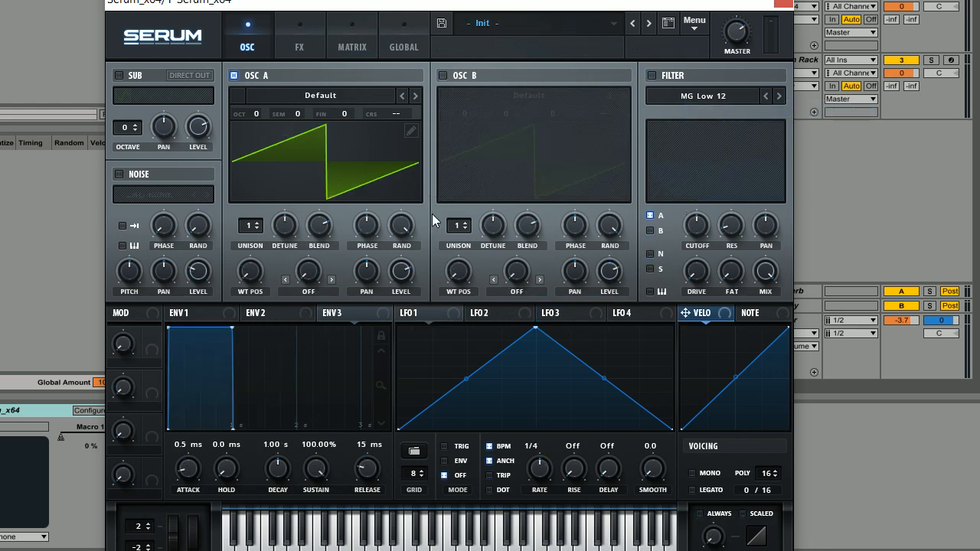
pyautogui.moveTo(327, 212)
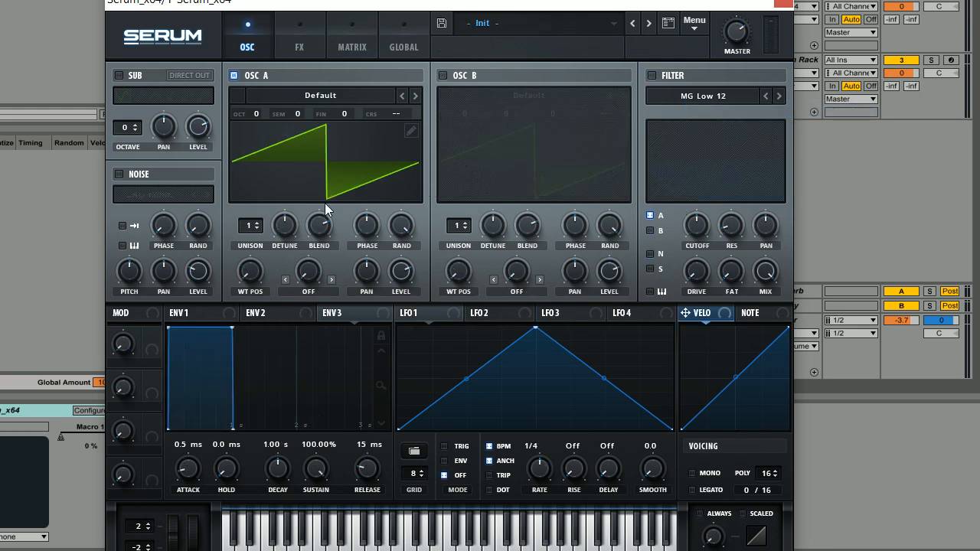
pyautogui.moveTo(453, 278)
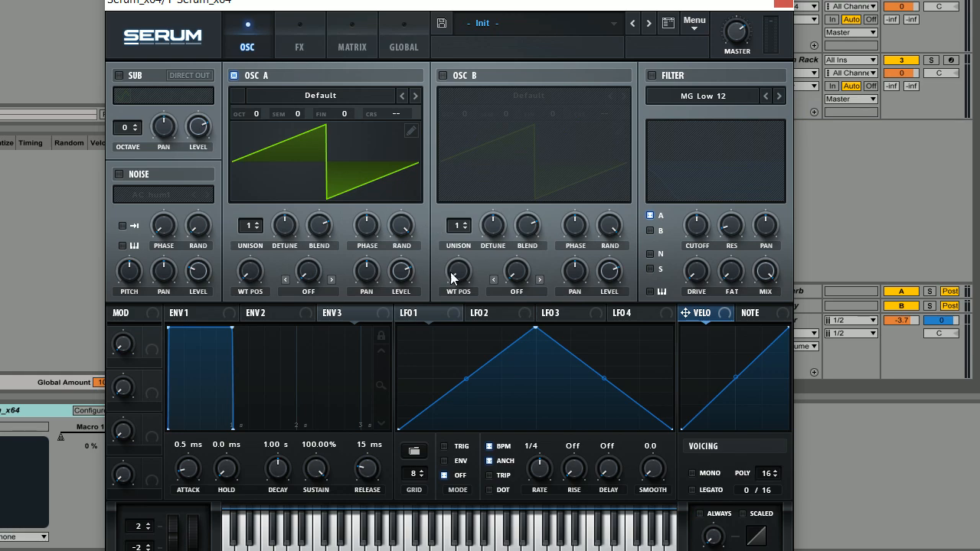
pyautogui.moveTo(478, 233)
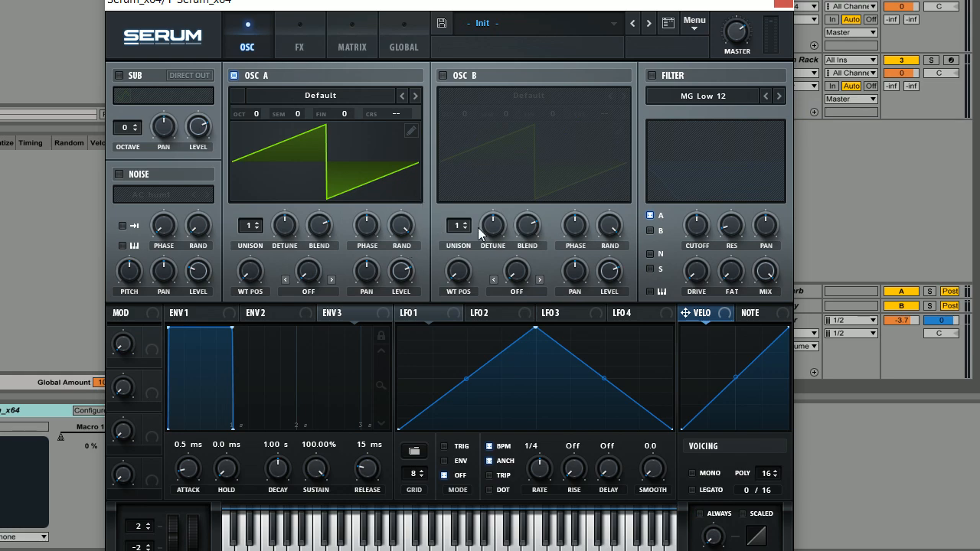
pyautogui.moveTo(402, 223)
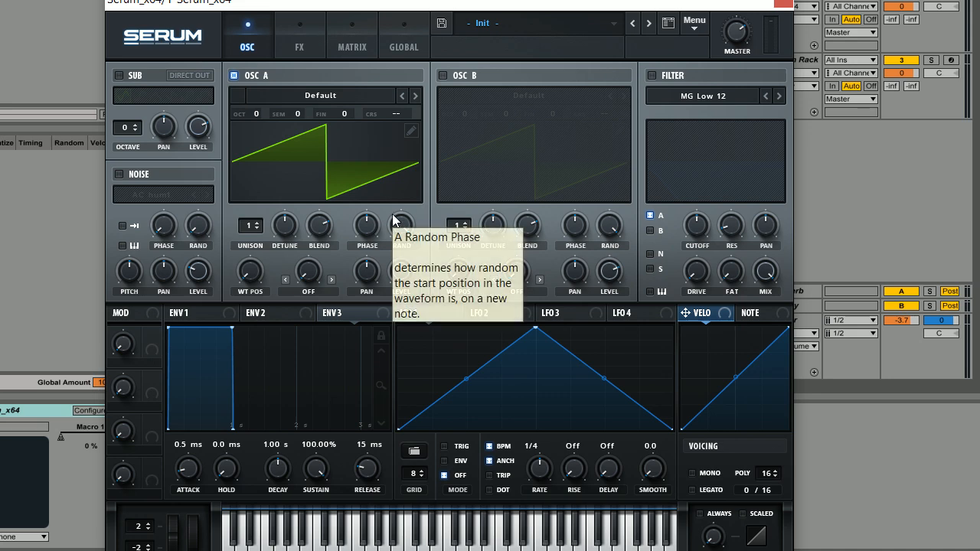
pyautogui.moveTo(437, 193)
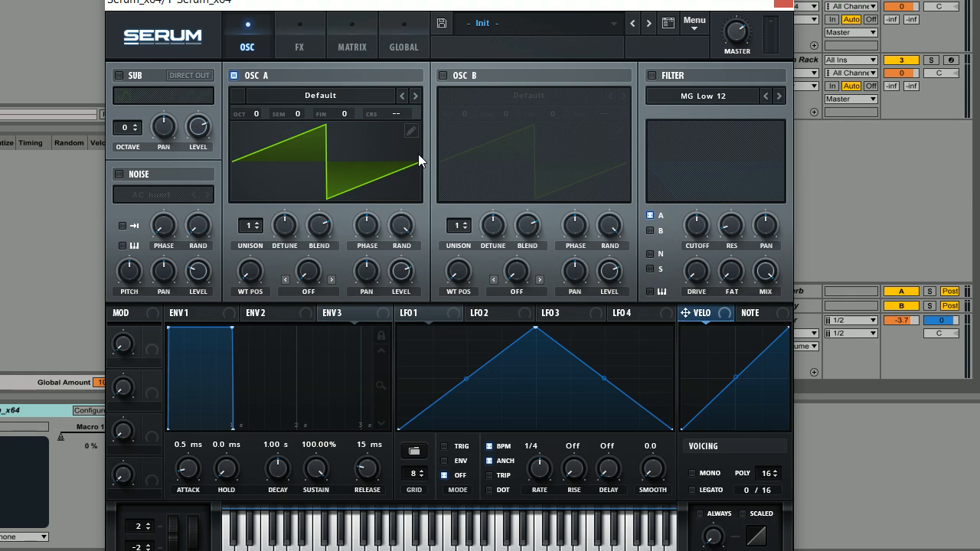
pyautogui.moveTo(431, 208)
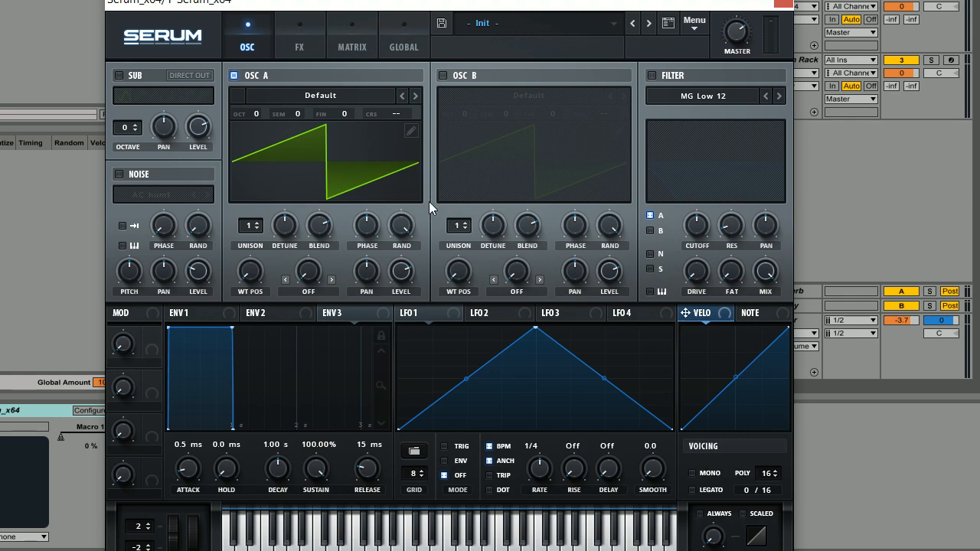
pyautogui.moveTo(576, 254)
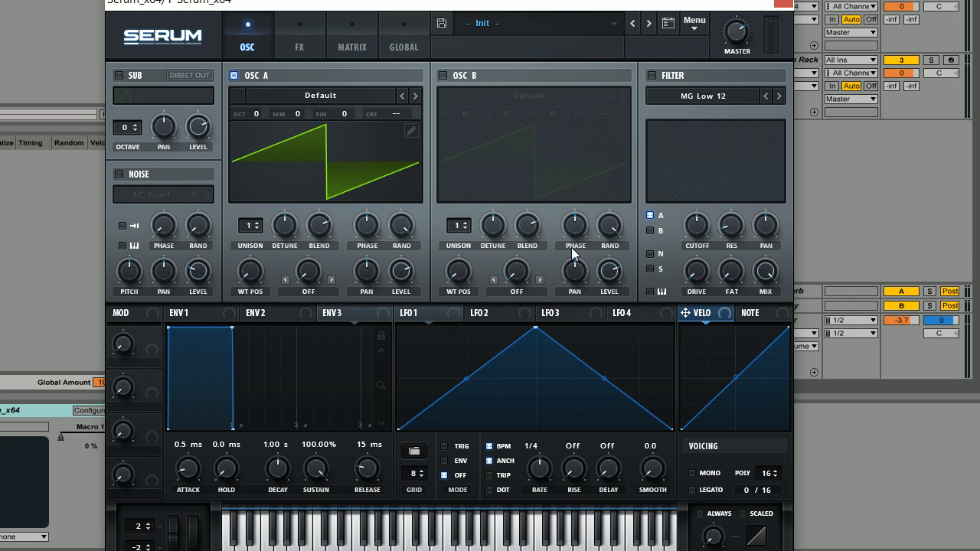
pyautogui.moveTo(447, 203)
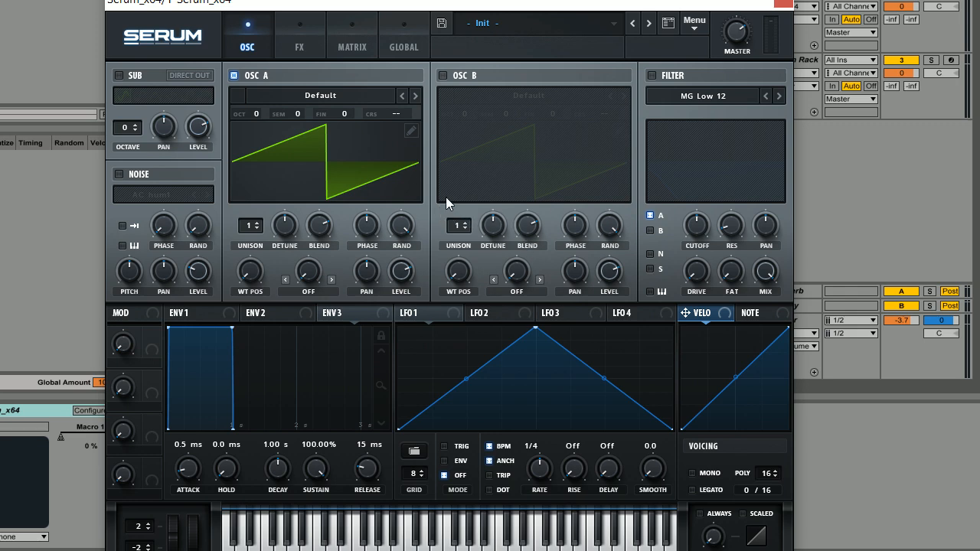
pyautogui.moveTo(353, 252)
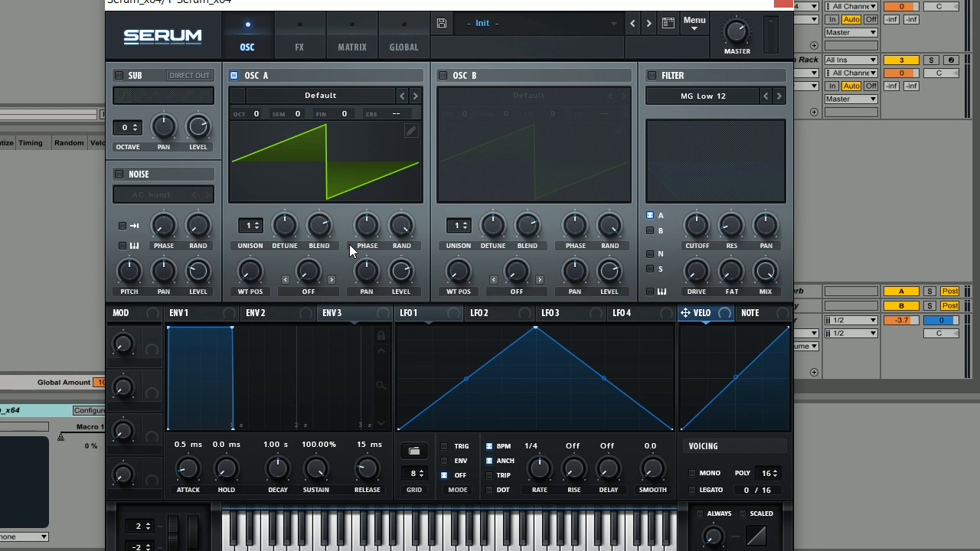
pyautogui.moveTo(488, 274)
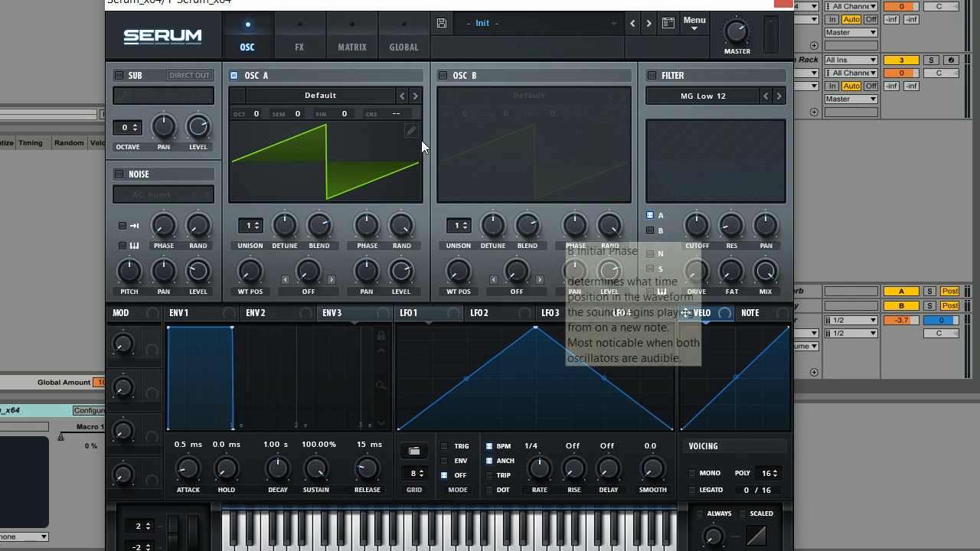
pyautogui.moveTo(704, 173)
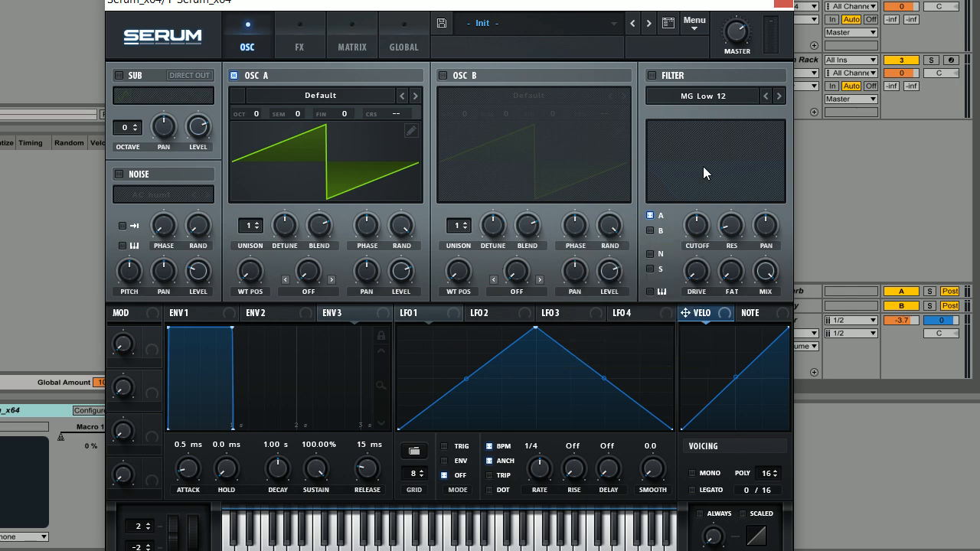
pyautogui.moveTo(588, 294)
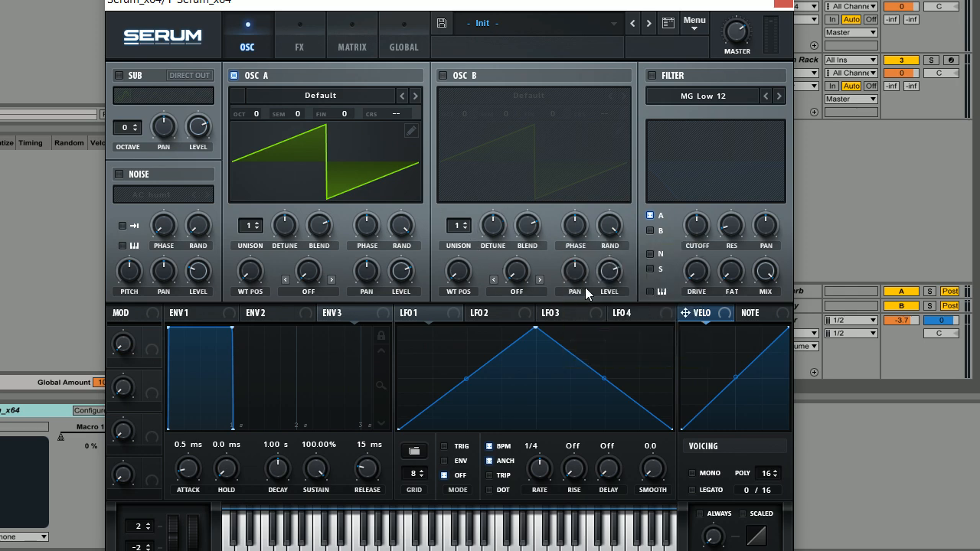
pyautogui.moveTo(600, 203)
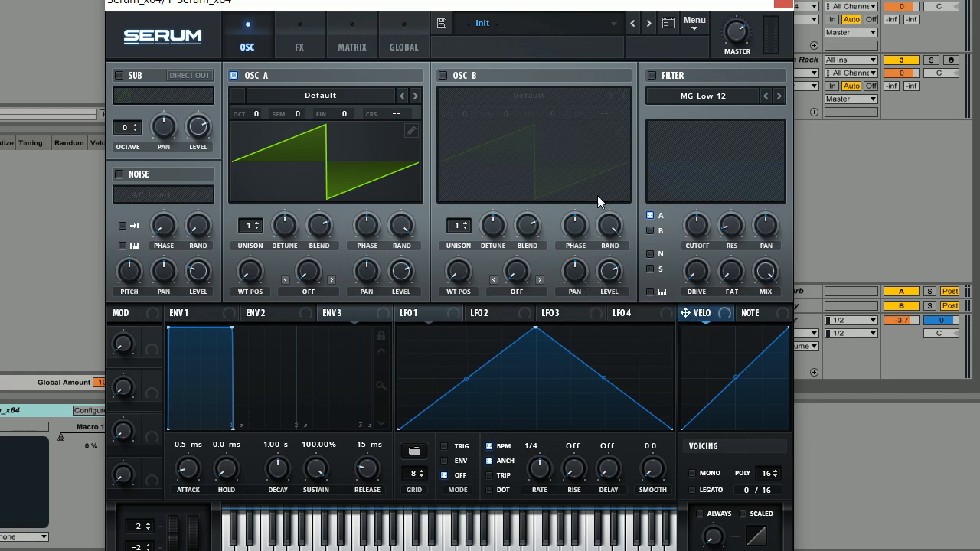
pyautogui.moveTo(344, 104)
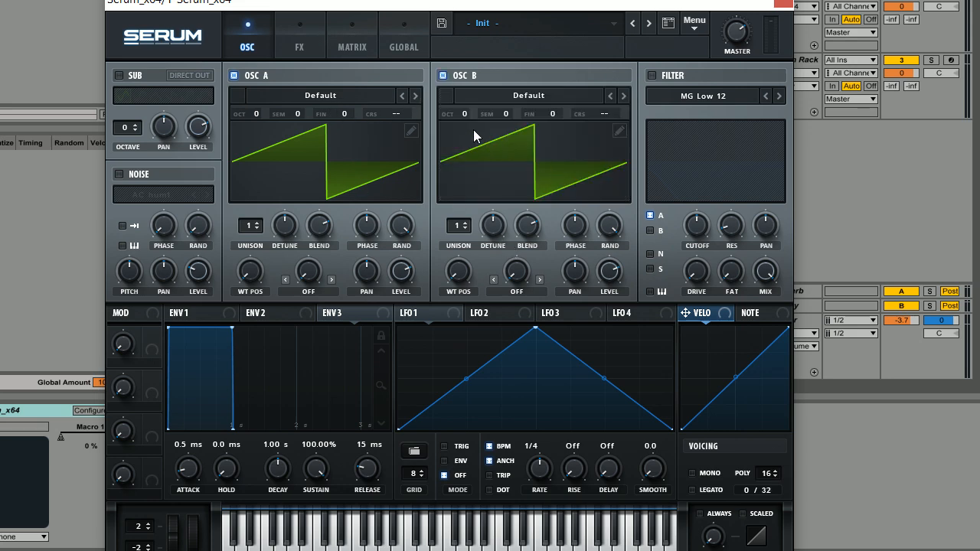
pyautogui.moveTo(482, 169)
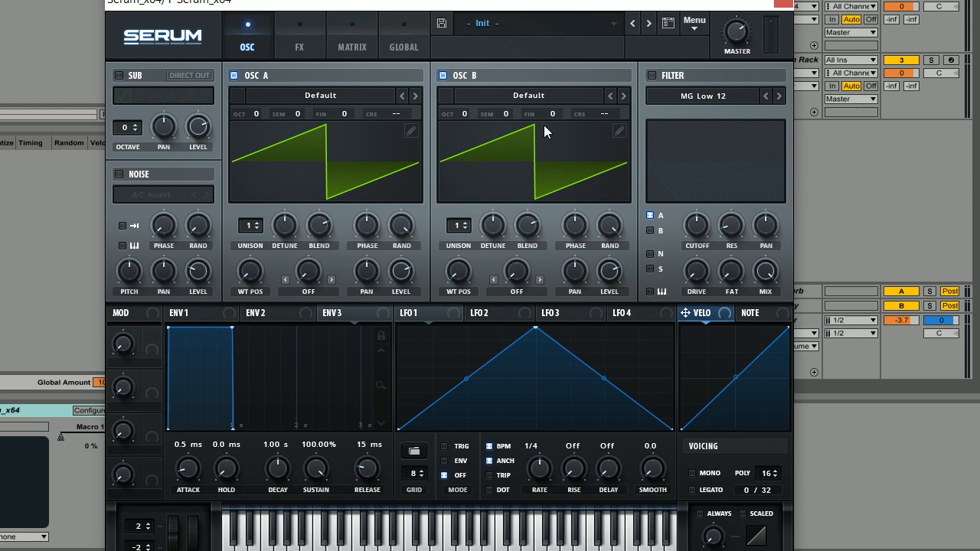
pyautogui.moveTo(502, 156)
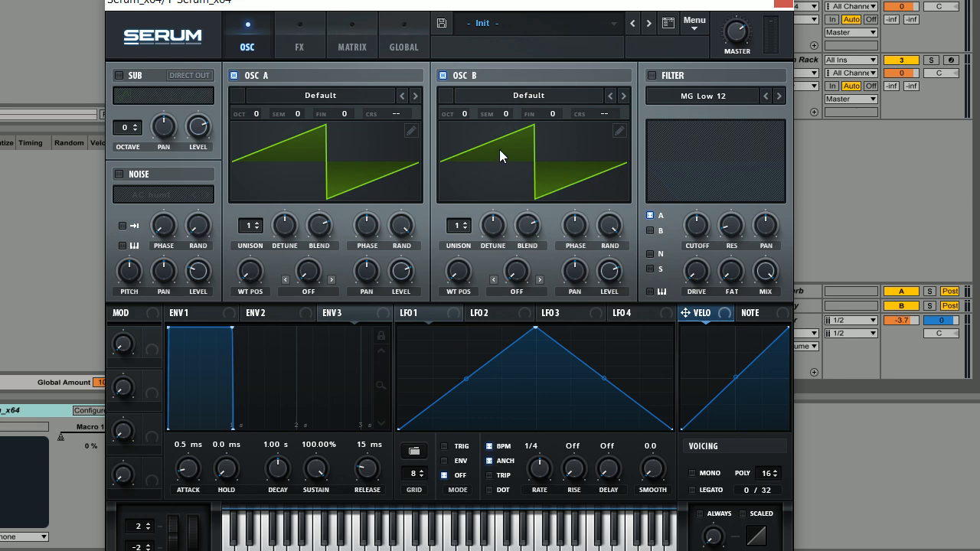
pyautogui.moveTo(370, 207)
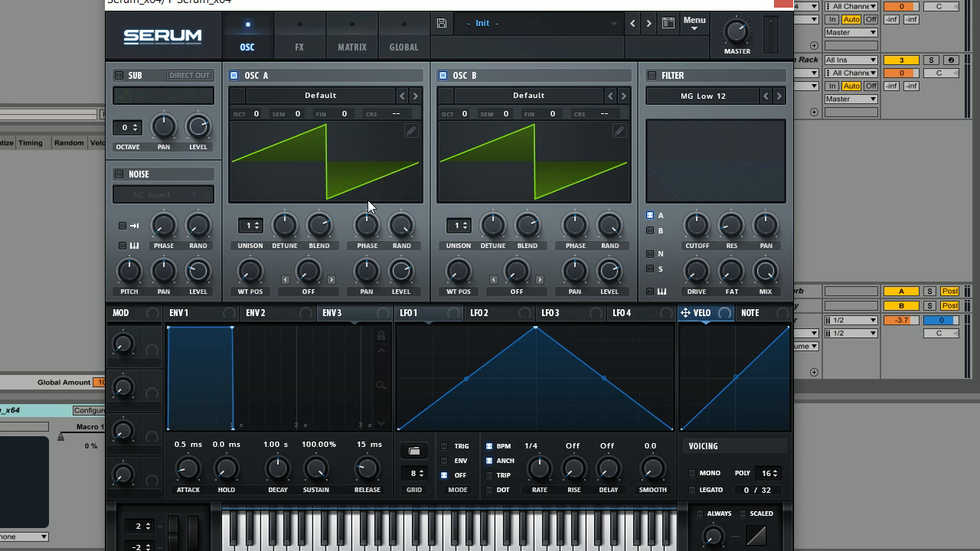
pyautogui.moveTo(365, 233)
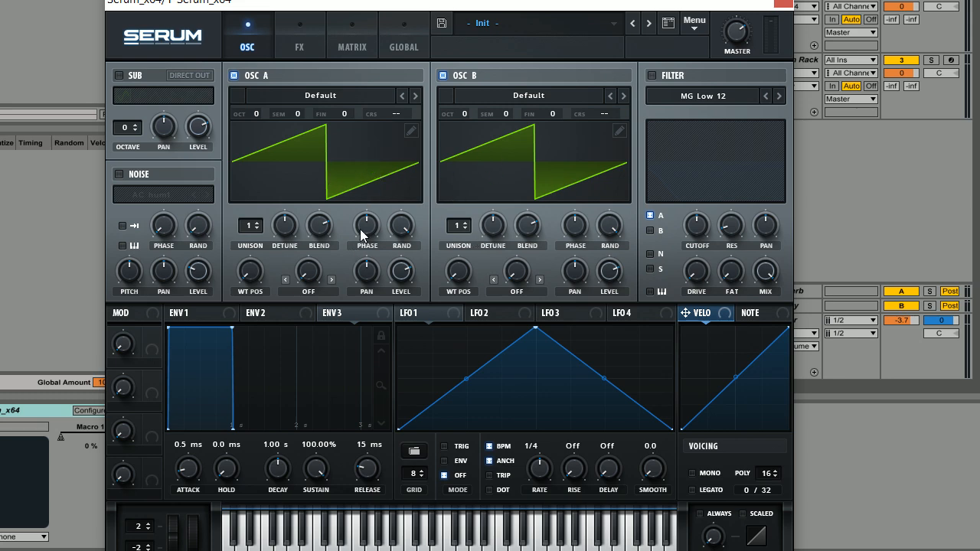
pyautogui.moveTo(366, 225)
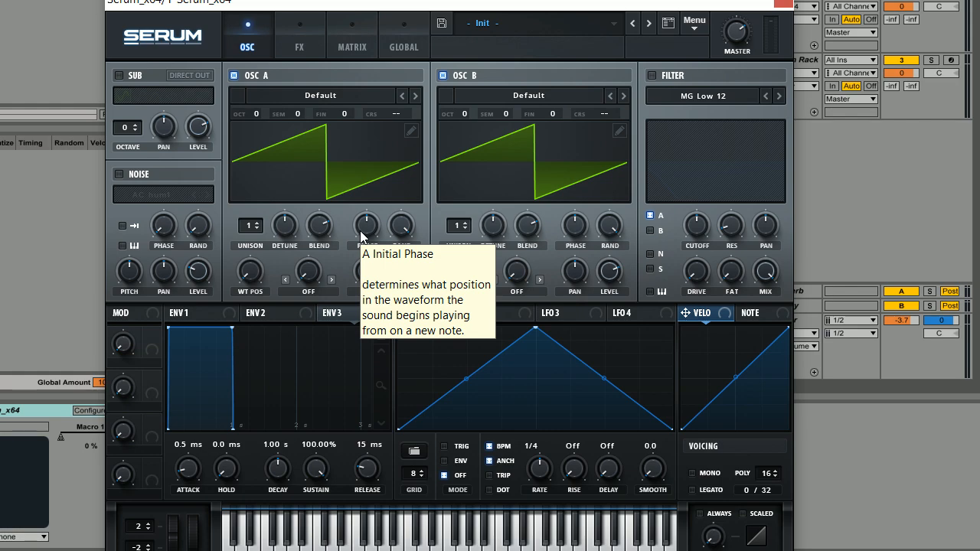
pyautogui.moveTo(351, 120)
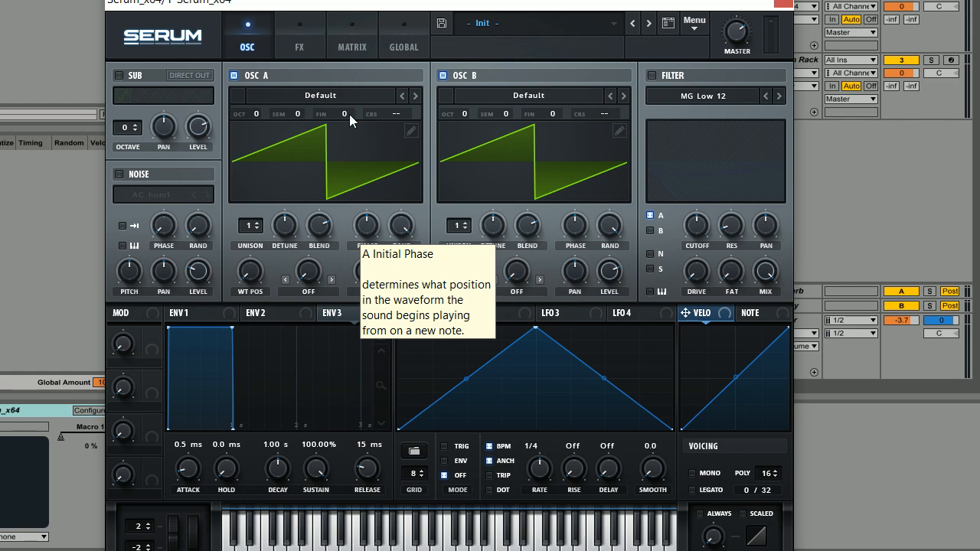
pyautogui.click(320, 95)
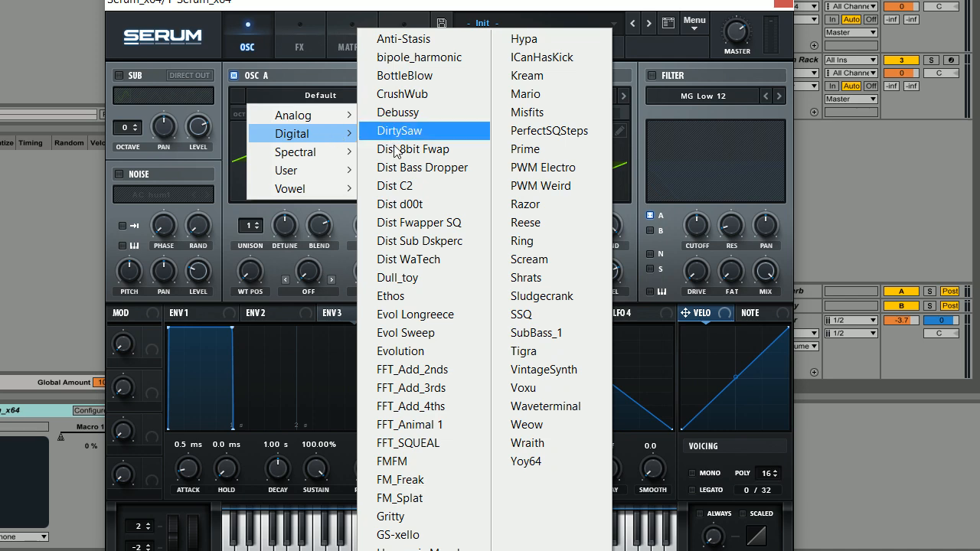
pyautogui.click(398, 131)
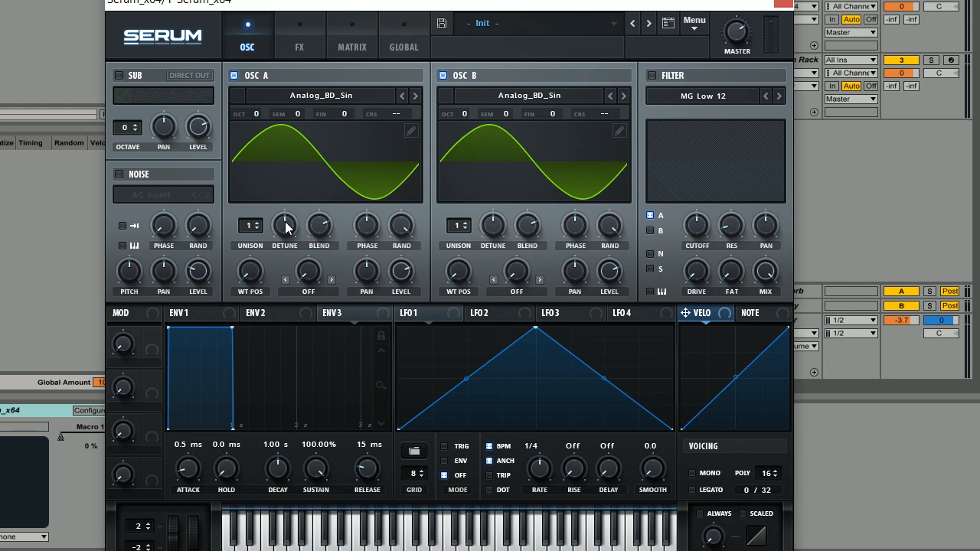
pyautogui.moveTo(437, 233)
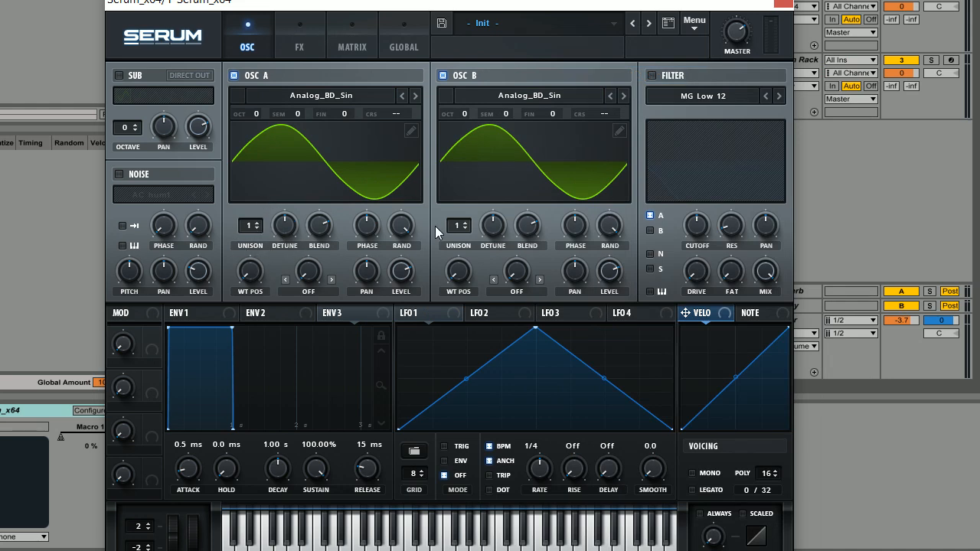
pyautogui.moveTo(475, 233)
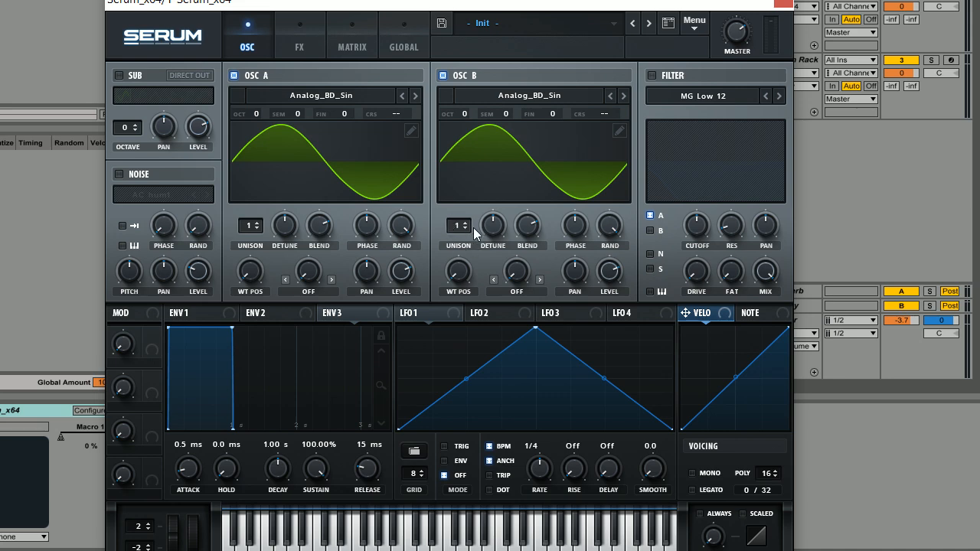
pyautogui.moveTo(484, 190)
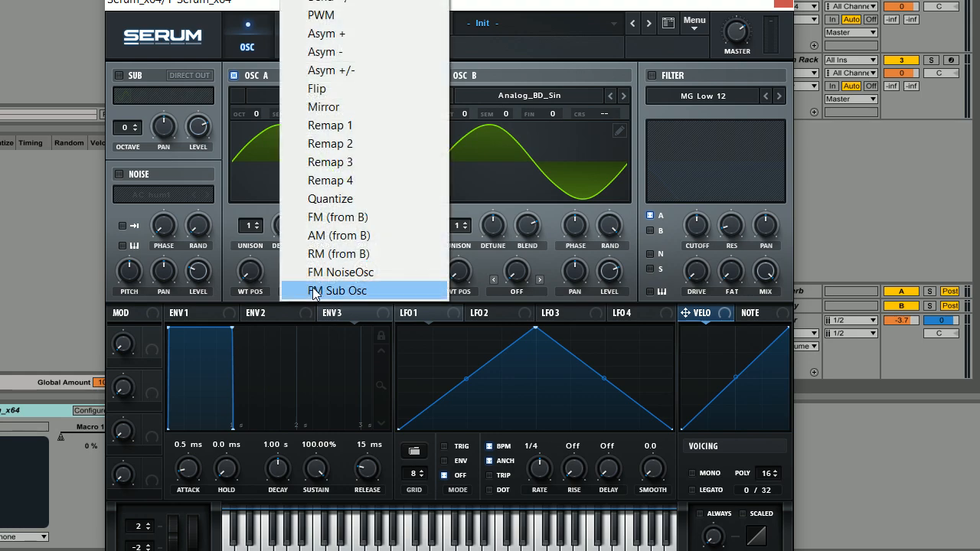
pyautogui.moveTo(358, 125)
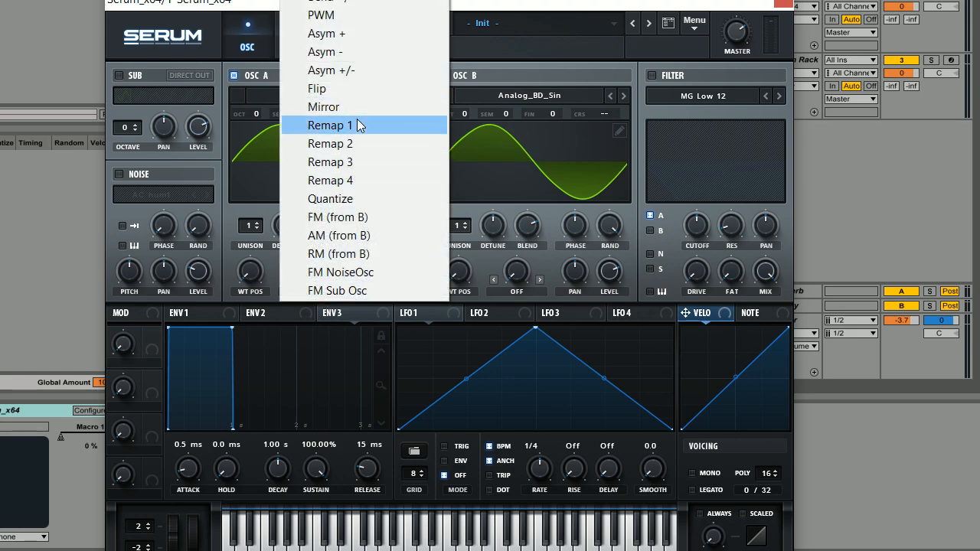
pyautogui.moveTo(352, 4)
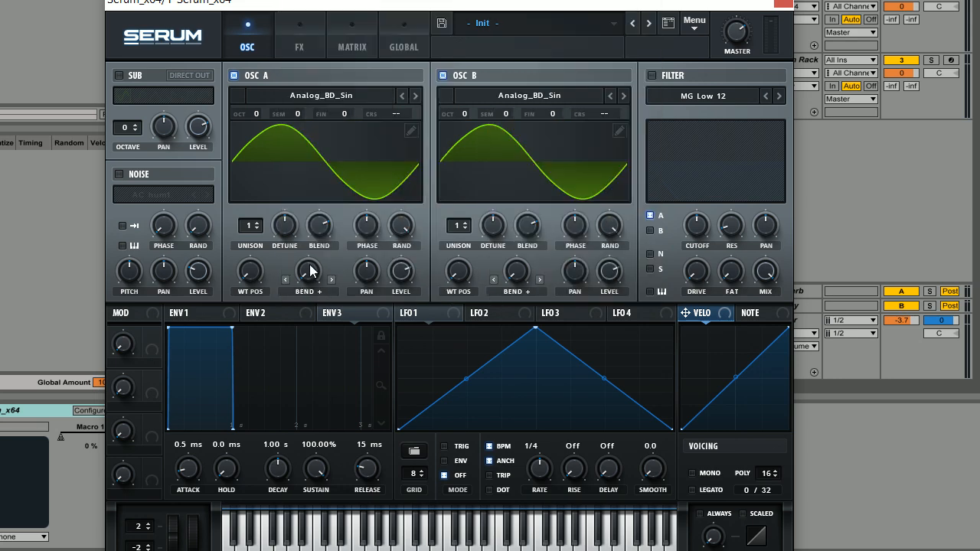
# Turn up oscillator A's Bend+ warp so its sine bends into a skewed shape
pyautogui.moveTo(310, 268); pyautogui.dragTo(309, 253)
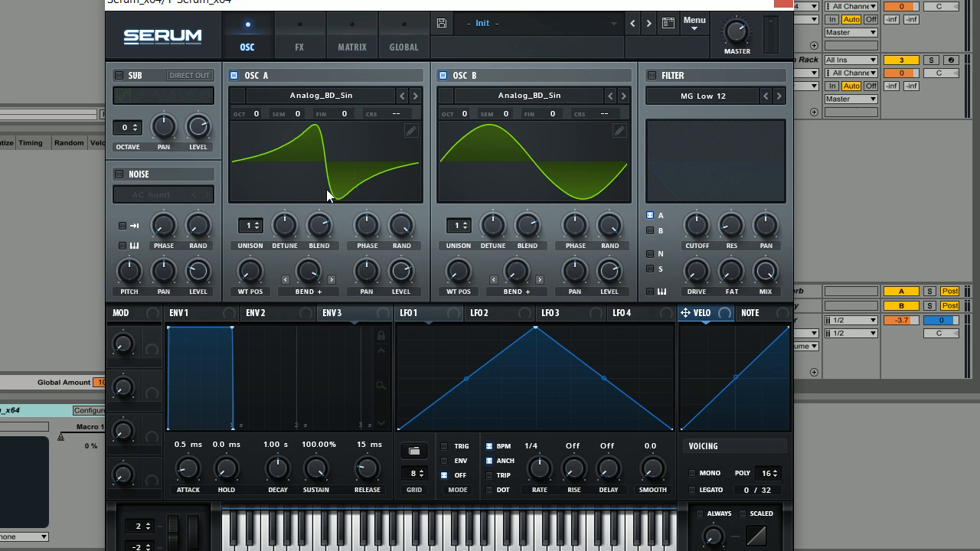
pyautogui.moveTo(555, 316)
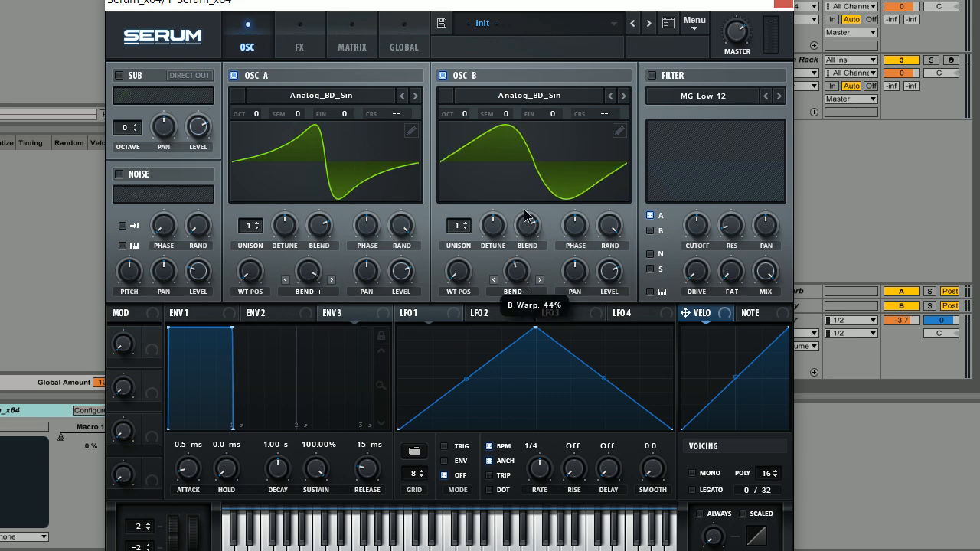
pyautogui.moveTo(468, 145)
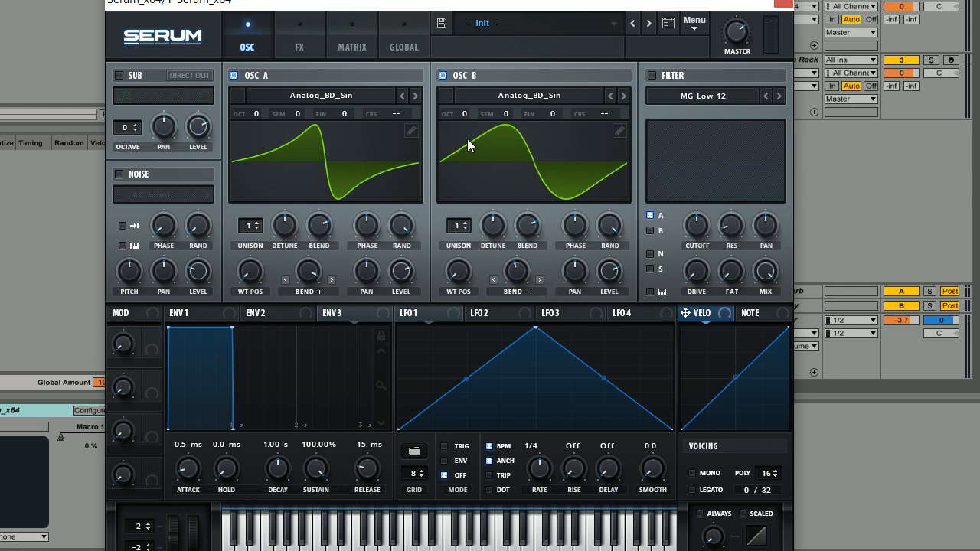
pyautogui.moveTo(471, 184)
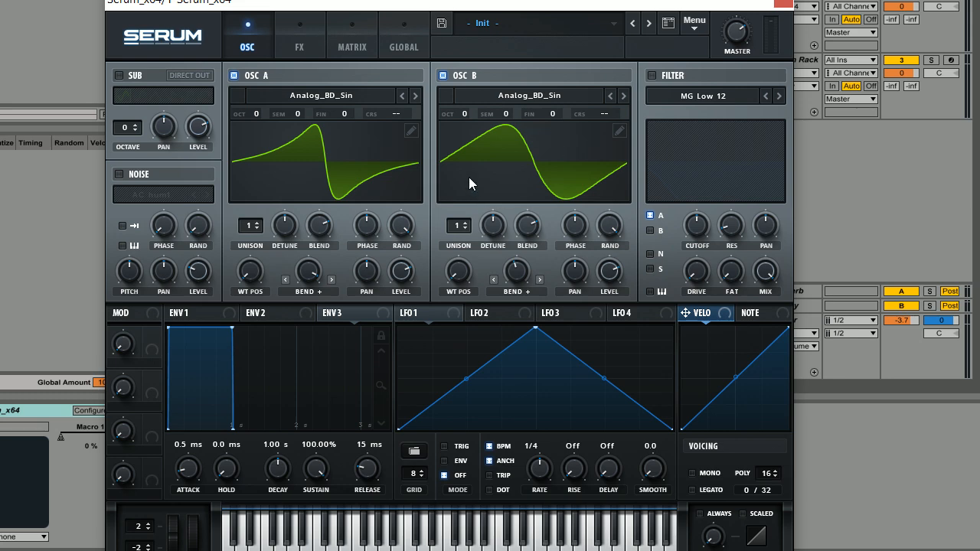
pyautogui.moveTo(561, 152)
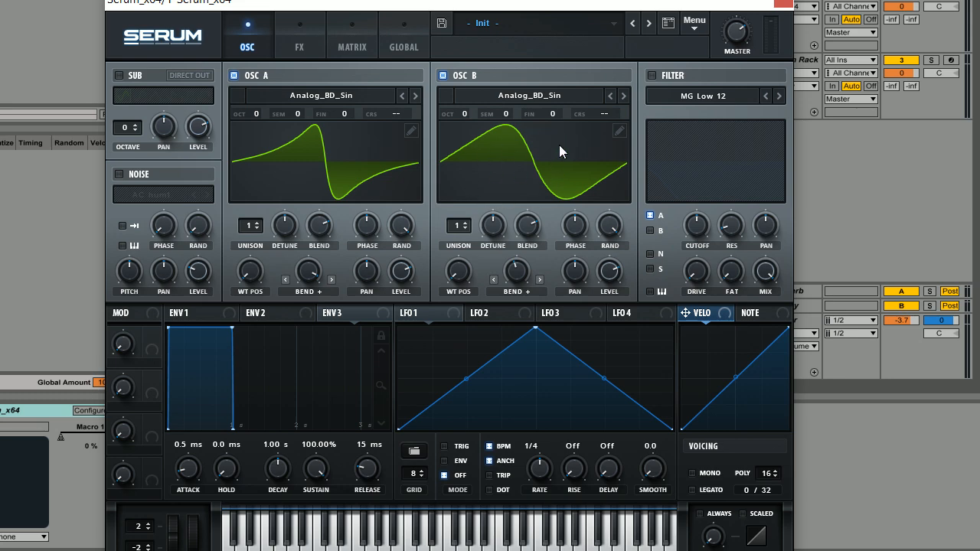
pyautogui.moveTo(468, 272)
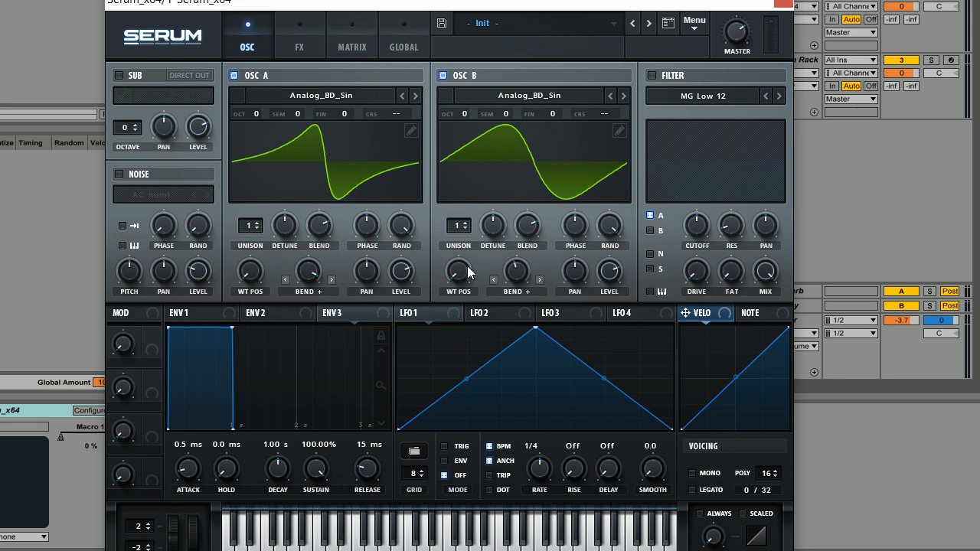
pyautogui.moveTo(717, 127)
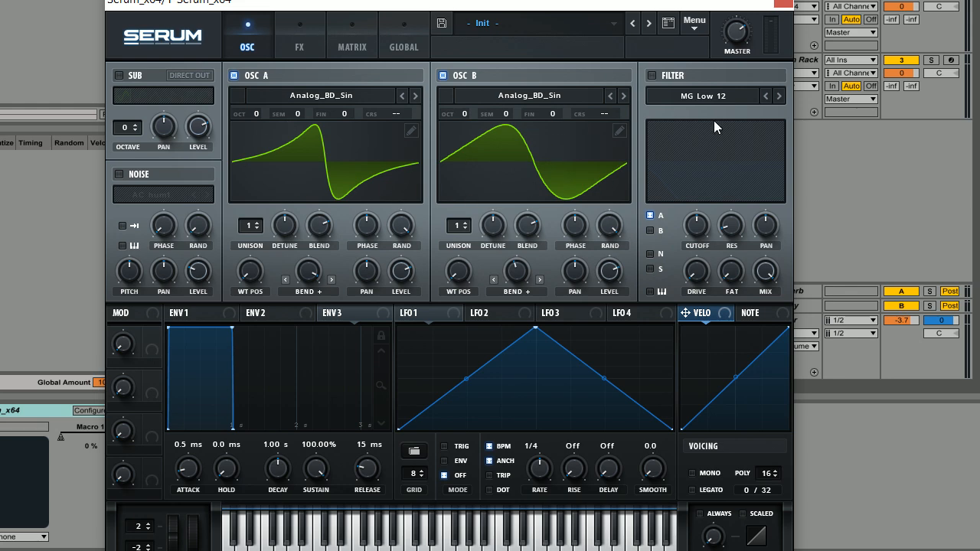
pyautogui.moveTo(410, 198)
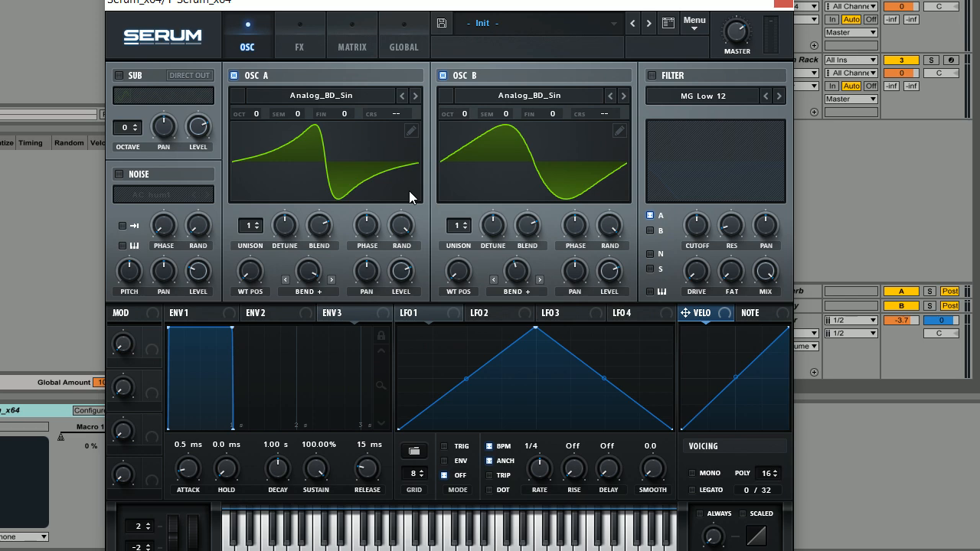
pyautogui.moveTo(475, 216)
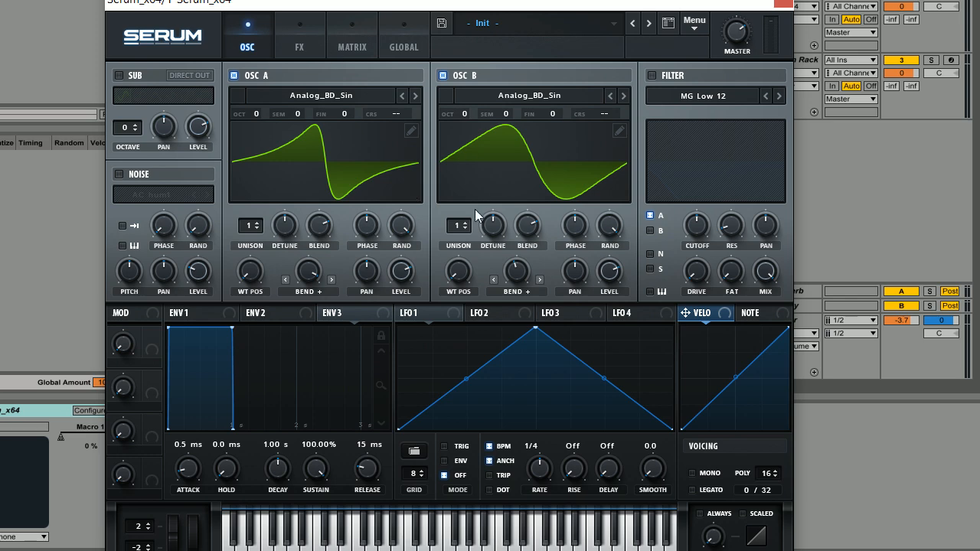
pyautogui.moveTo(377, 6)
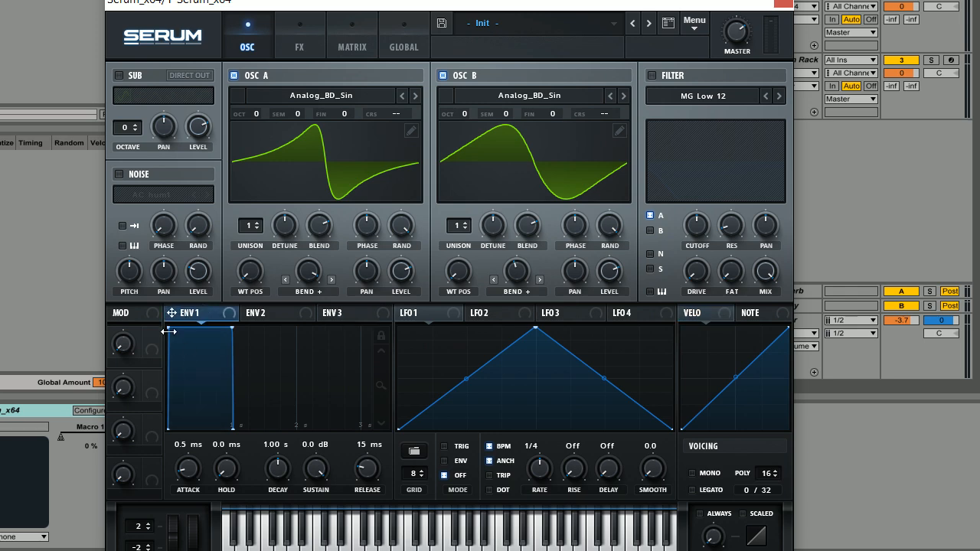
# Drag ENV 1's nodes to 113 ms attack, 2.01 s decay, −3.5 dB sustain, 446 ms release
pyautogui.moveTo(171, 331); pyautogui.dragTo(230, 331)
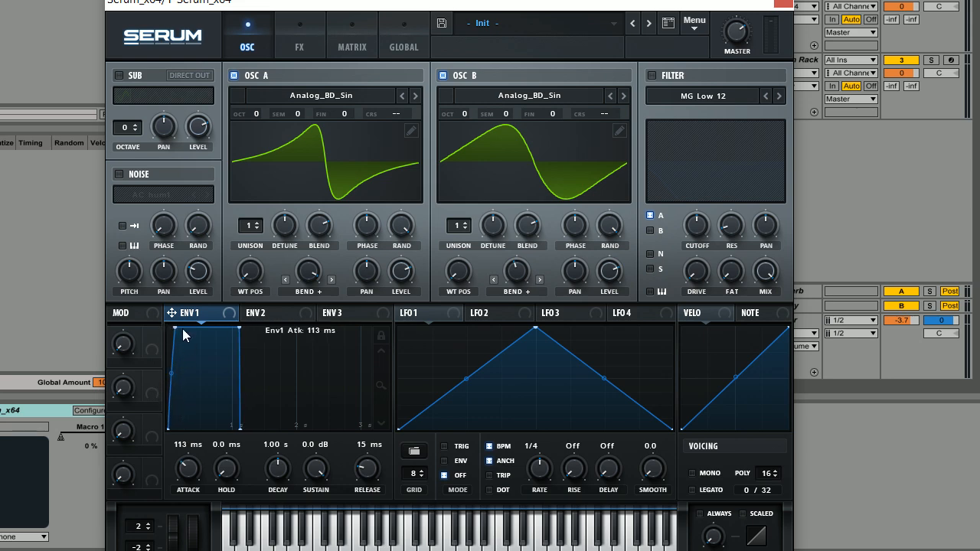
pyautogui.moveTo(261, 329)
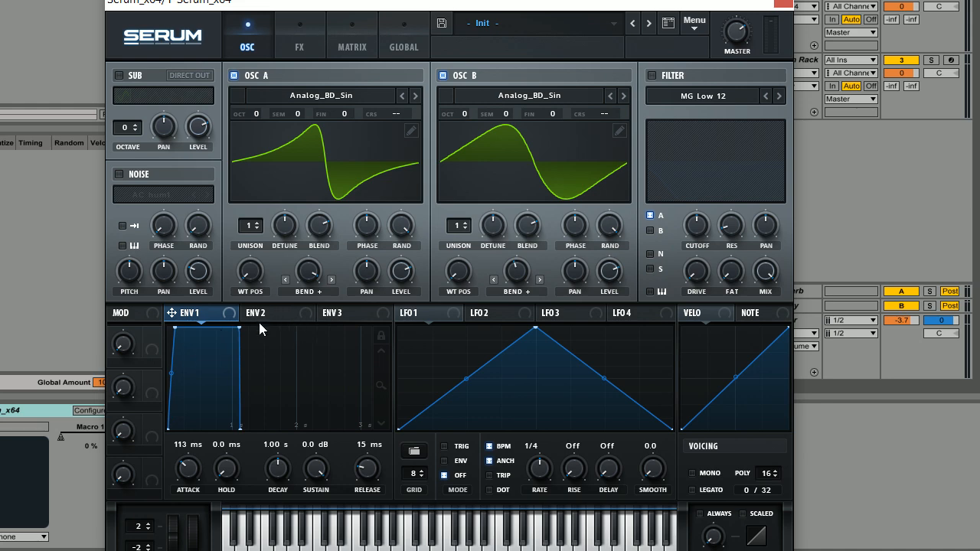
pyautogui.moveTo(237, 346); pyautogui.dragTo(299, 352)
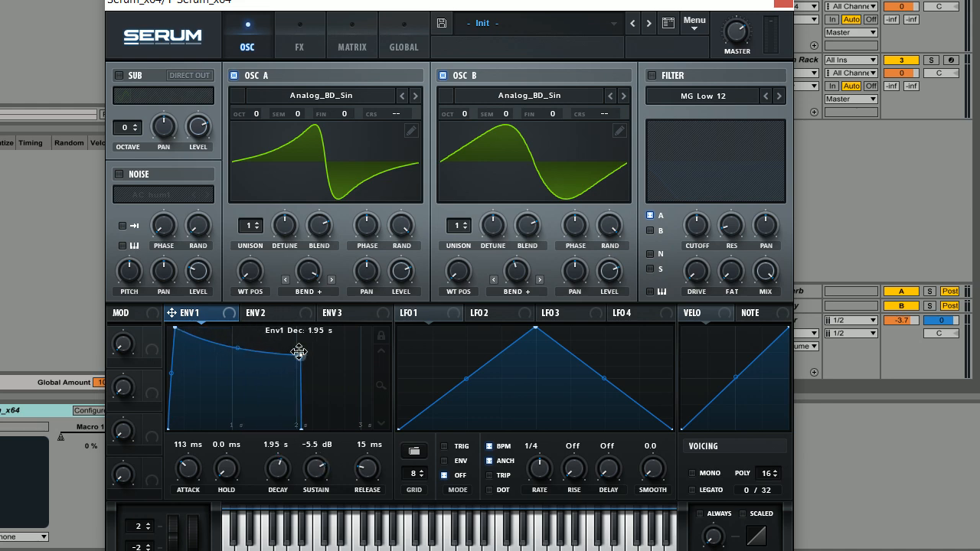
pyautogui.moveTo(299, 352); pyautogui.dragTo(305, 349)
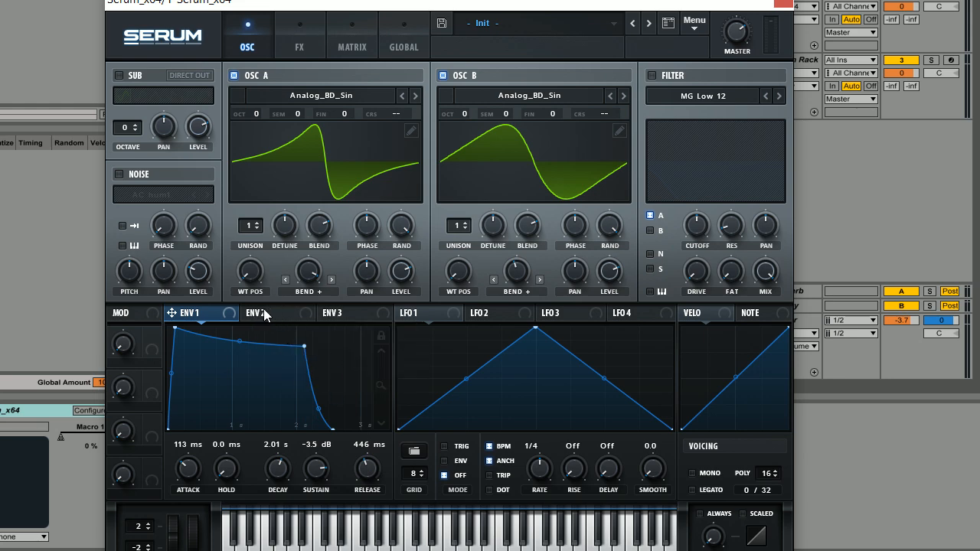
# Reshape ENV 2 to a 1.42 s decay, 58.09% sustain and 290 ms release
pyautogui.click(262, 313)
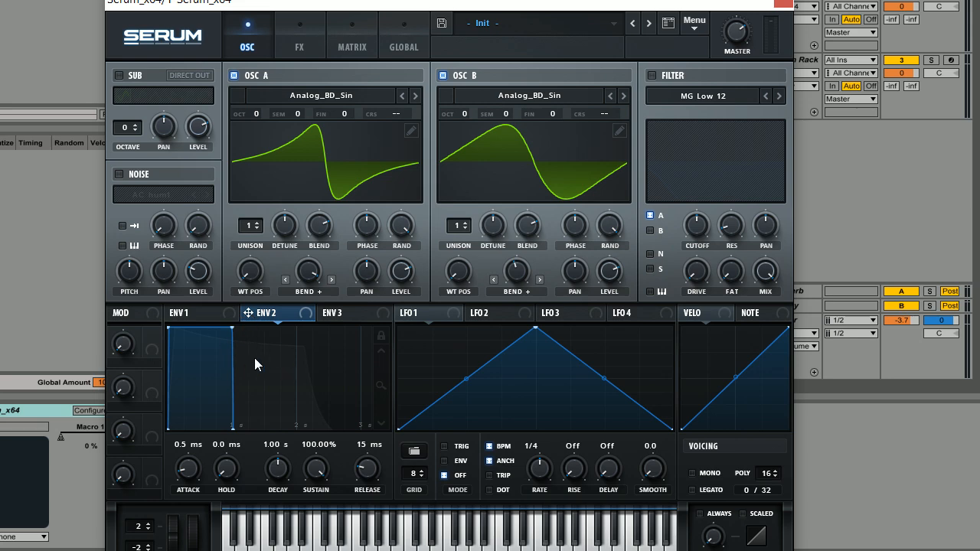
pyautogui.moveTo(383, 294)
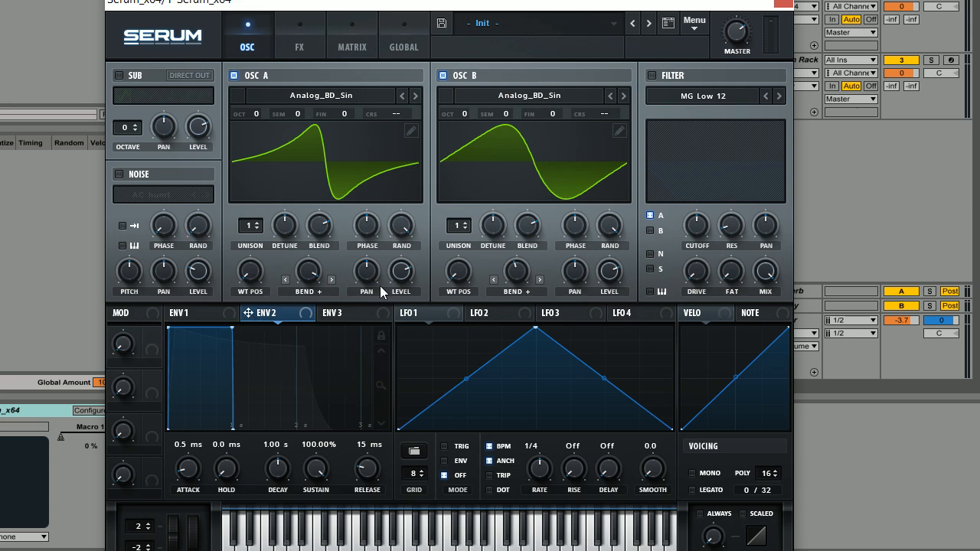
pyautogui.moveTo(726, 277)
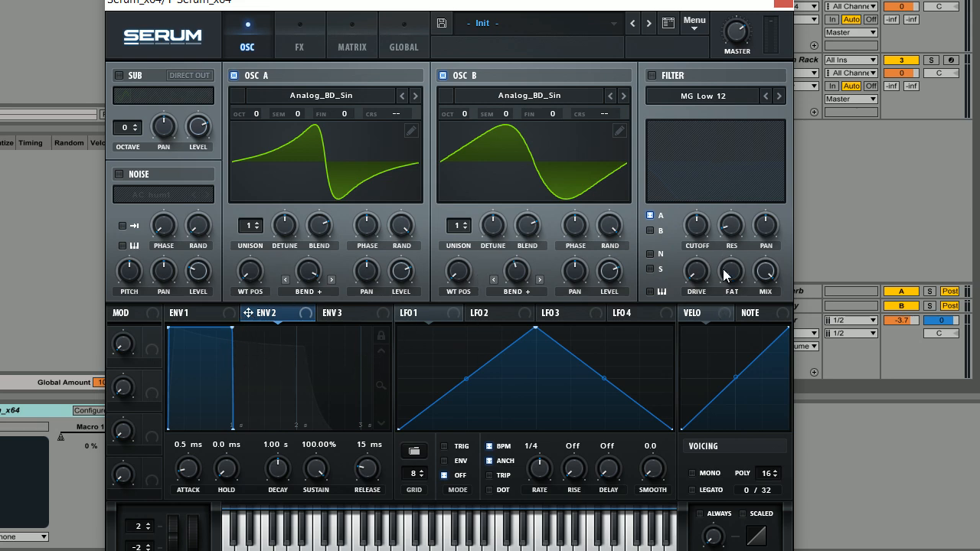
pyautogui.moveTo(236, 330)
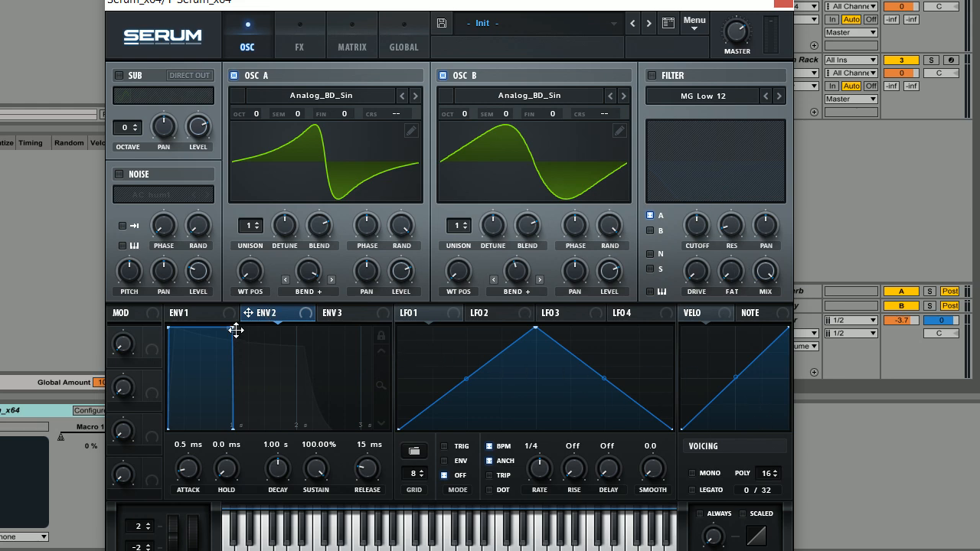
pyautogui.moveTo(223, 331); pyautogui.dragTo(276, 369)
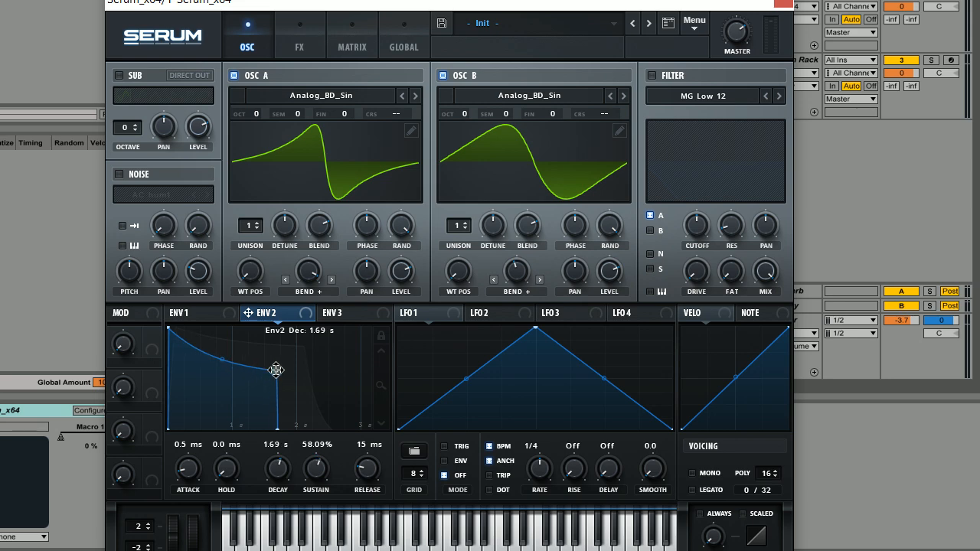
pyautogui.moveTo(276, 369); pyautogui.dragTo(272, 368)
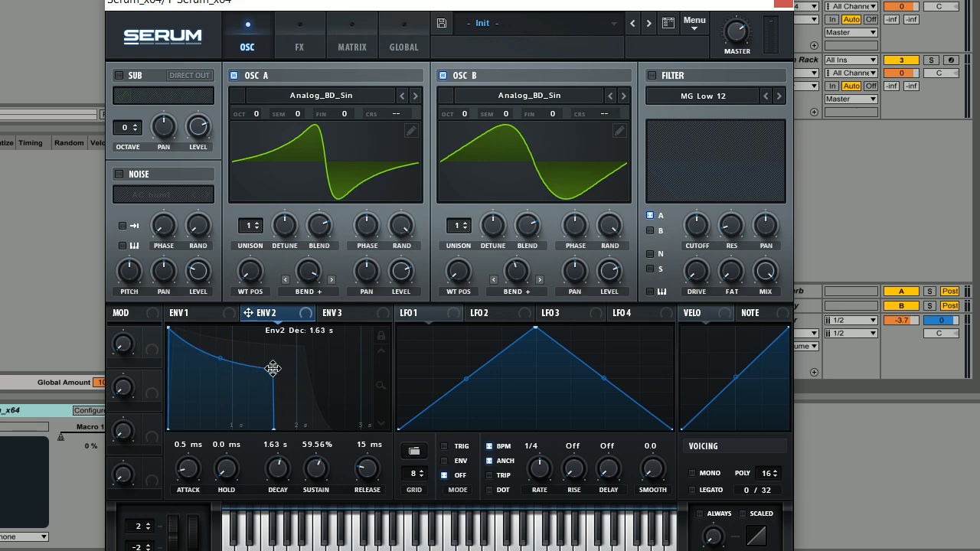
pyautogui.moveTo(273, 367); pyautogui.dragTo(261, 371)
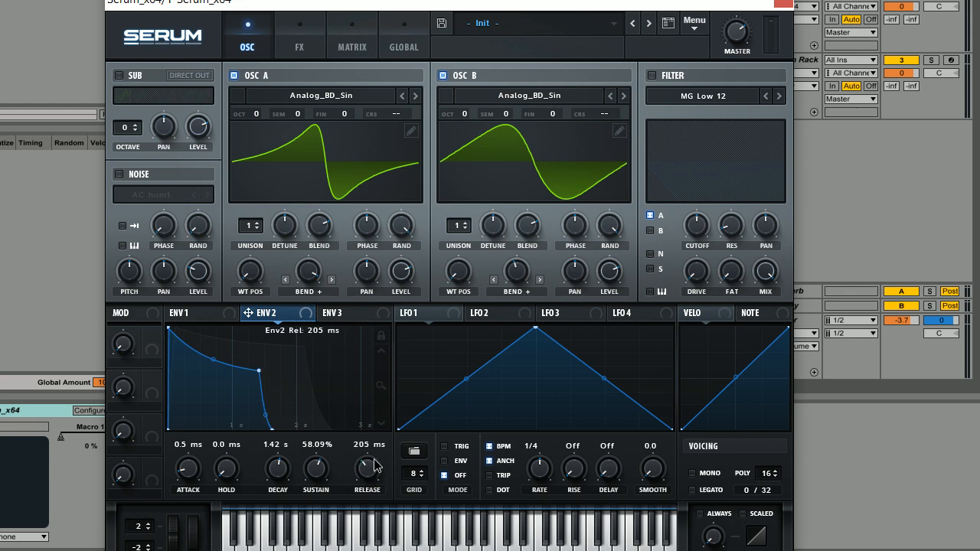
pyautogui.moveTo(368, 465); pyautogui.dragTo(368, 421)
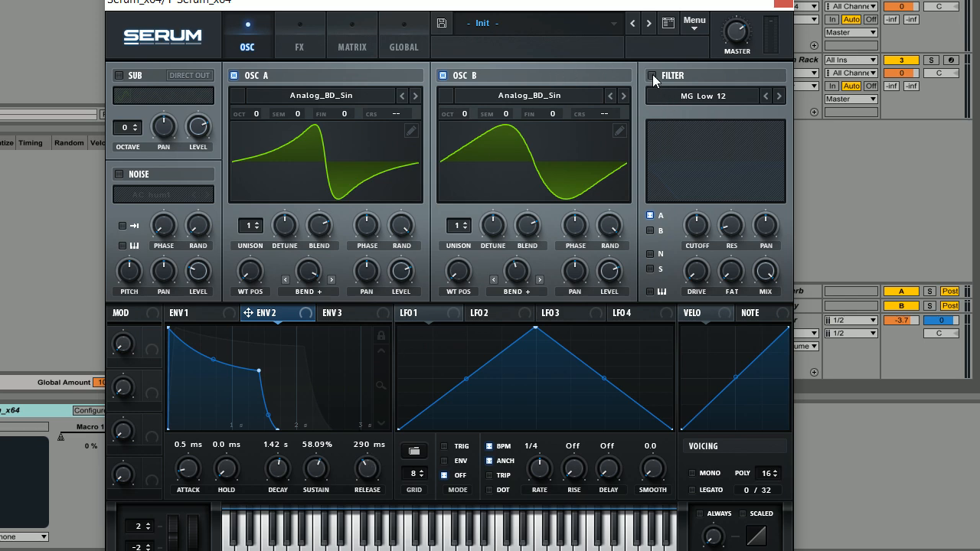
pyautogui.click(652, 75)
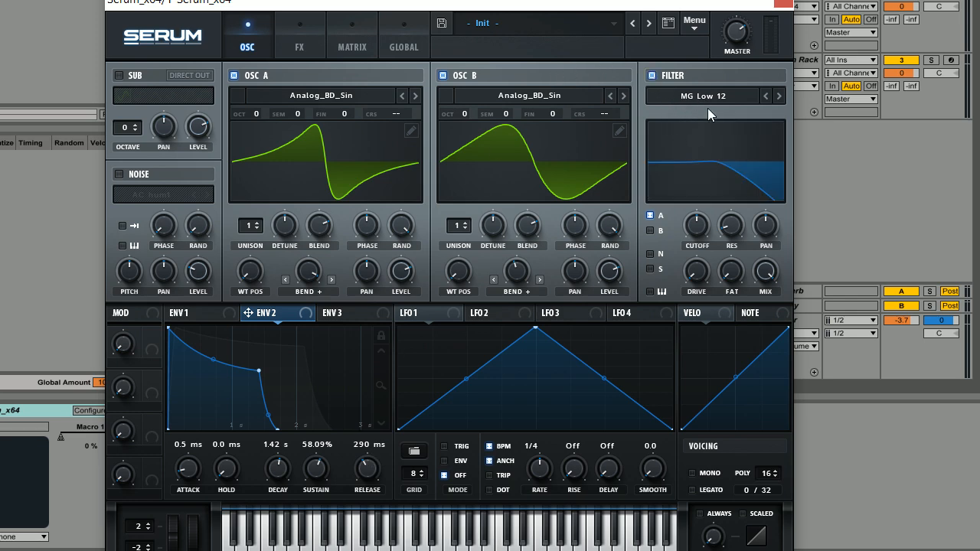
pyautogui.moveTo(781, 104)
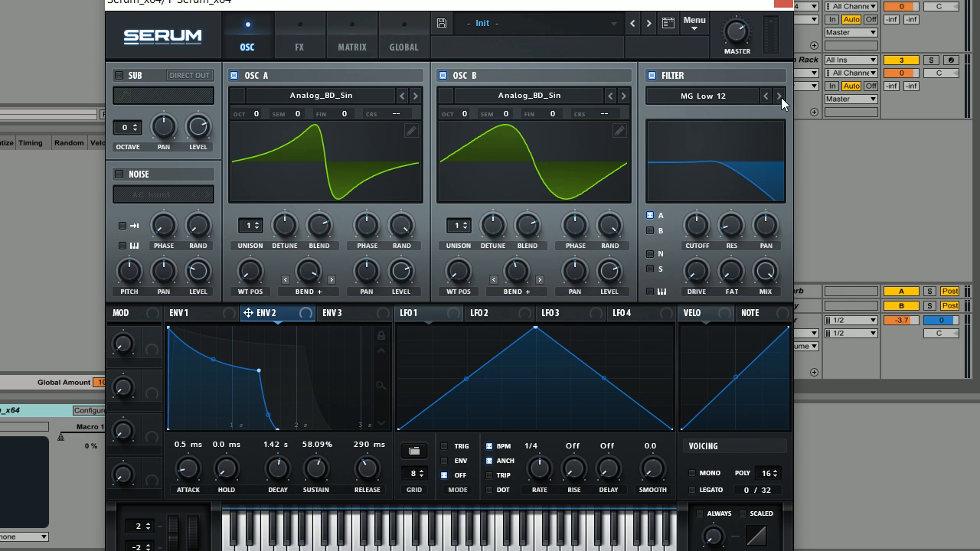
pyautogui.click(780, 95)
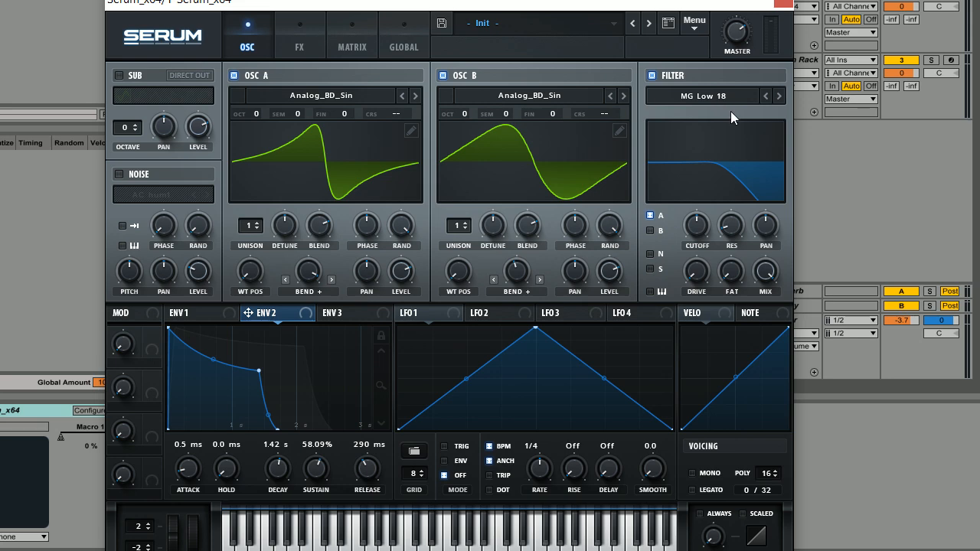
pyautogui.moveTo(696, 233)
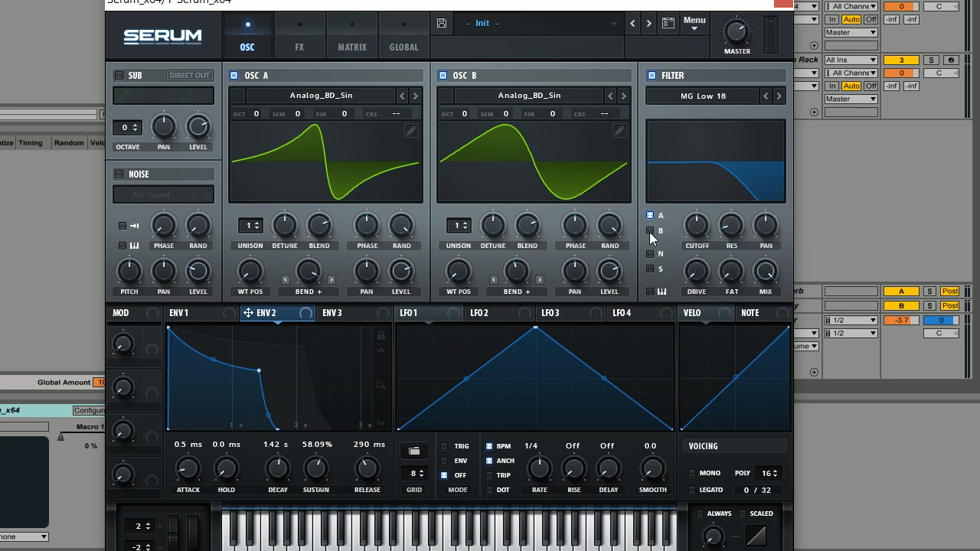
pyautogui.moveTo(590, 285)
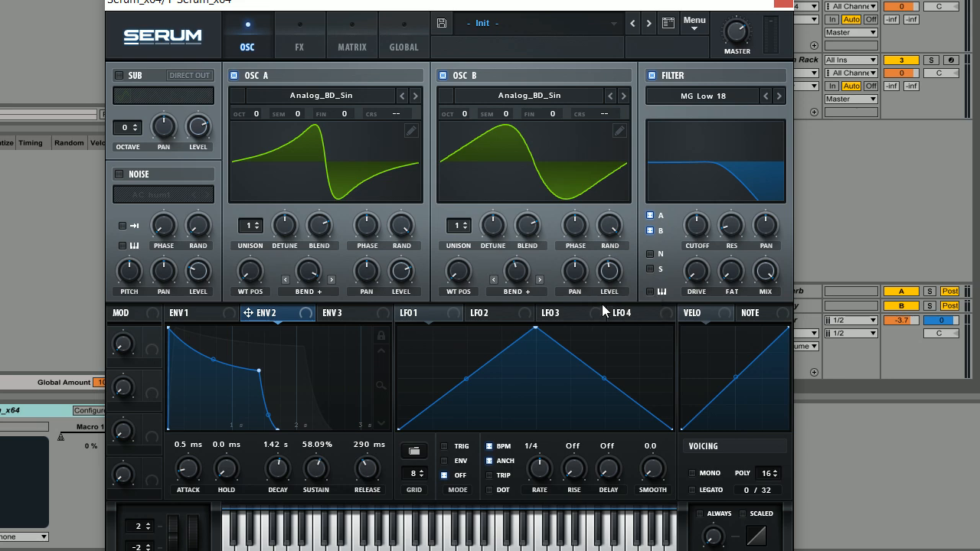
pyautogui.moveTo(303, 117)
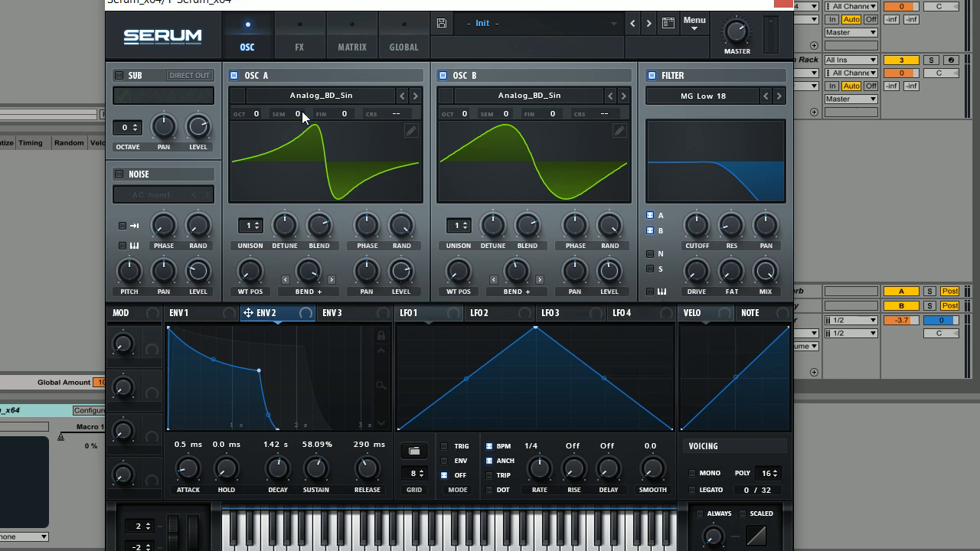
pyautogui.moveTo(447, 299)
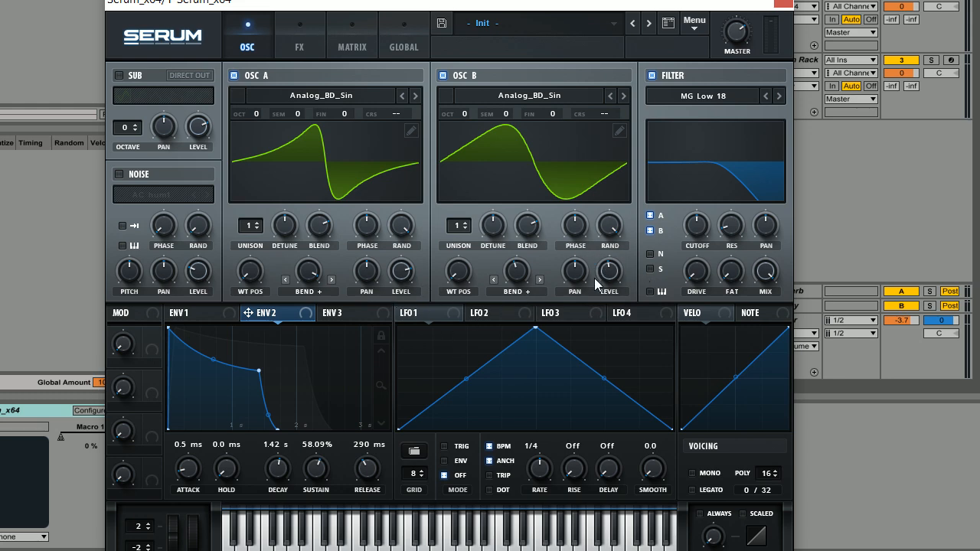
pyautogui.moveTo(726, 312)
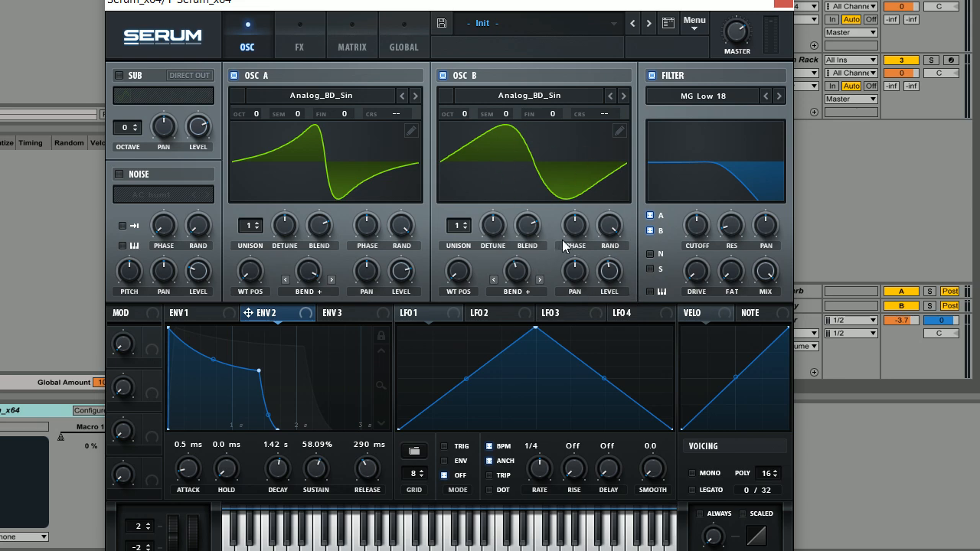
pyautogui.moveTo(709, 228)
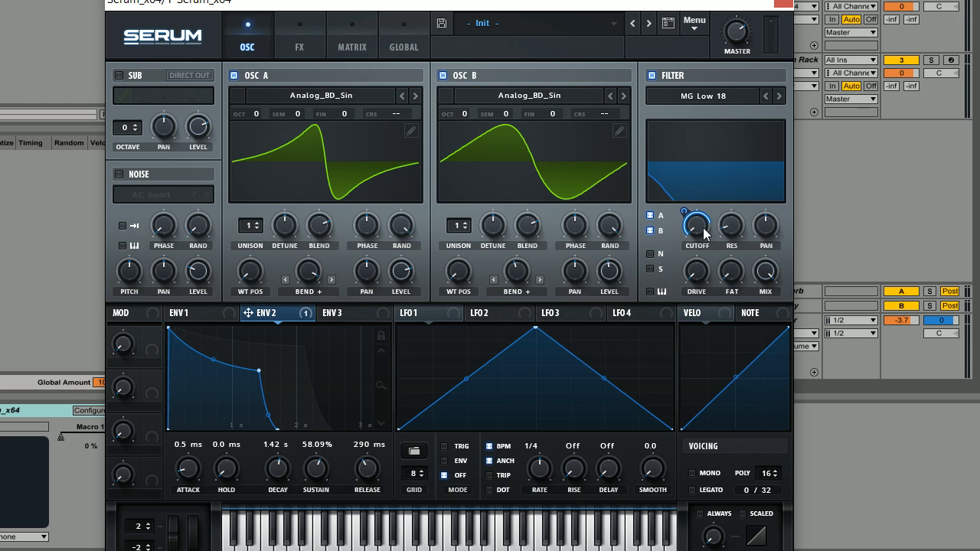
pyautogui.moveTo(735, 230)
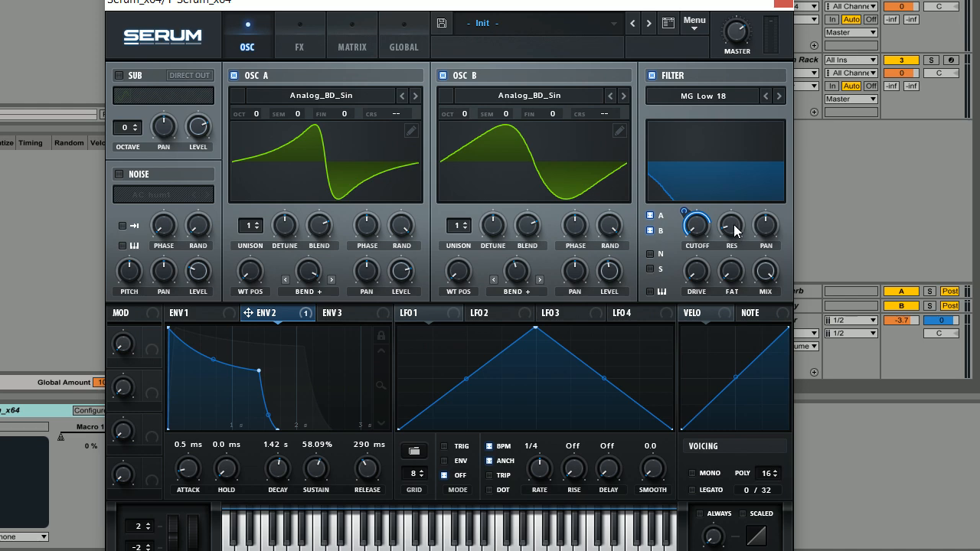
pyautogui.moveTo(695, 272)
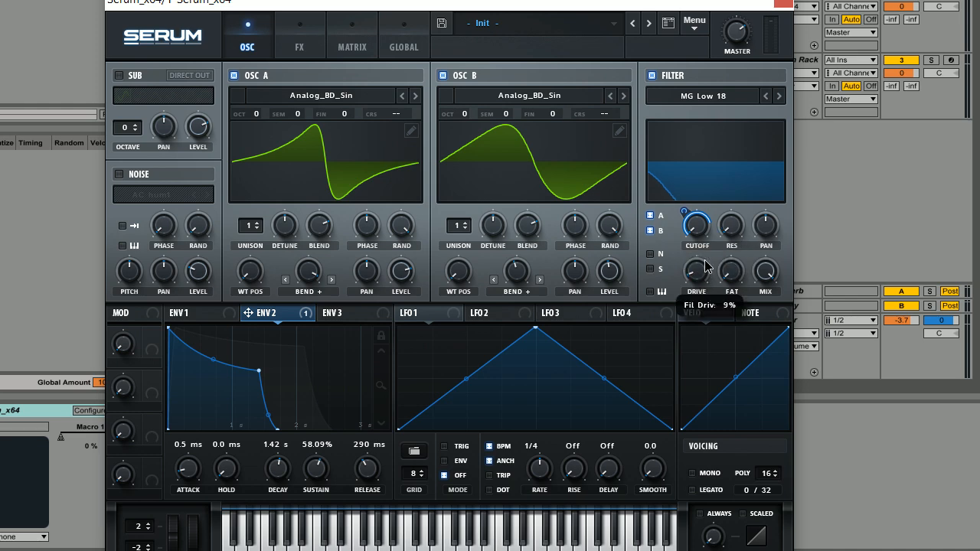
# Raise the MG Low 18 filter's Drive knob to 20%
pyautogui.moveTo(695, 272); pyautogui.dragTo(695, 263)
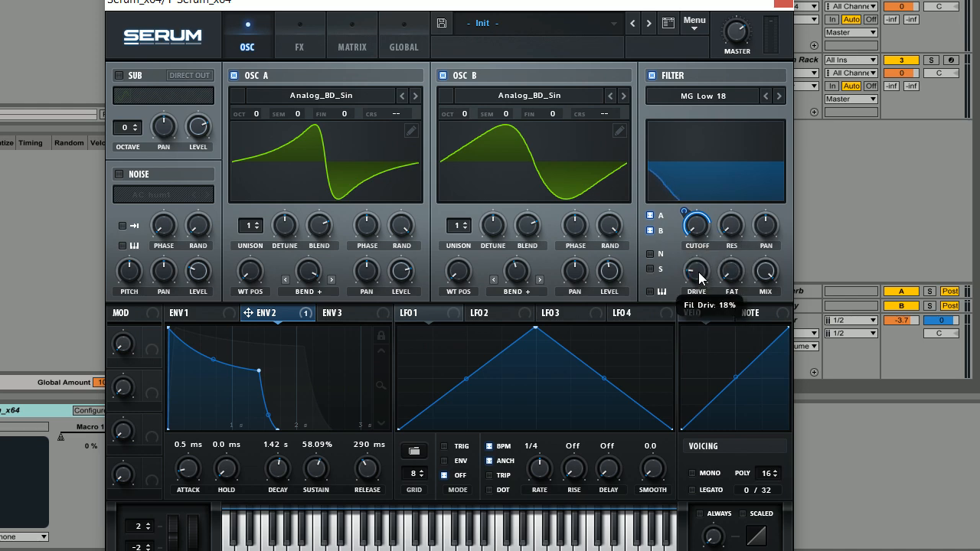
pyautogui.moveTo(696, 273); pyautogui.dragTo(697, 264)
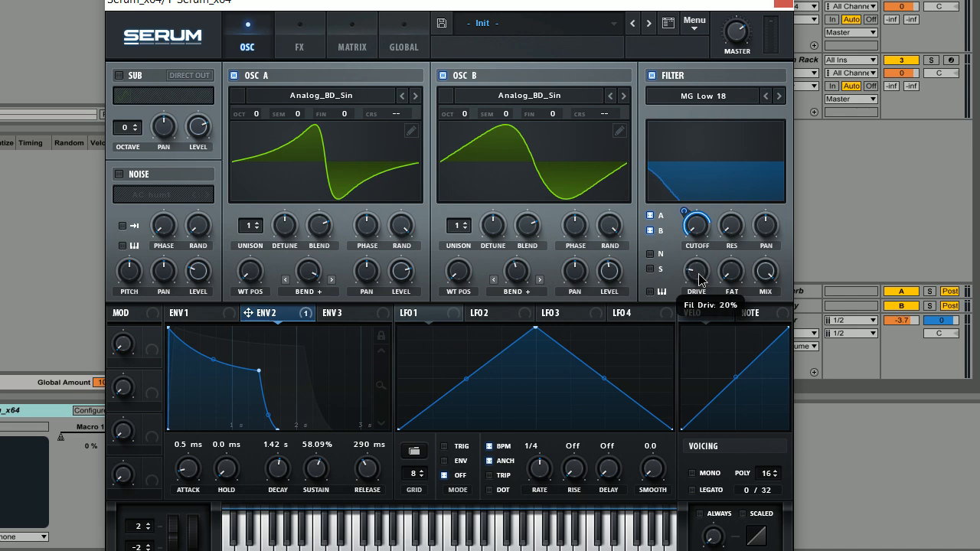
pyautogui.moveTo(707, 224)
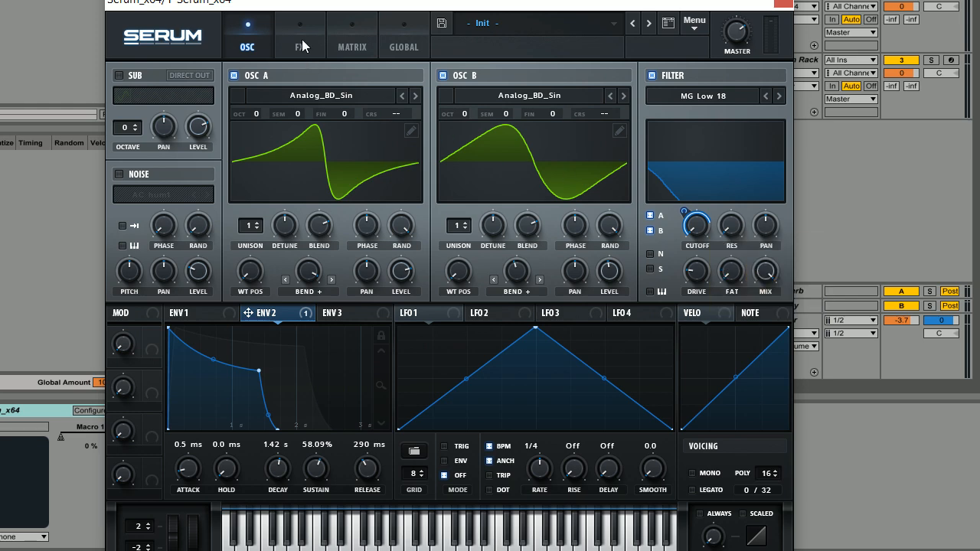
# Enable an EQ in the FX rack and set its low band to 251 Hz
pyautogui.click(300, 46)
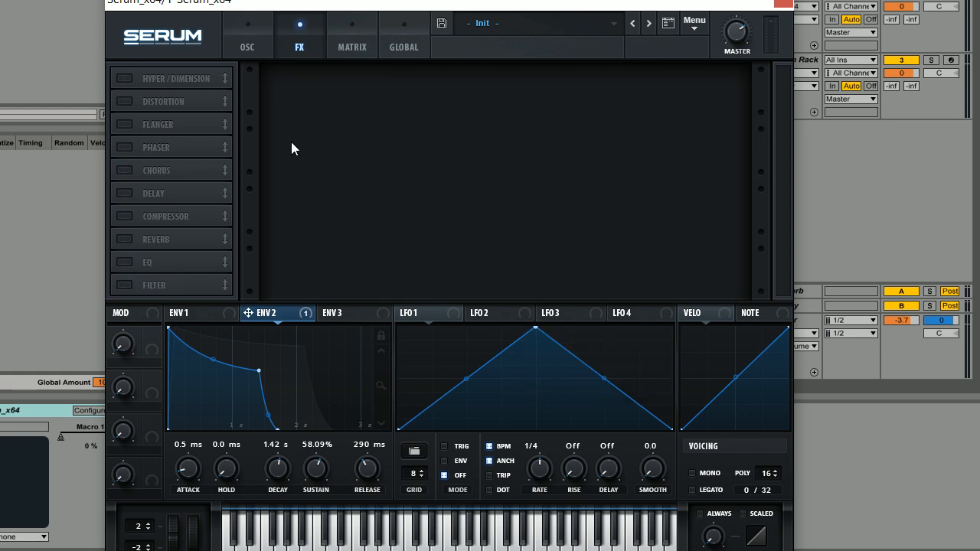
pyautogui.moveTo(319, 144)
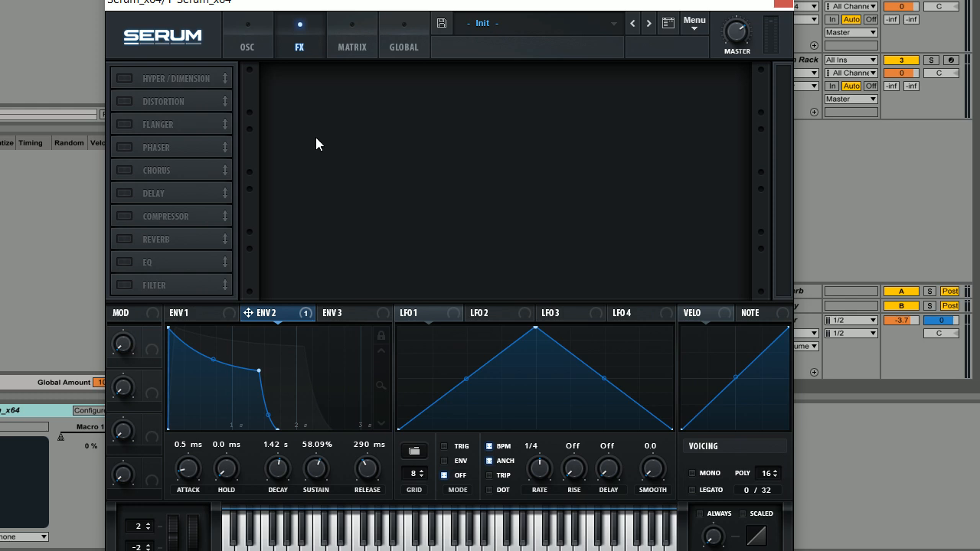
pyautogui.moveTo(119, 269)
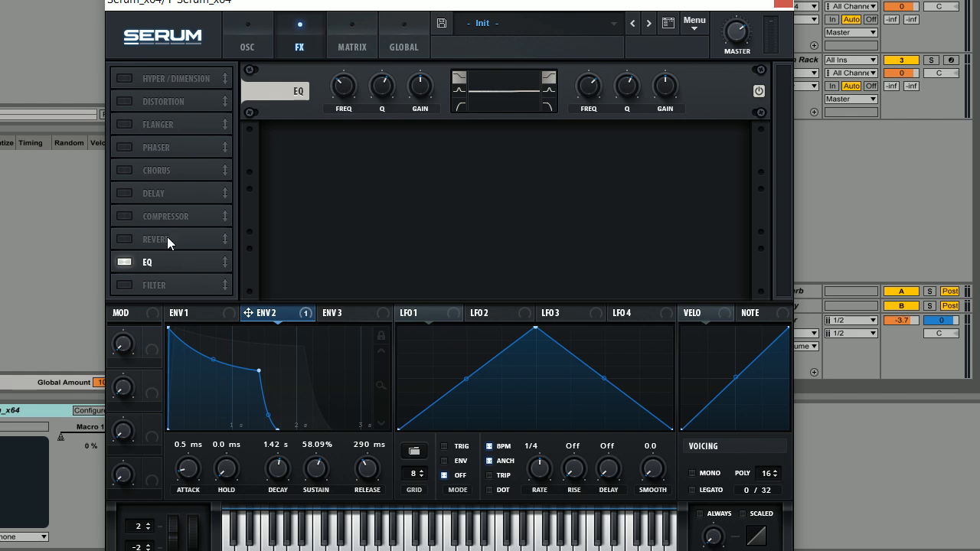
pyautogui.moveTo(438, 149)
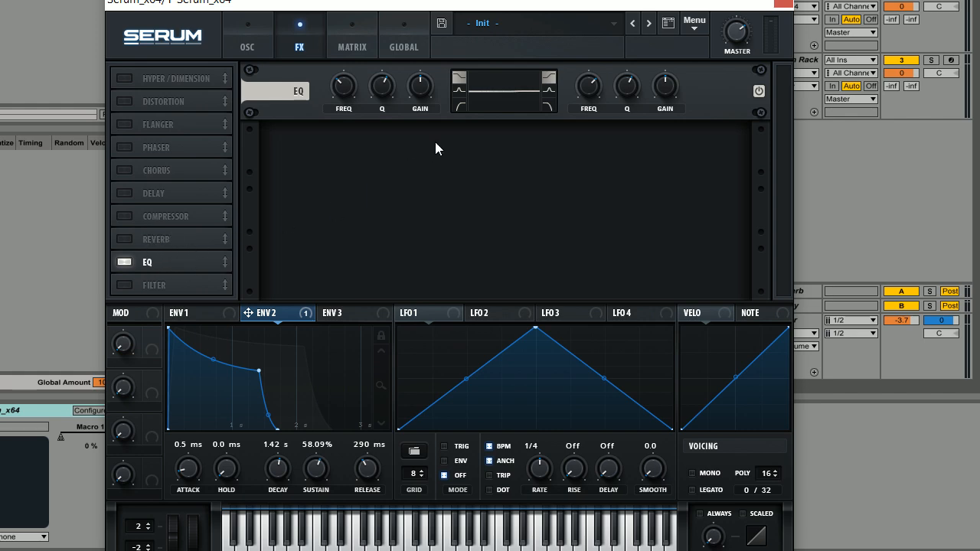
pyautogui.moveTo(518, 116)
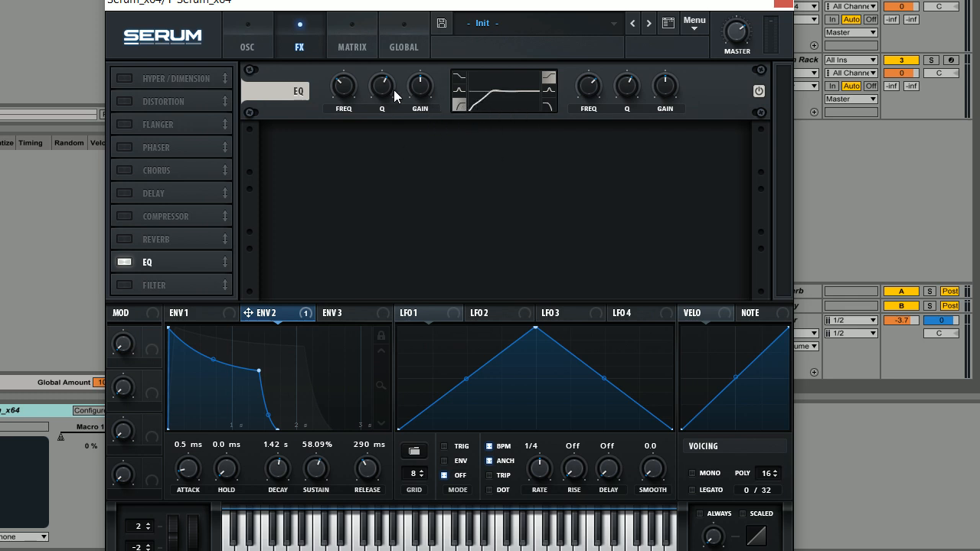
pyautogui.moveTo(343, 86)
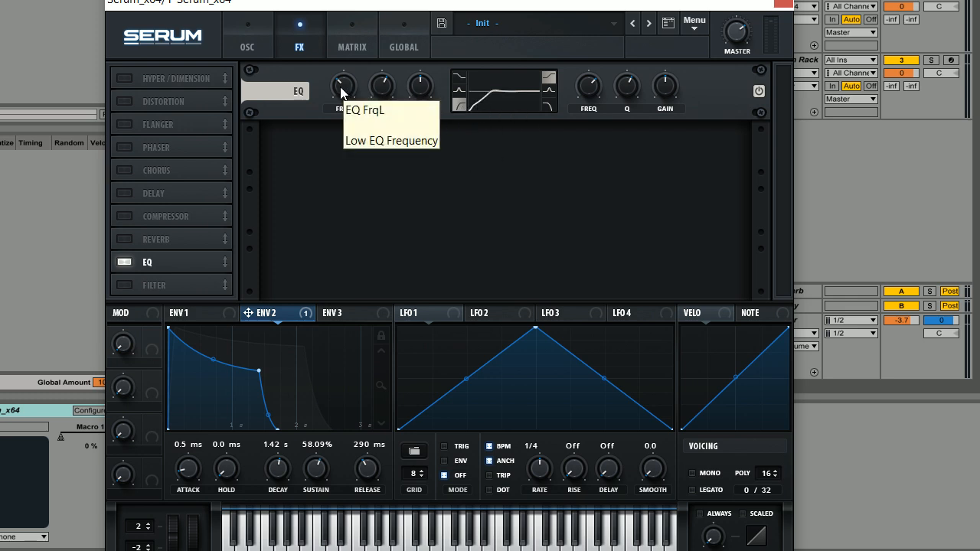
pyautogui.moveTo(343, 86); pyautogui.dragTo(343, 77)
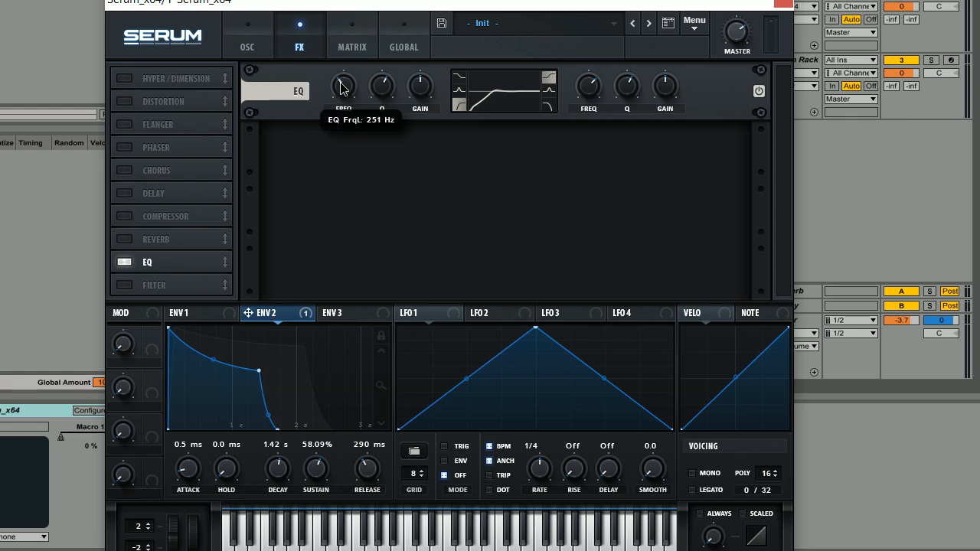
pyautogui.moveTo(383, 113)
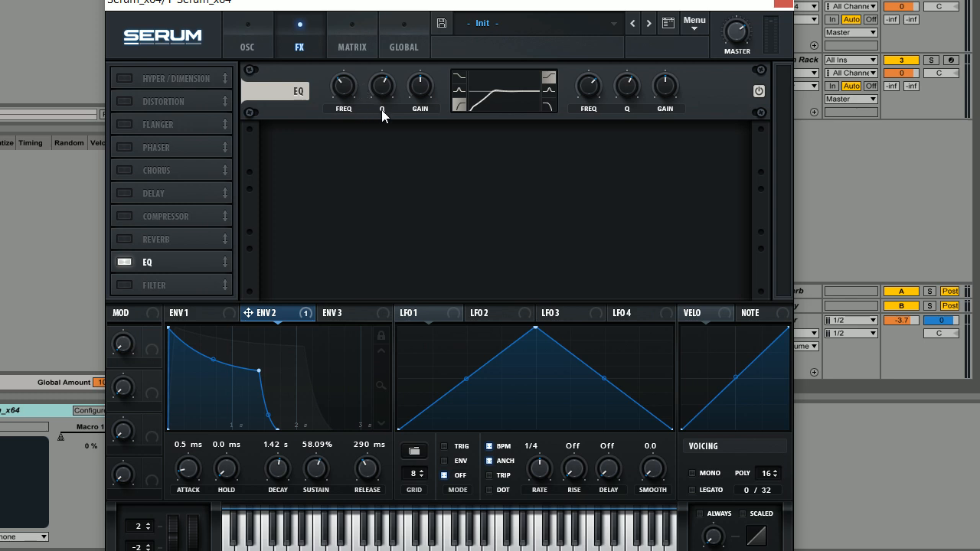
pyautogui.moveTo(484, 109)
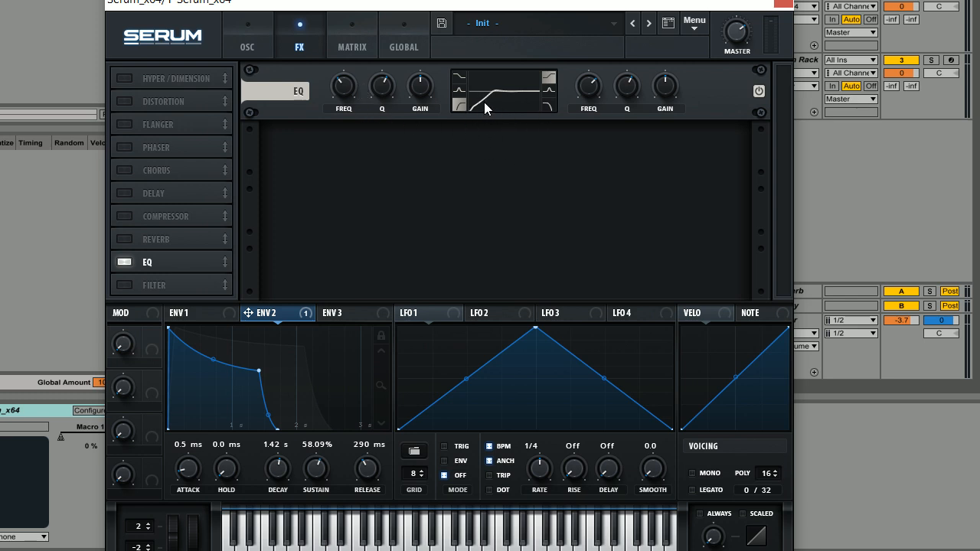
pyautogui.moveTo(487, 107)
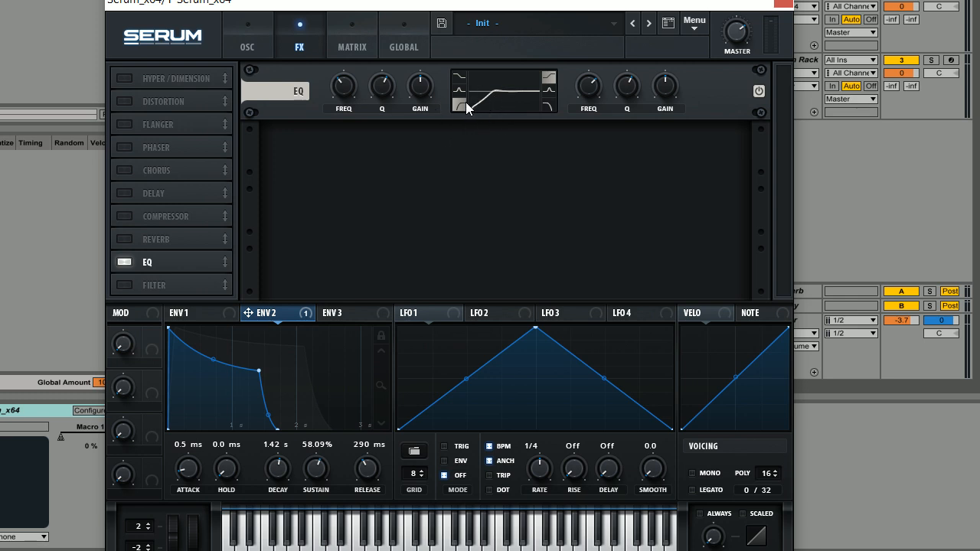
pyautogui.moveTo(367, 99)
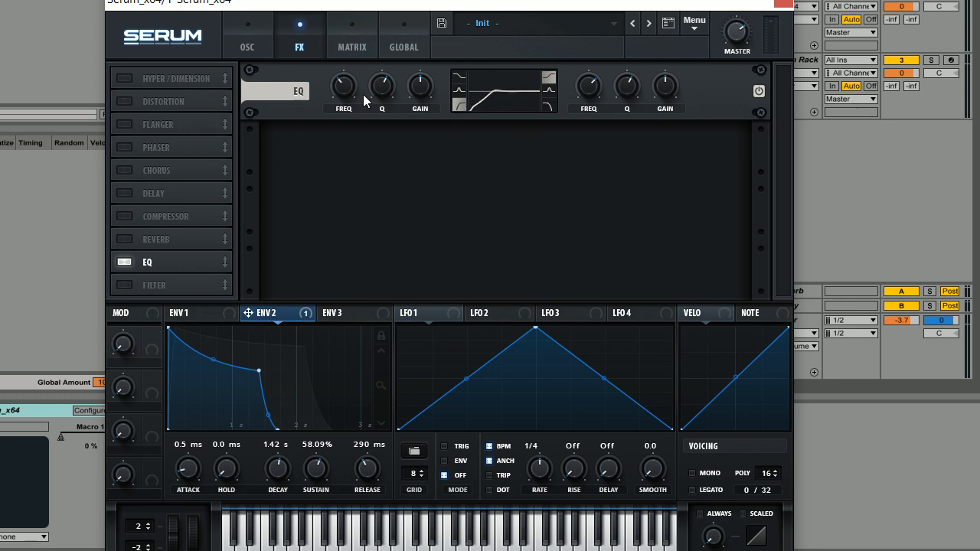
pyautogui.moveTo(314, 213)
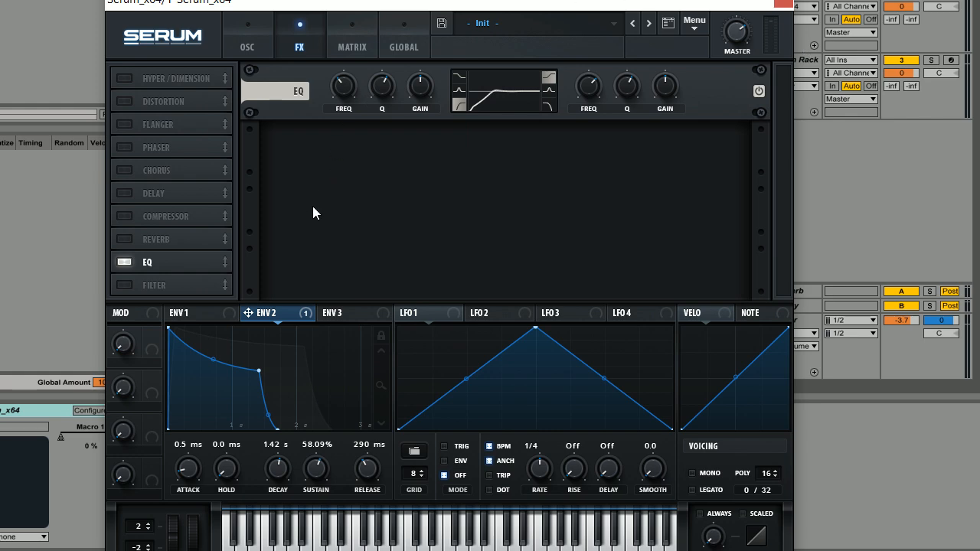
pyautogui.moveTo(198, 281)
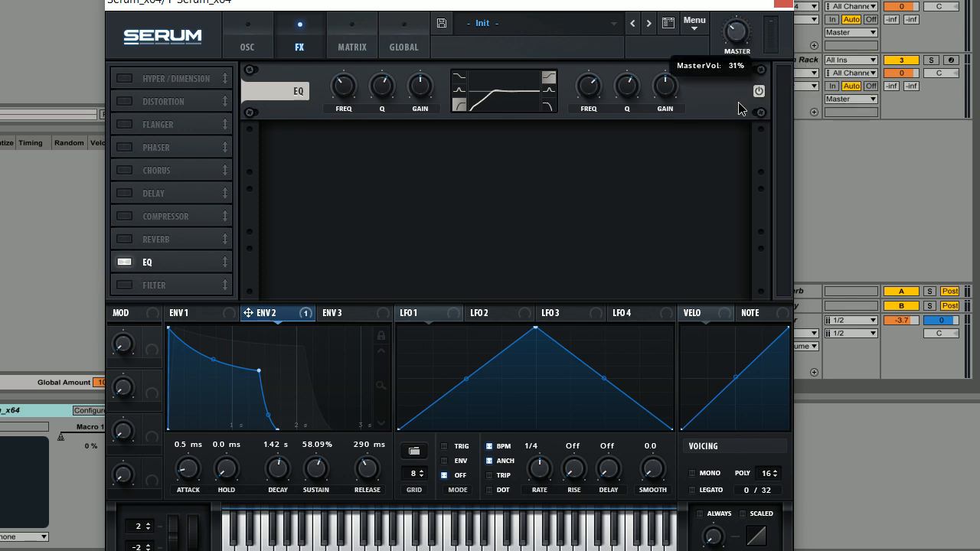
# Turn the MASTER knob up to 67%
pyautogui.moveTo(735, 33); pyautogui.dragTo(737, 28)
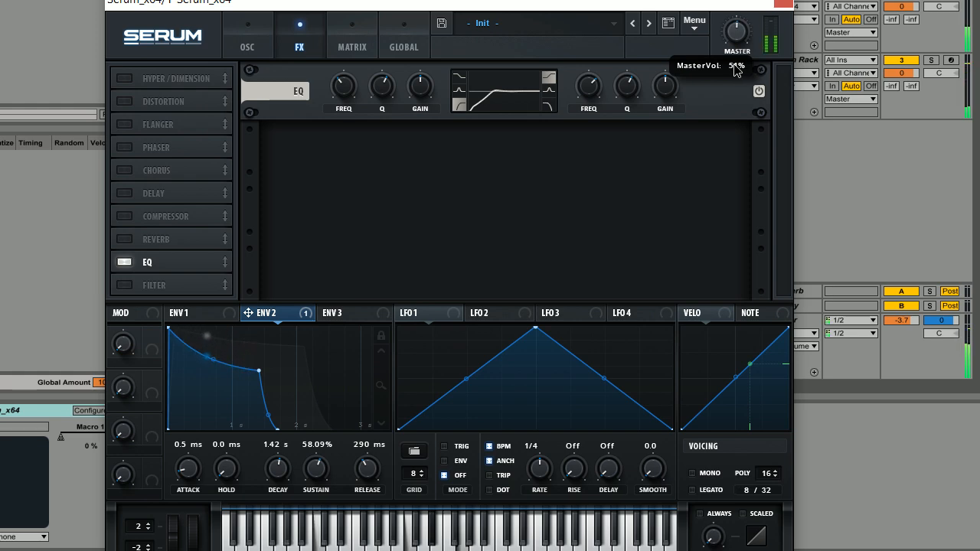
pyautogui.moveTo(737, 33)
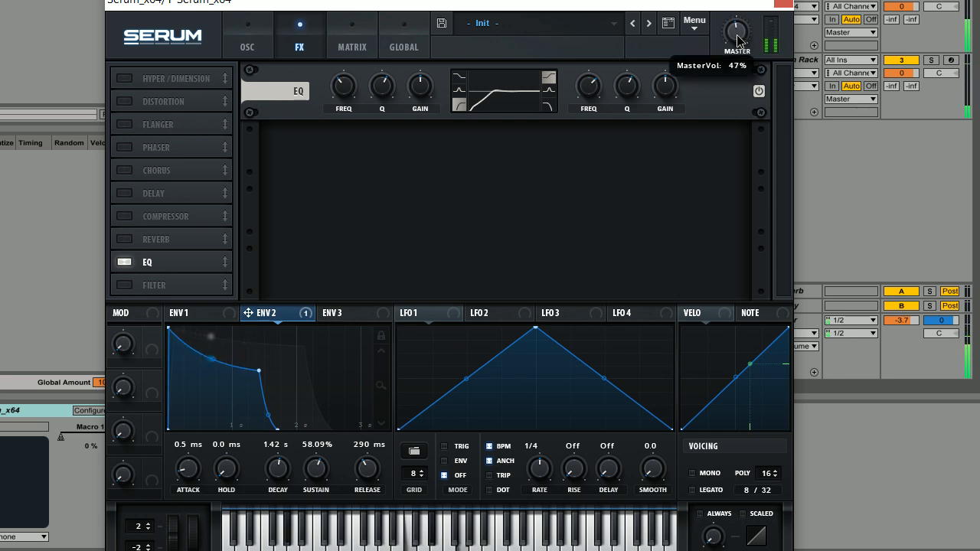
pyautogui.moveTo(411, 140)
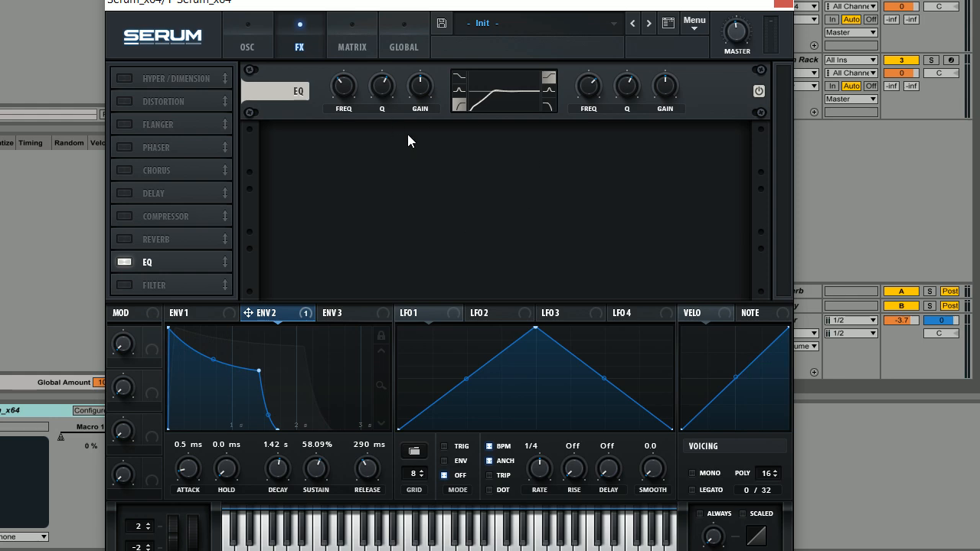
pyautogui.moveTo(389, 122)
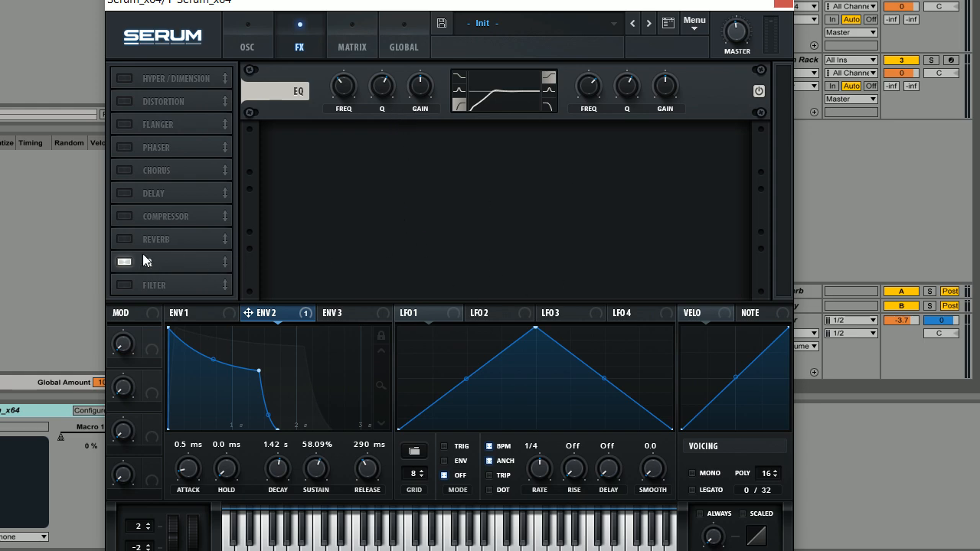
# Add a Reverb after the EQ and lower its Size to about 29%
pyautogui.click(124, 239)
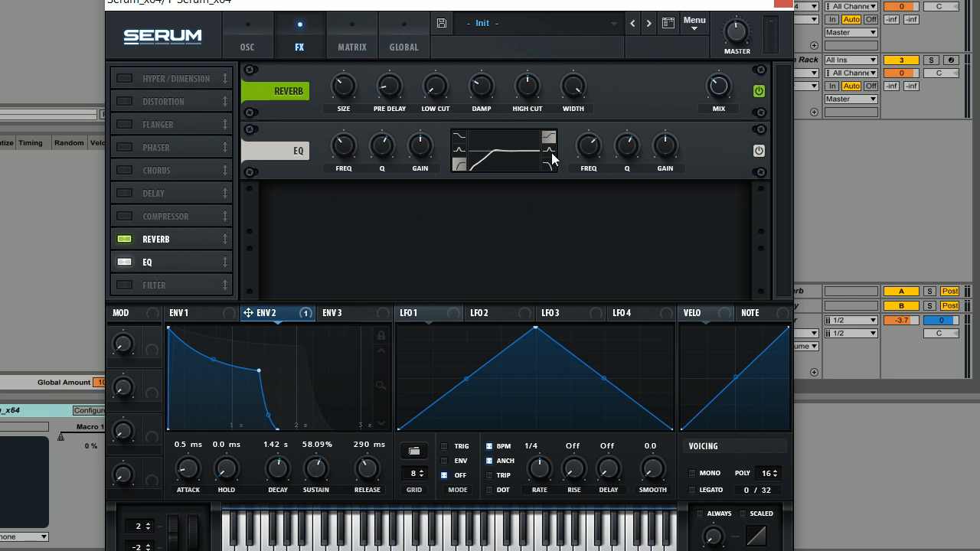
pyautogui.moveTo(374, 110)
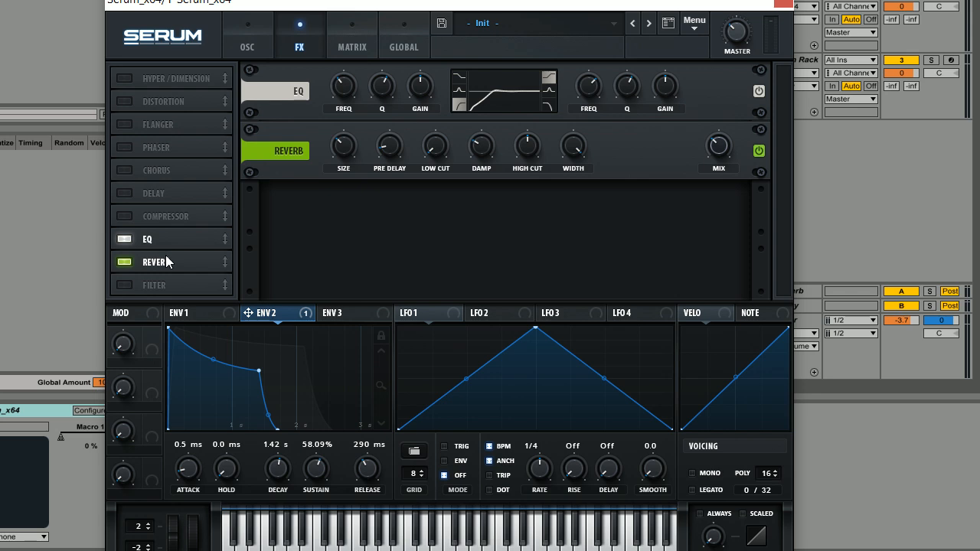
pyautogui.moveTo(404, 144)
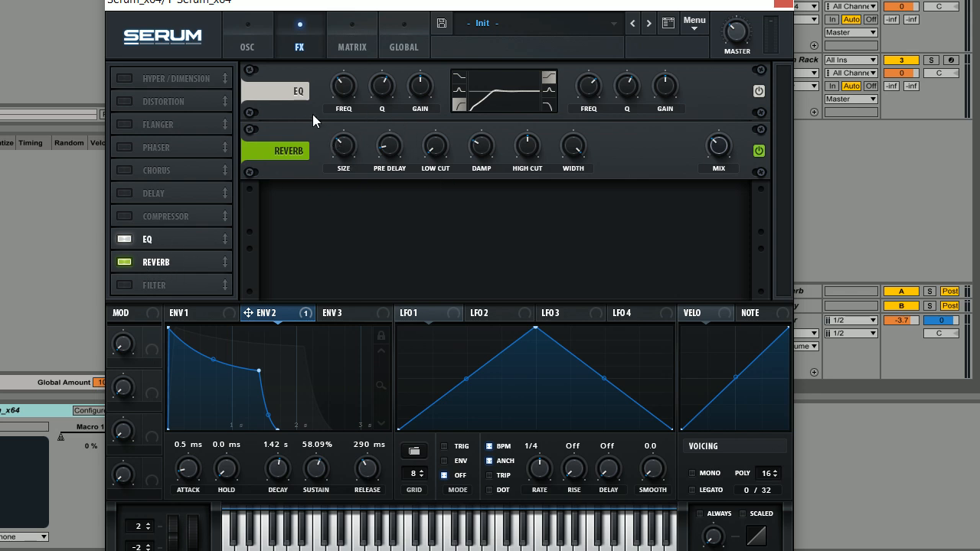
pyautogui.moveTo(340, 145)
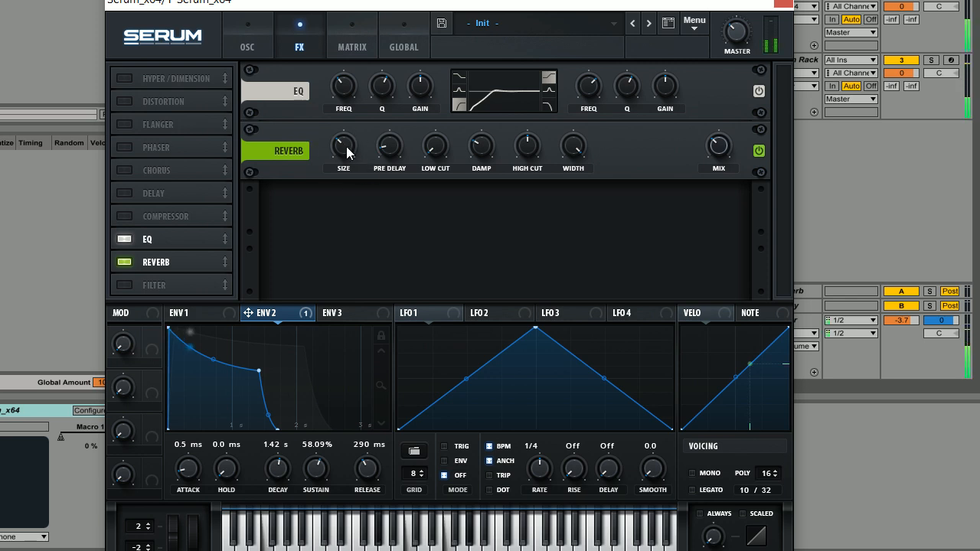
pyautogui.moveTo(343, 146); pyautogui.dragTo(343, 153)
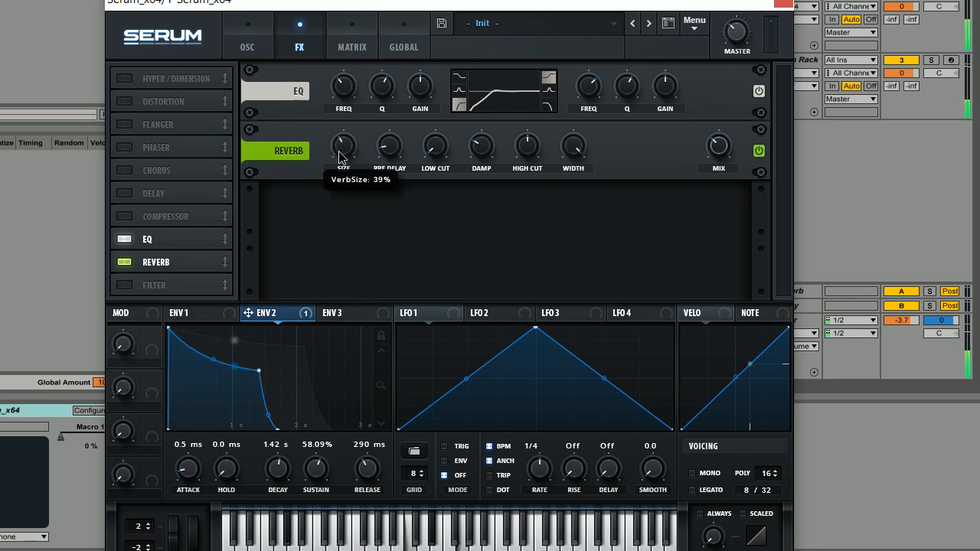
pyautogui.moveTo(343, 147); pyautogui.dragTo(343, 168)
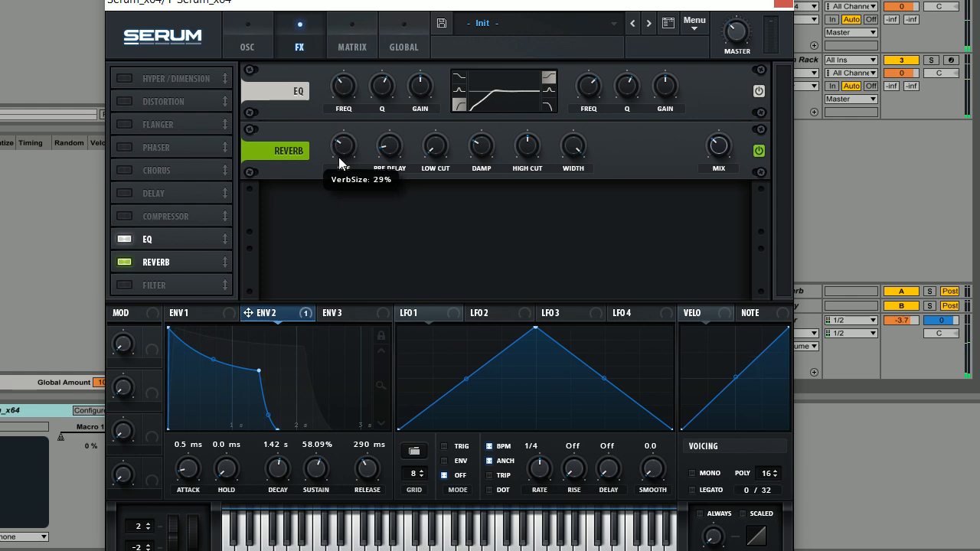
pyautogui.moveTo(307, 197)
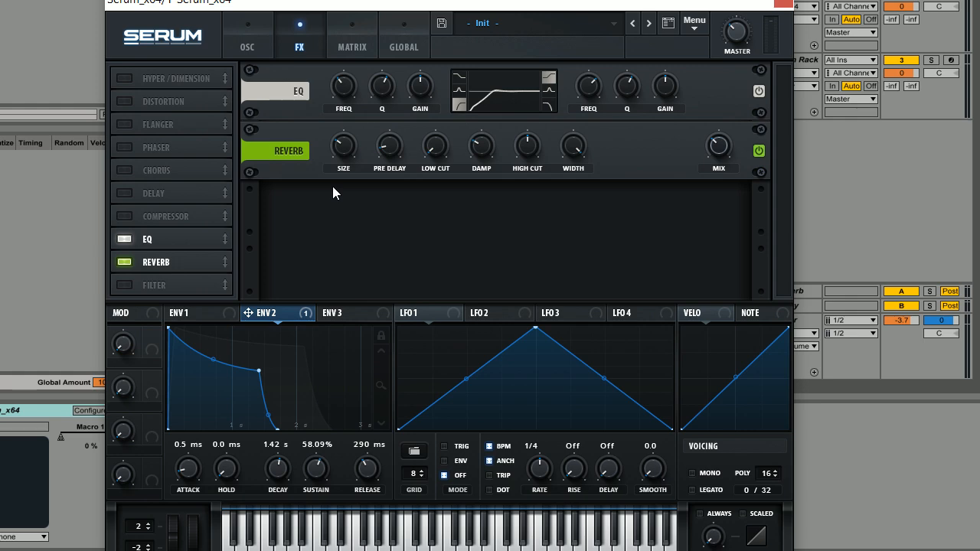
pyautogui.moveTo(346, 153)
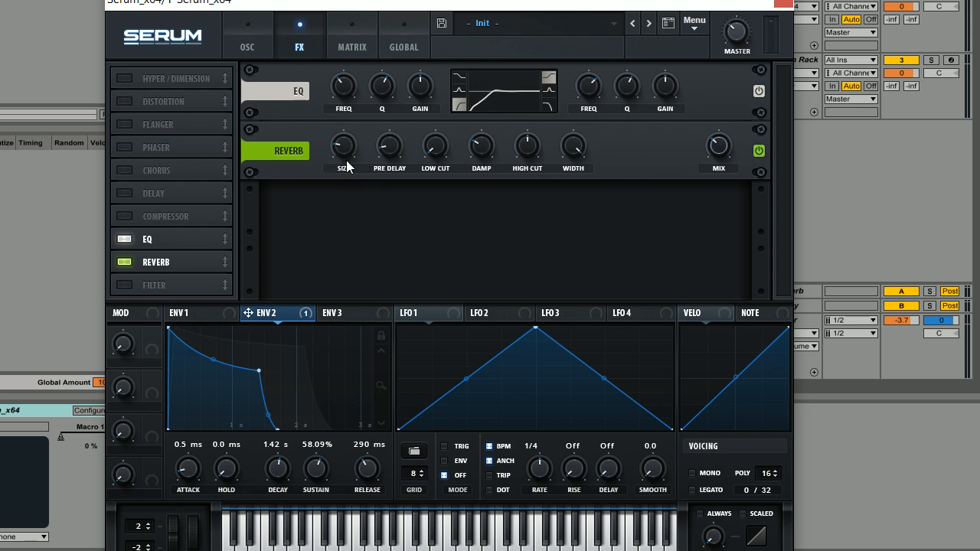
pyautogui.moveTo(502, 205)
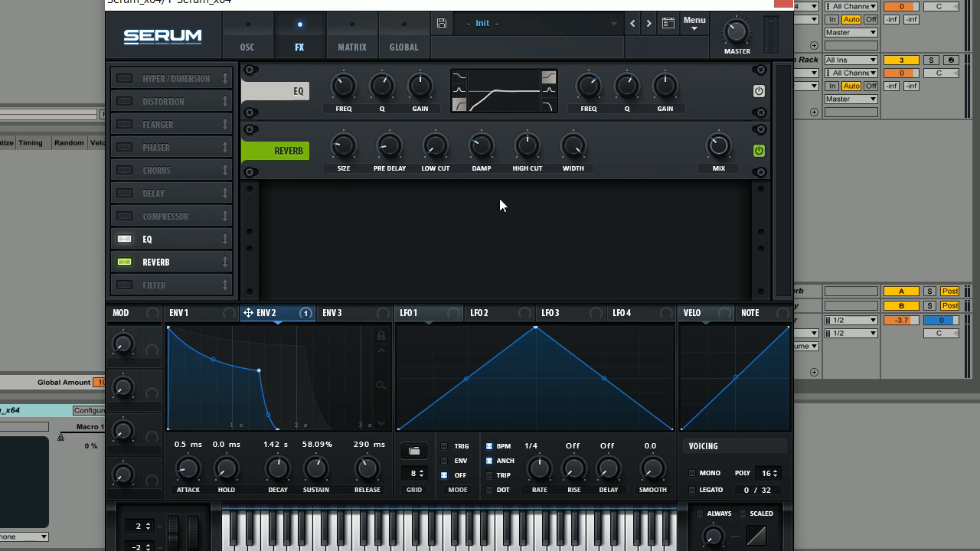
pyautogui.moveTo(476, 320)
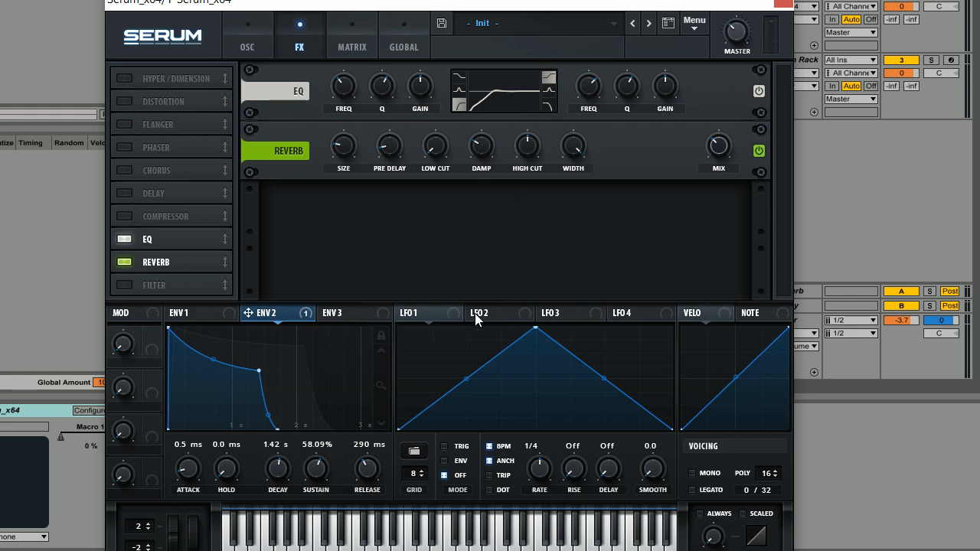
pyautogui.moveTo(567, 375)
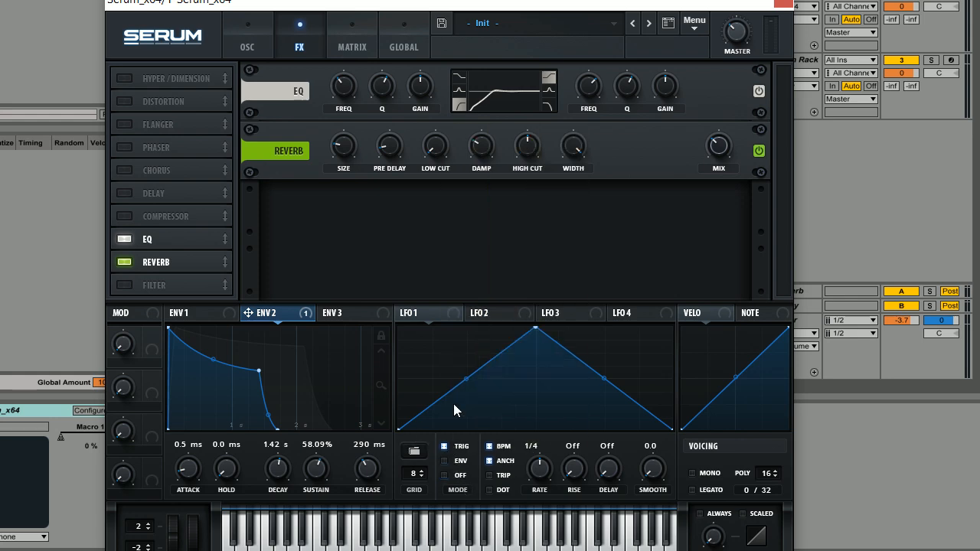
pyautogui.moveTo(550, 407)
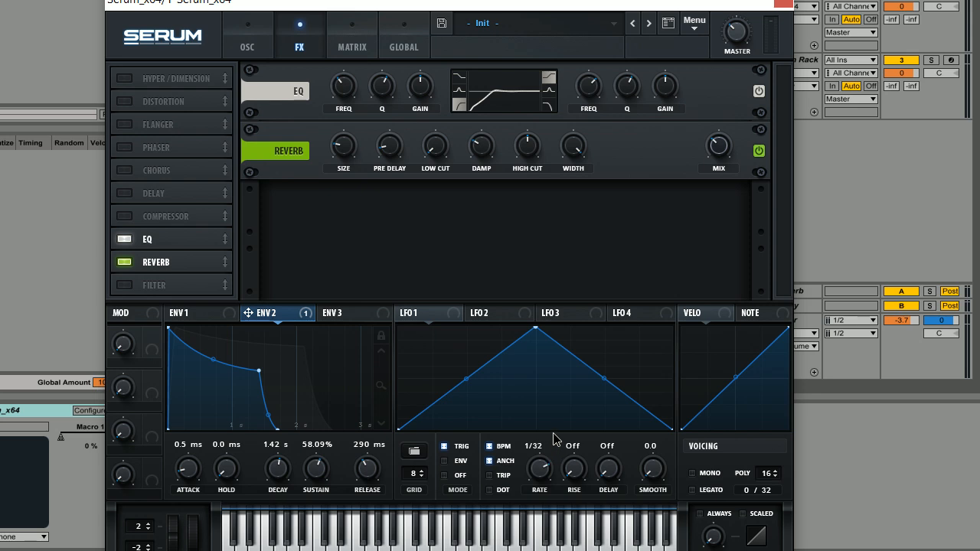
pyautogui.moveTo(539, 438)
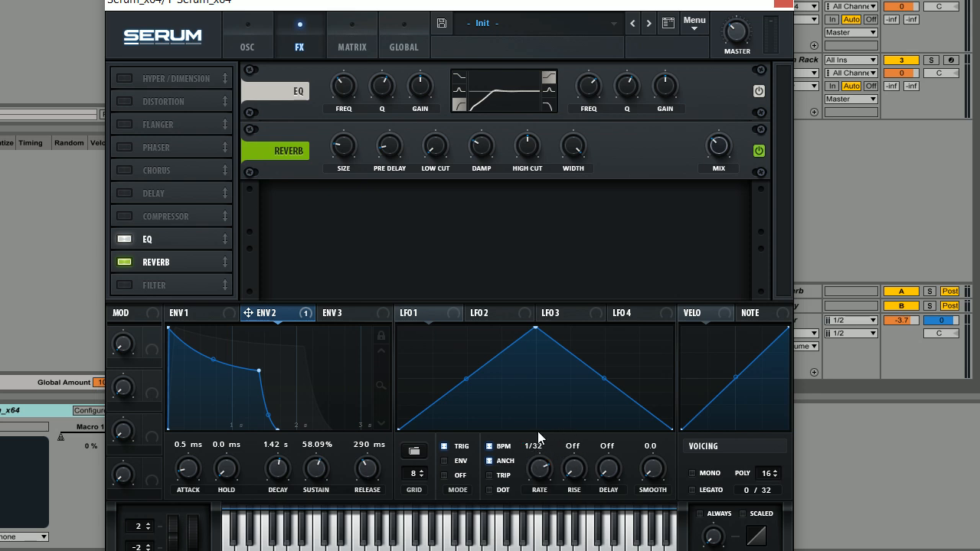
pyautogui.moveTo(597, 434)
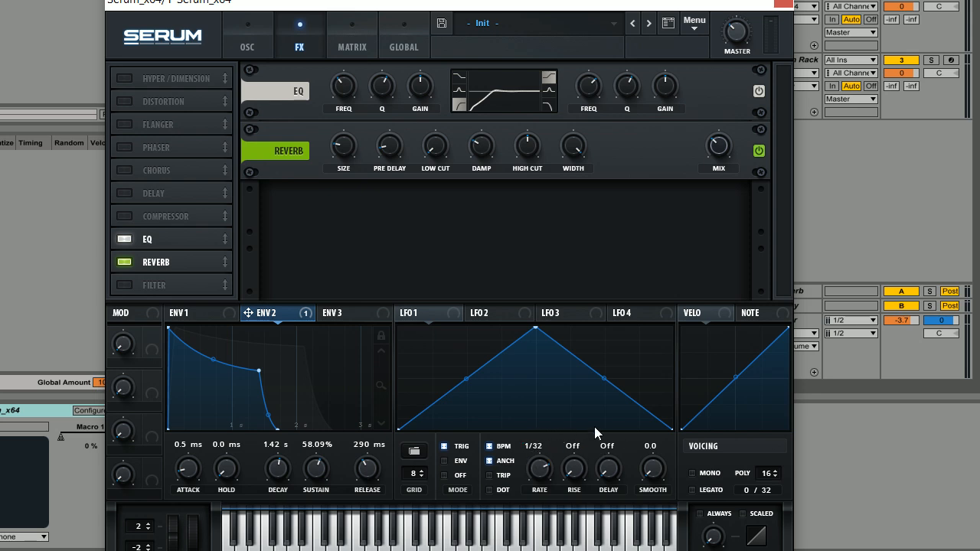
pyautogui.moveTo(527, 328)
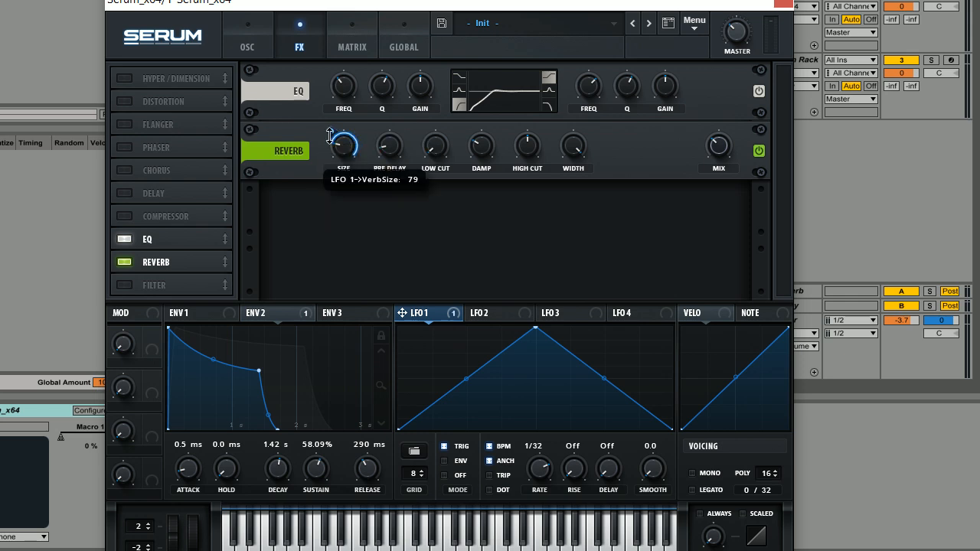
# Set LFO 1's modulation depth on reverb Size and lower Master volume to 52%
pyautogui.moveTo(343, 138); pyautogui.dragTo(317, 187)
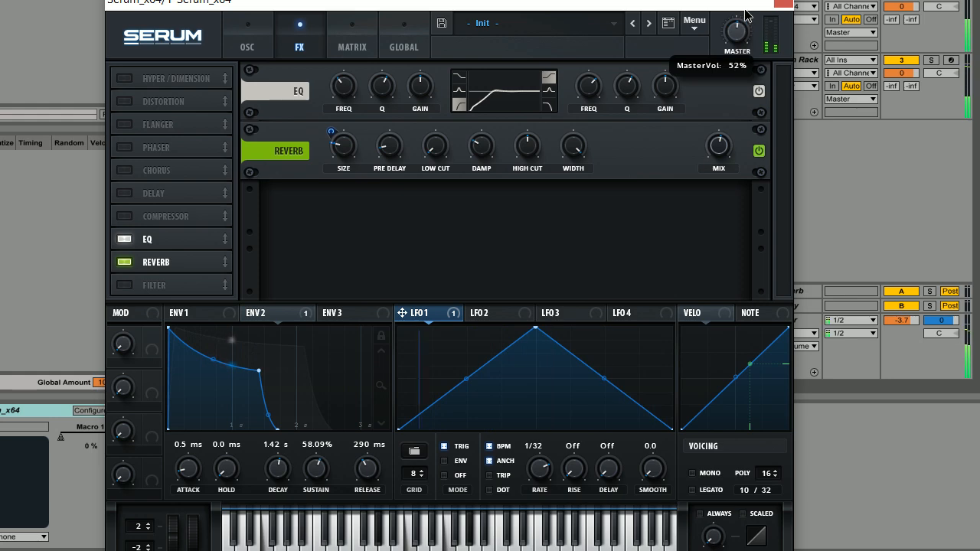
pyautogui.moveTo(735, 30); pyautogui.dragTo(735, 43)
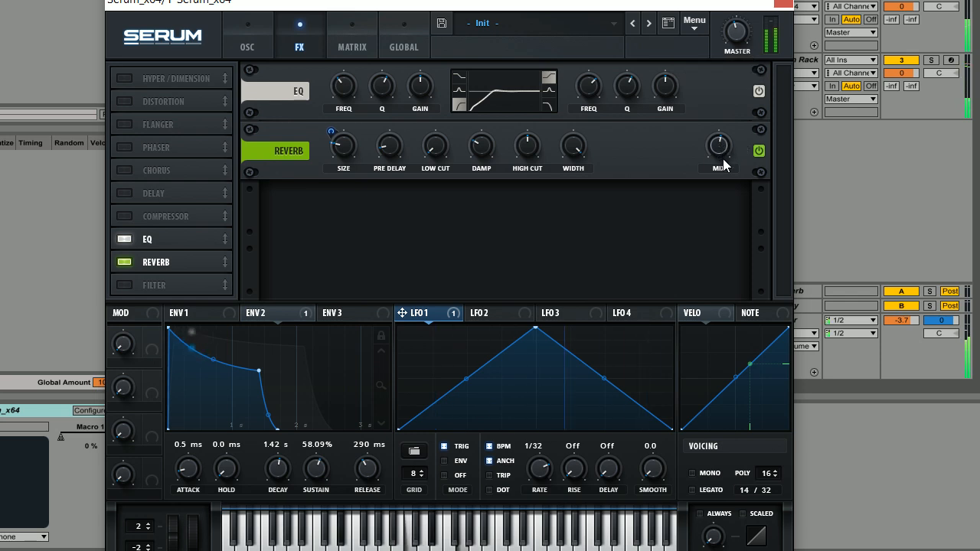
pyautogui.moveTo(718, 147)
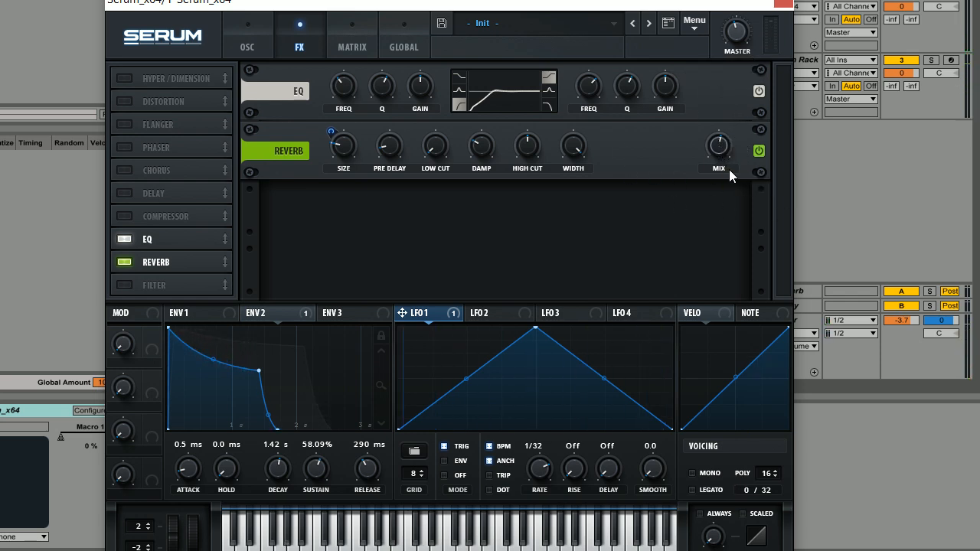
pyautogui.moveTo(340, 153)
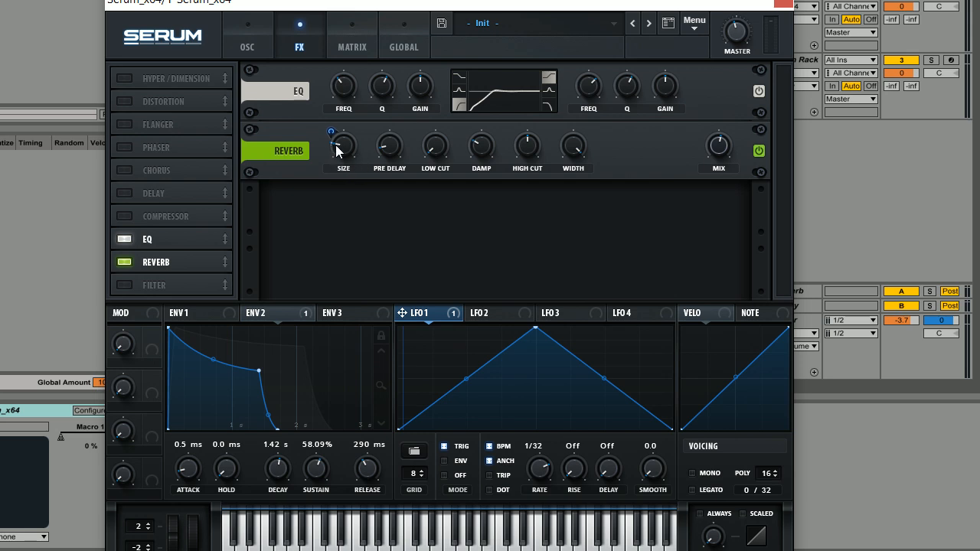
pyautogui.moveTo(328, 159)
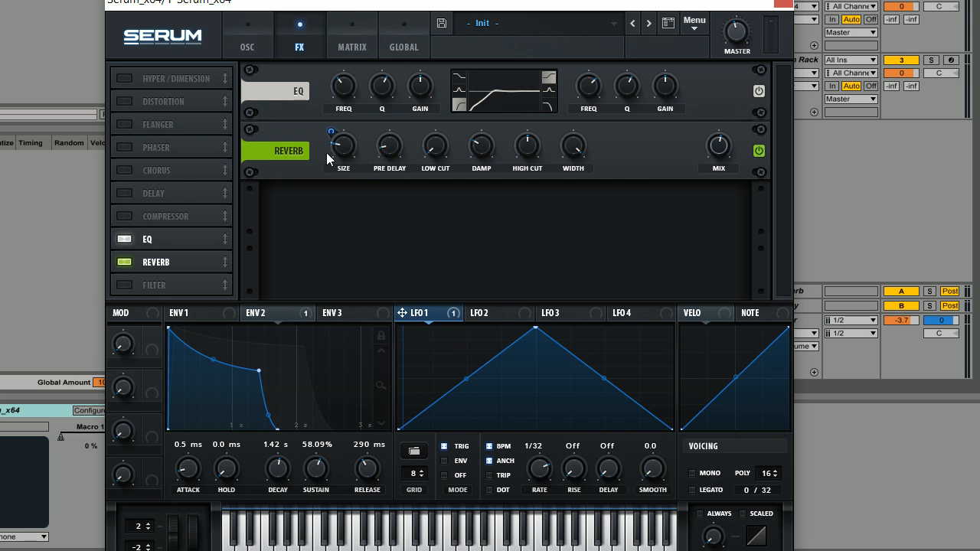
pyautogui.moveTo(322, 171)
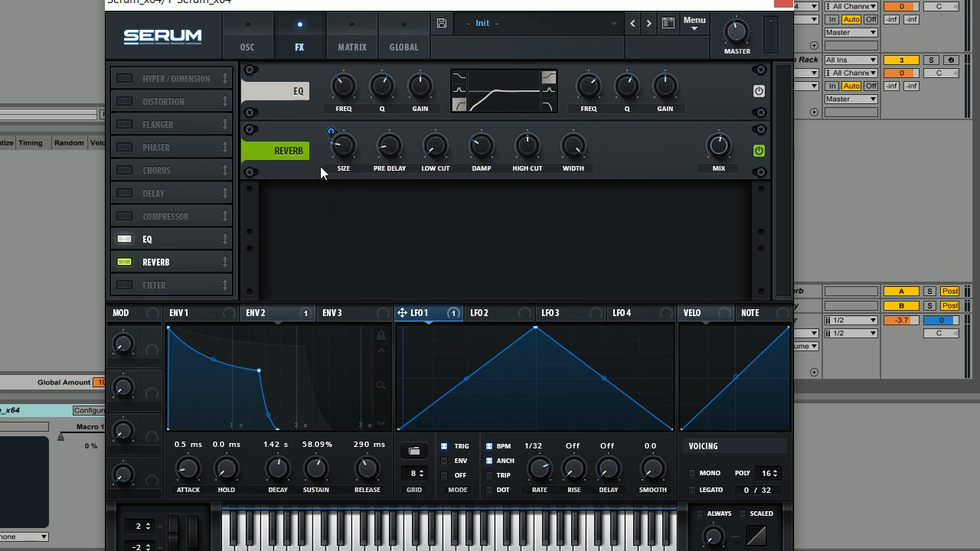
pyautogui.moveTo(585, 490)
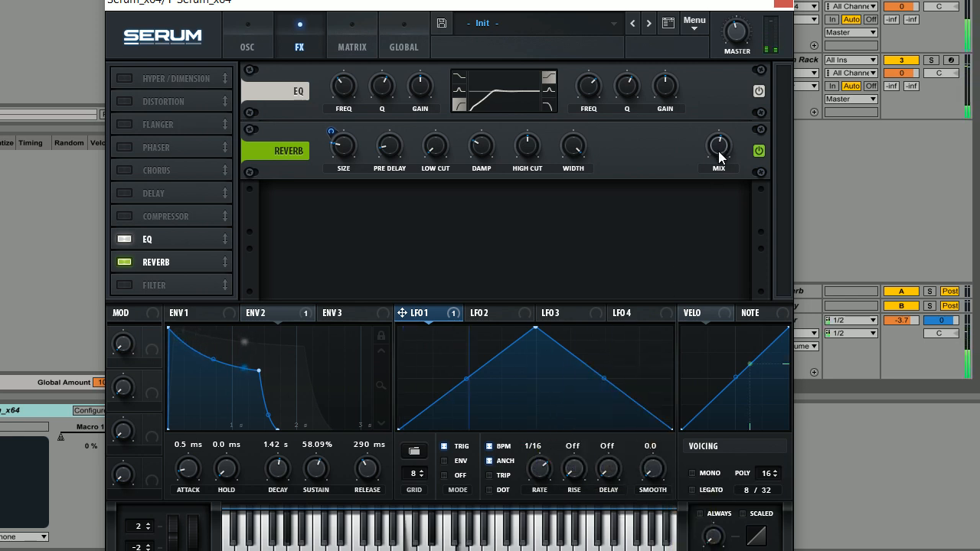
pyautogui.moveTo(720, 150)
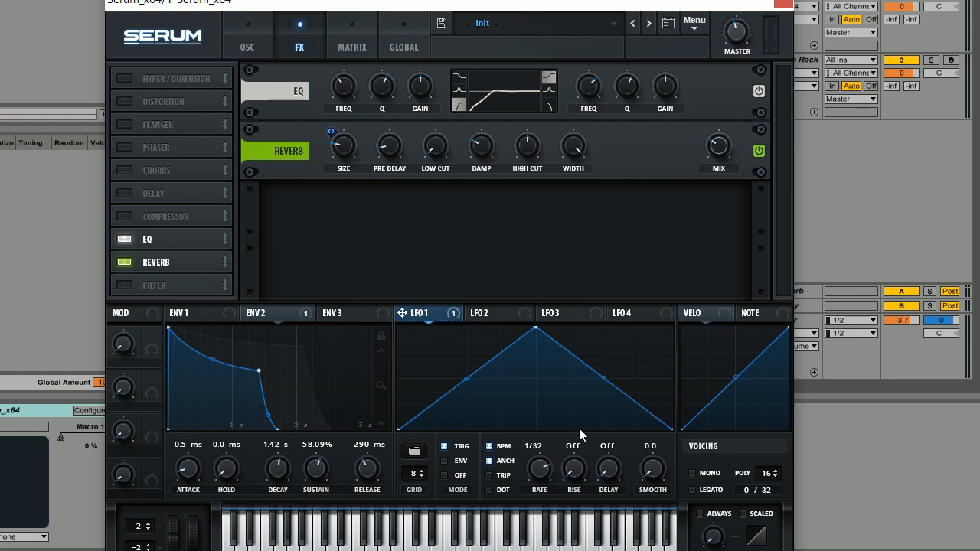
pyautogui.moveTo(661, 64)
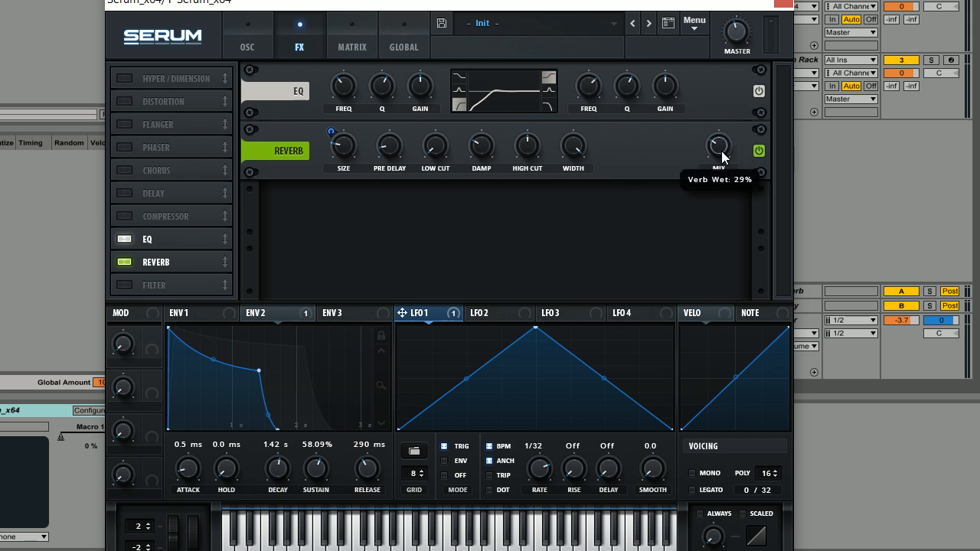
pyautogui.moveTo(641, 227)
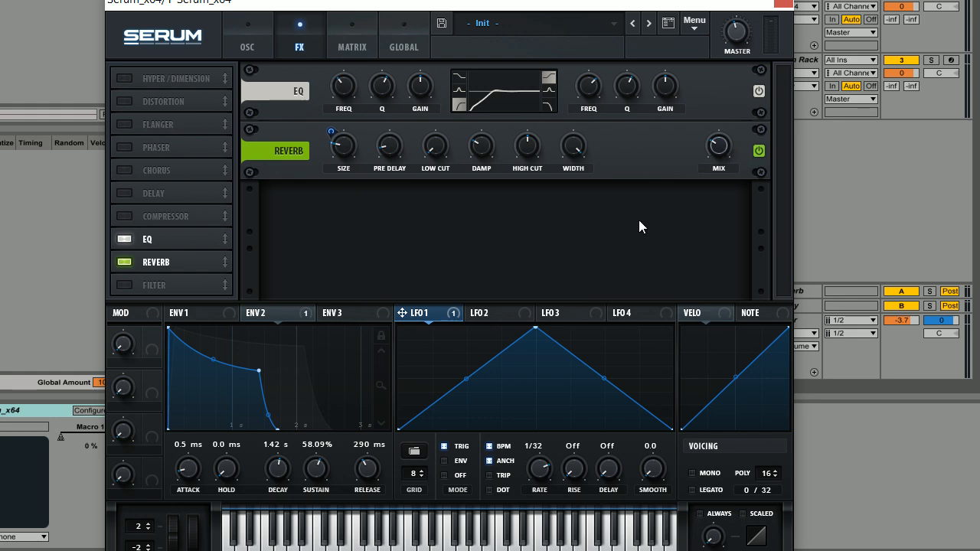
# Give ENV 3 a 363 ms attack, 1.21 s decay, 0% sustain and 494 ms release
pyautogui.click(343, 313)
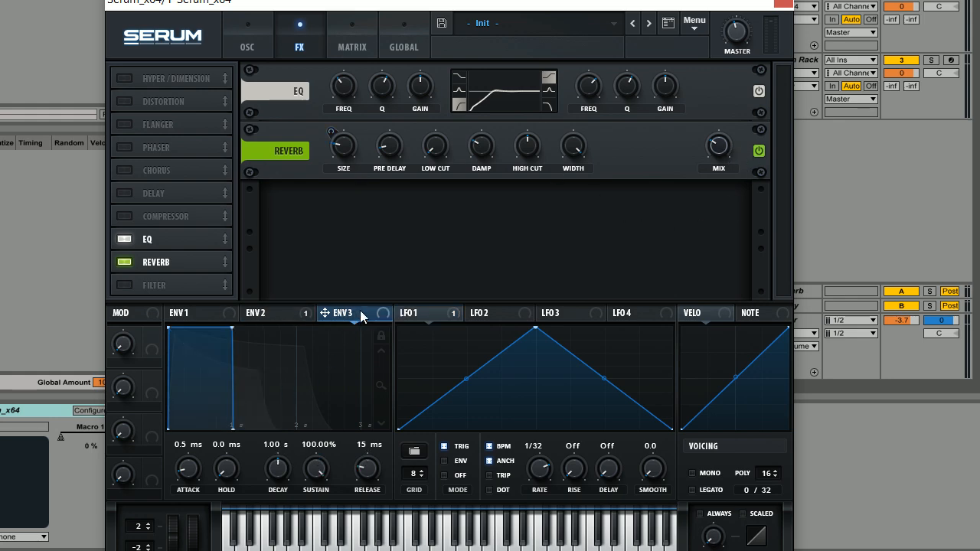
pyautogui.moveTo(202, 365)
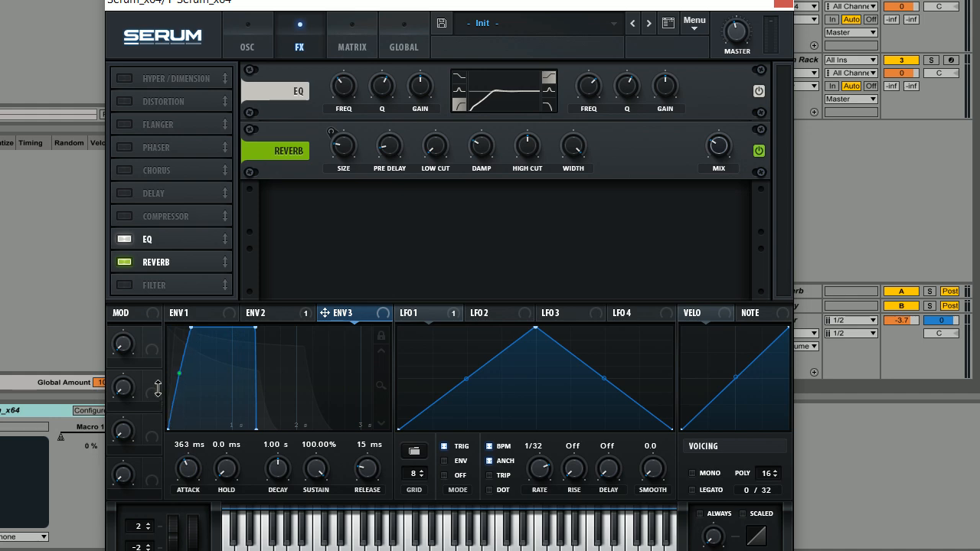
pyautogui.moveTo(634, 150)
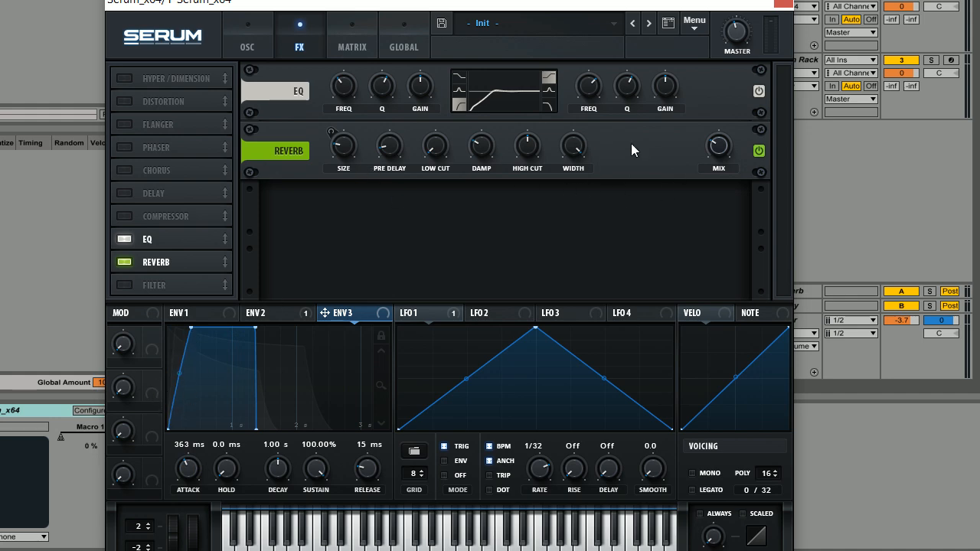
pyautogui.moveTo(612, 146)
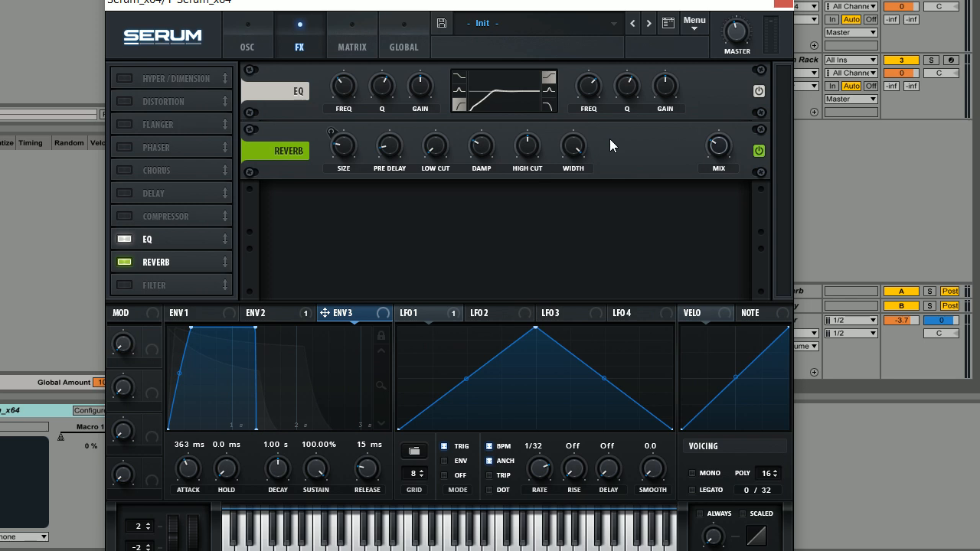
pyautogui.moveTo(258, 331)
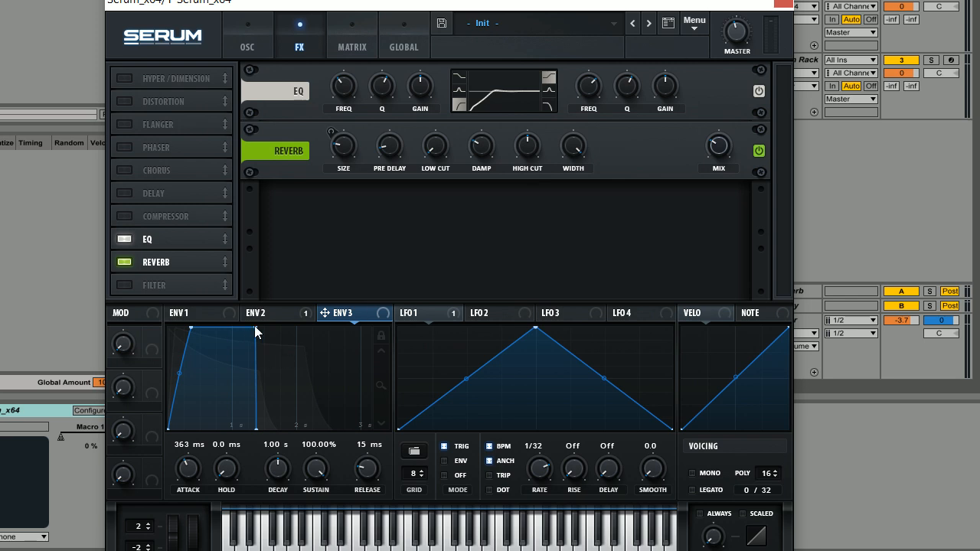
pyautogui.moveTo(246, 331); pyautogui.dragTo(266, 426)
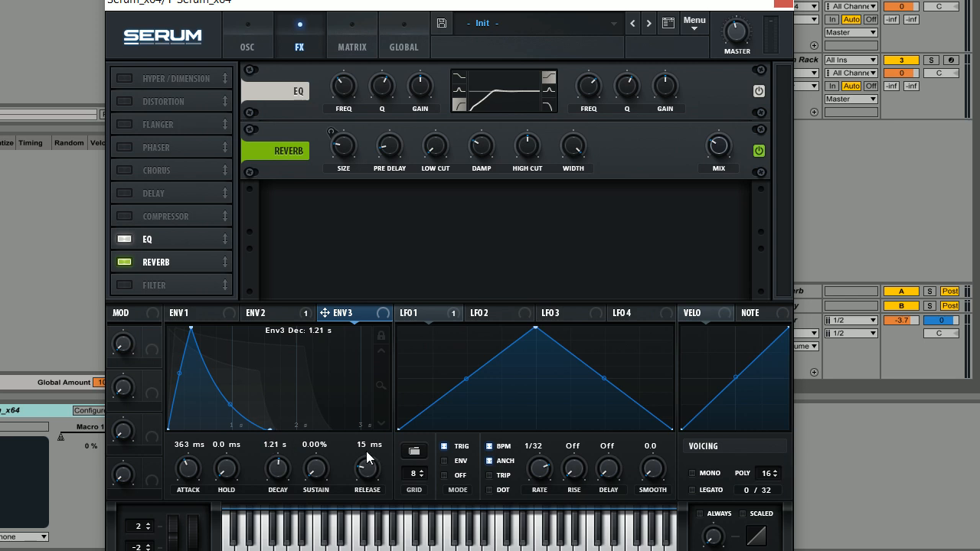
pyautogui.moveTo(367, 467); pyautogui.dragTo(367, 437)
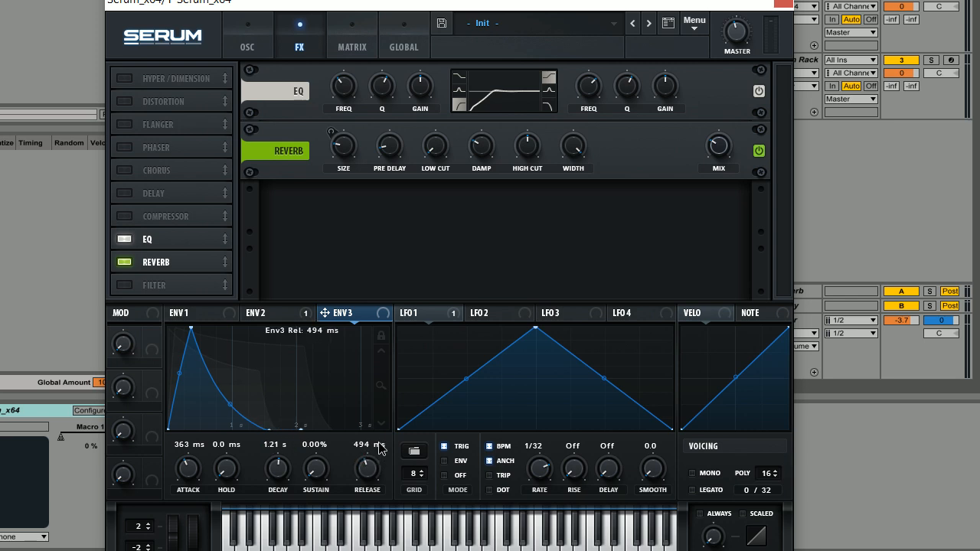
pyautogui.moveTo(382, 447)
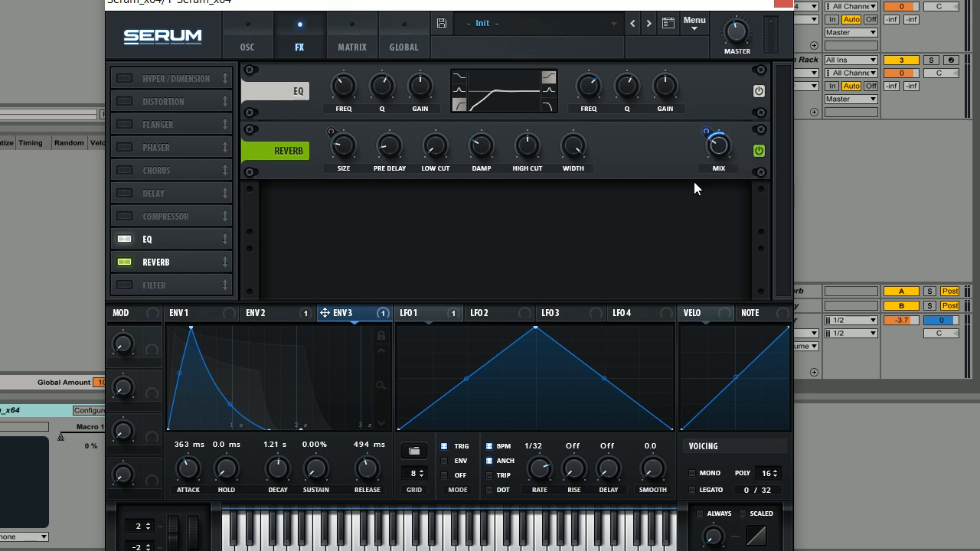
pyautogui.moveTo(785, 98)
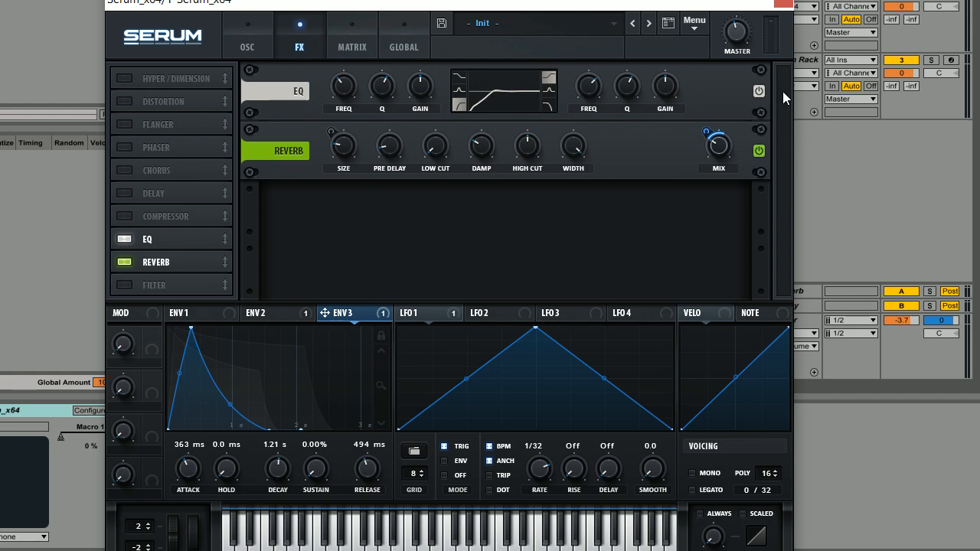
pyautogui.moveTo(717, 122)
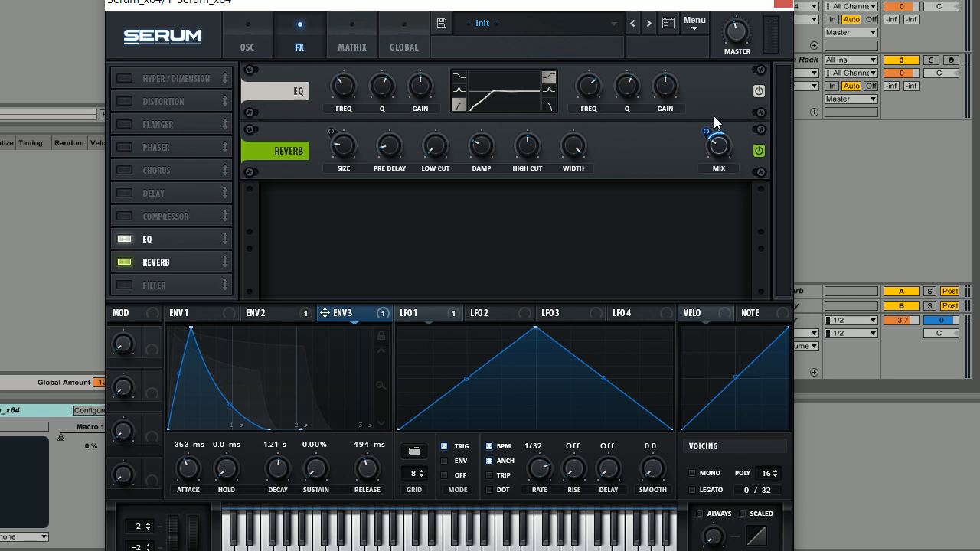
pyautogui.moveTo(823, 98)
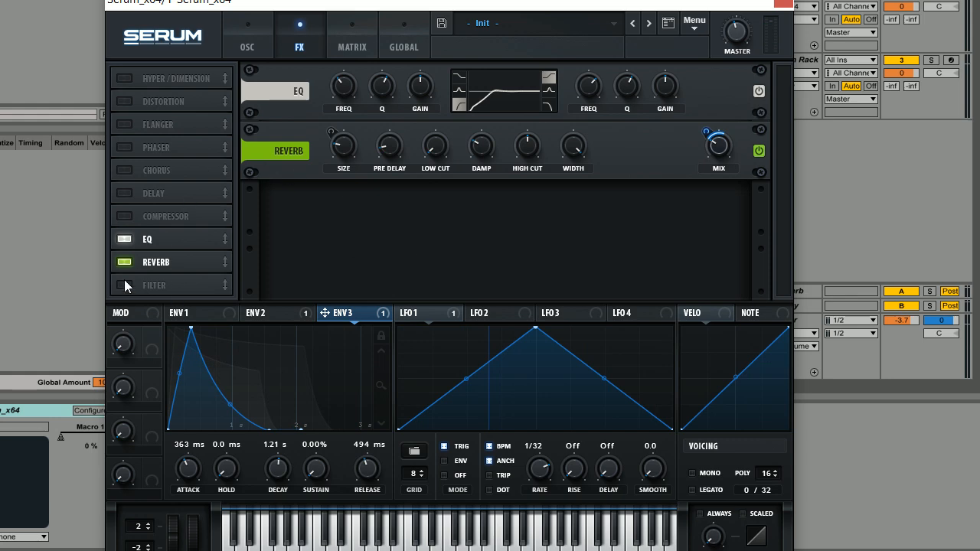
# Add an MG Low 24 filter to the effects chain and select ENV 2
pyautogui.click(153, 285)
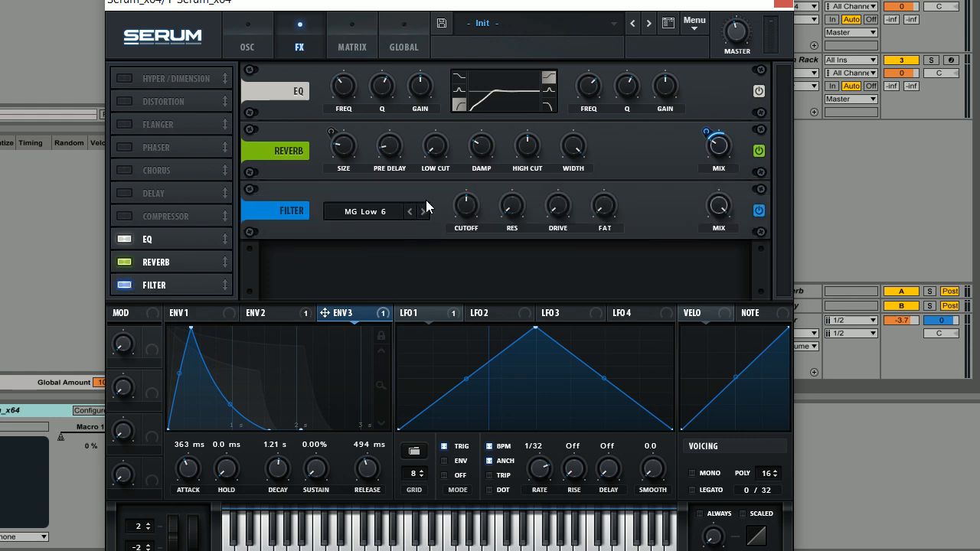
pyautogui.click(423, 211)
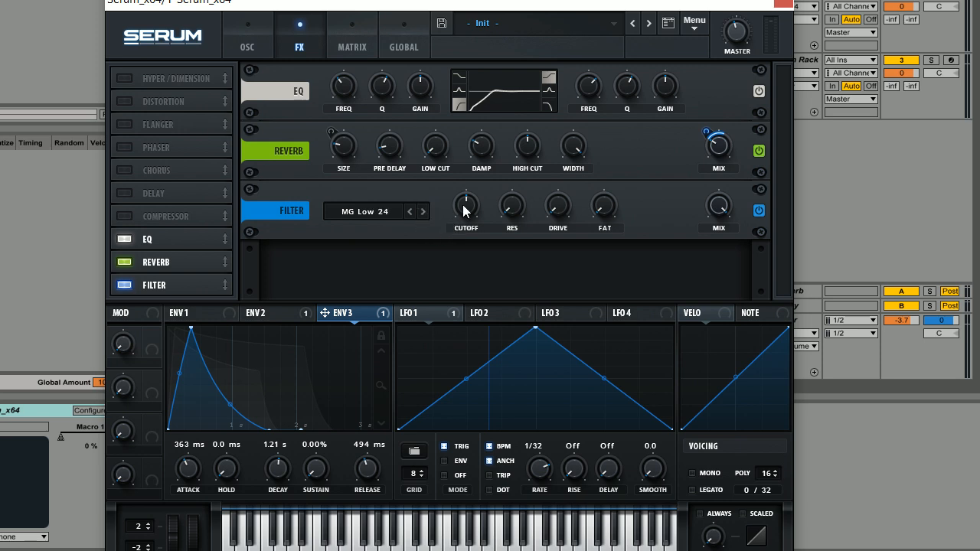
pyautogui.moveTo(222, 317)
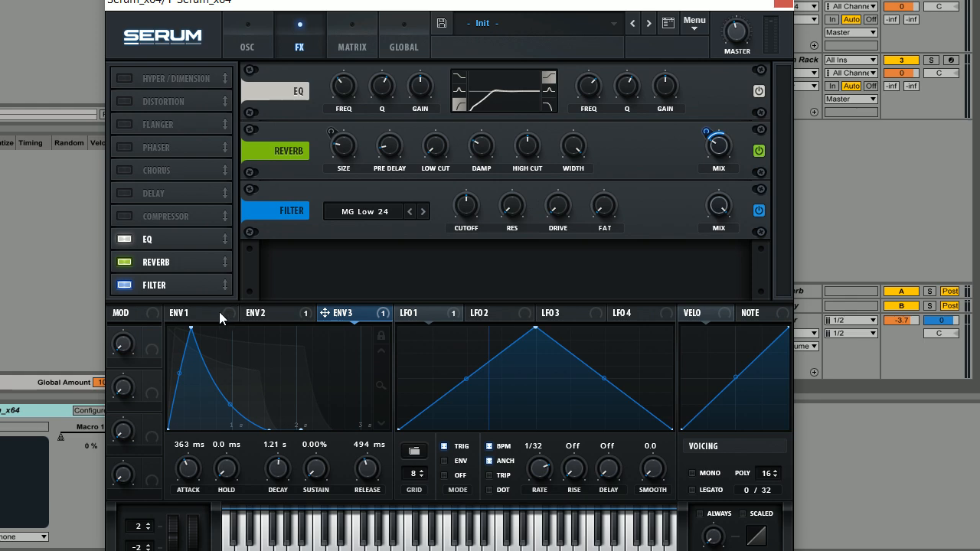
pyautogui.click(267, 313)
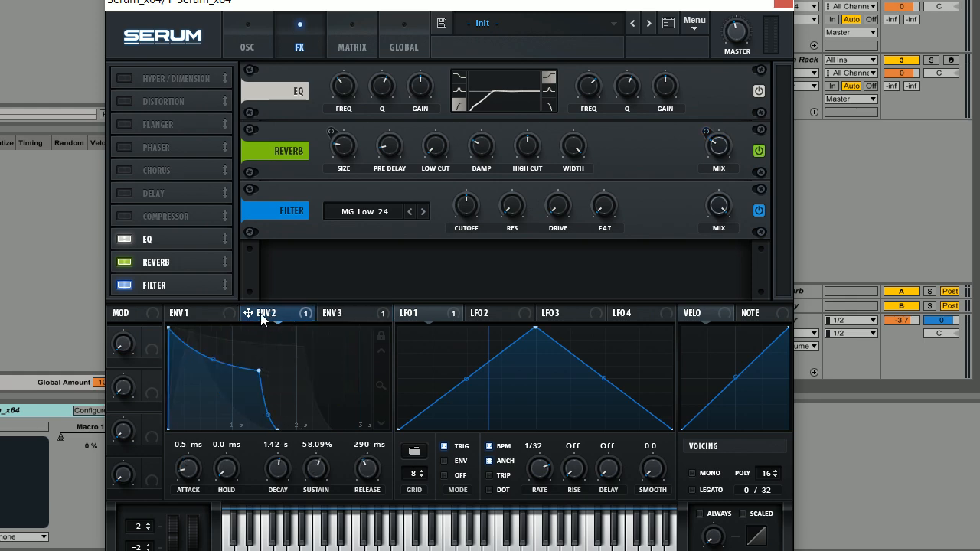
pyautogui.moveTo(251, 322)
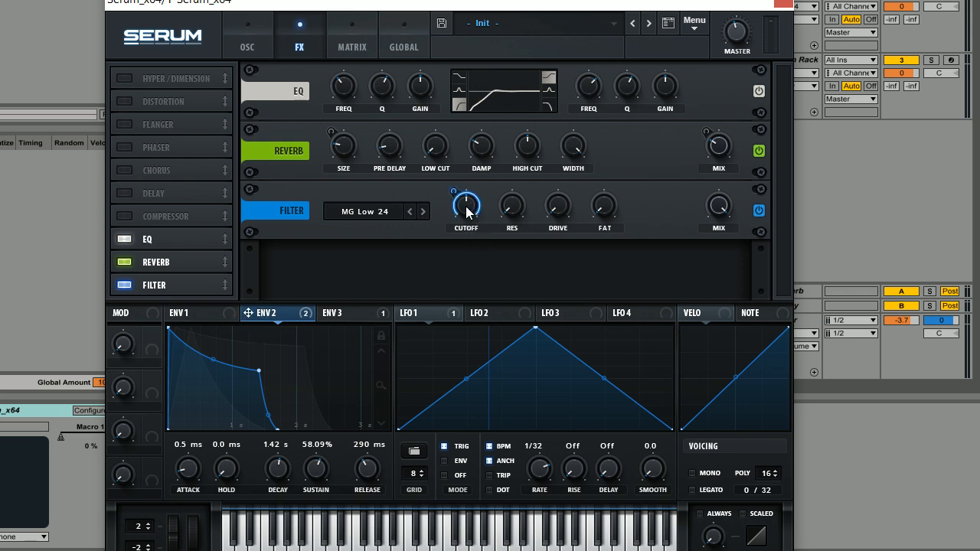
# Route ENV 2 to the FX filter cutoff with a modulation amount of 42
pyautogui.moveTo(466, 205); pyautogui.dragTo(459, 191)
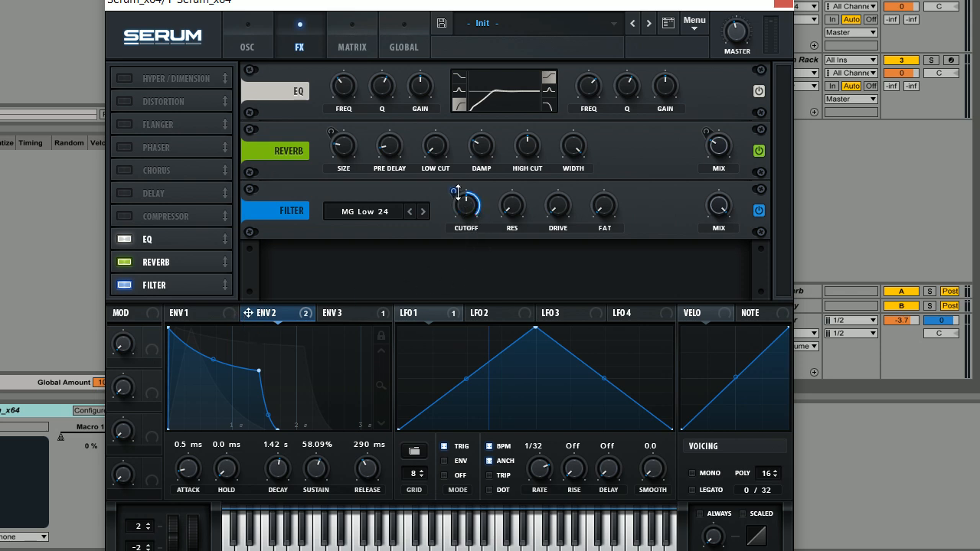
pyautogui.moveTo(466, 205); pyautogui.dragTo(456, 192)
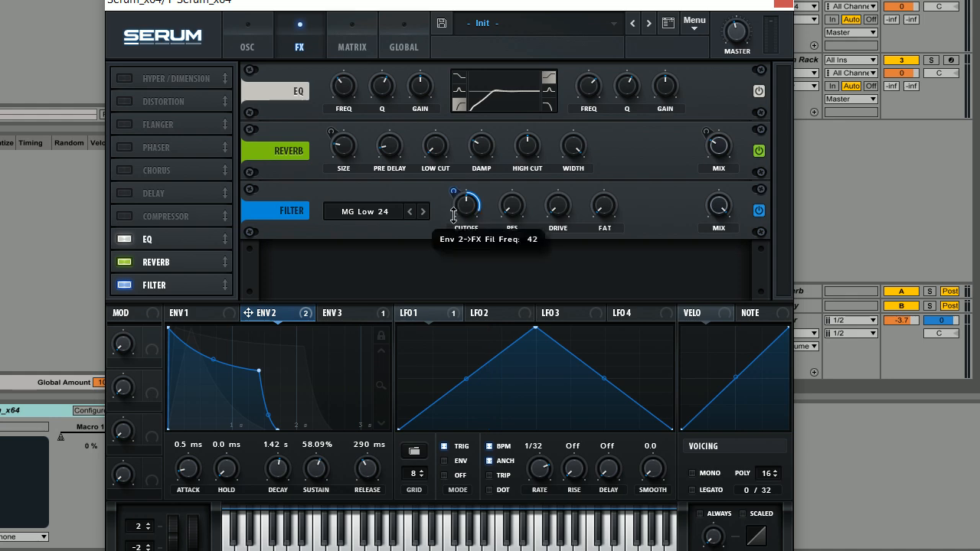
pyautogui.moveTo(466, 205); pyautogui.dragTo(466, 218)
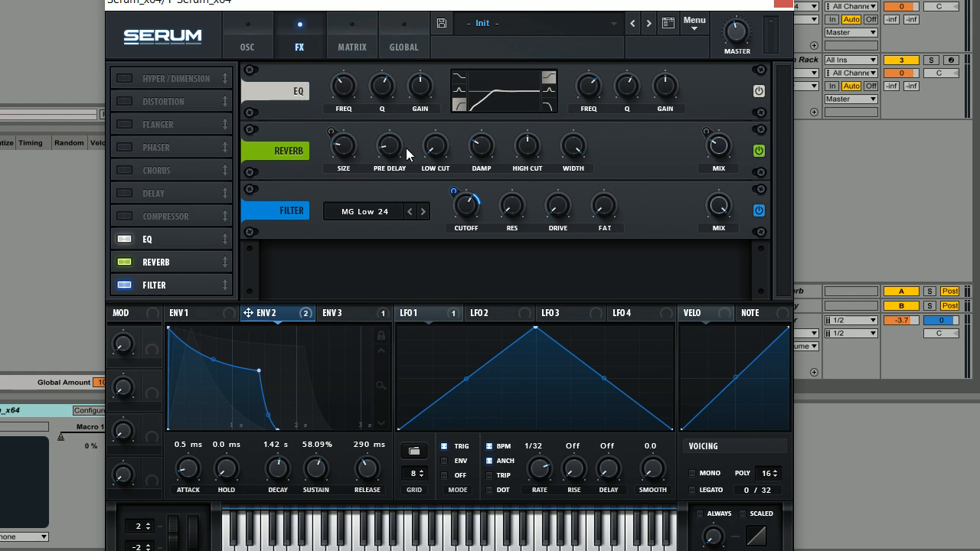
pyautogui.moveTo(376, 268)
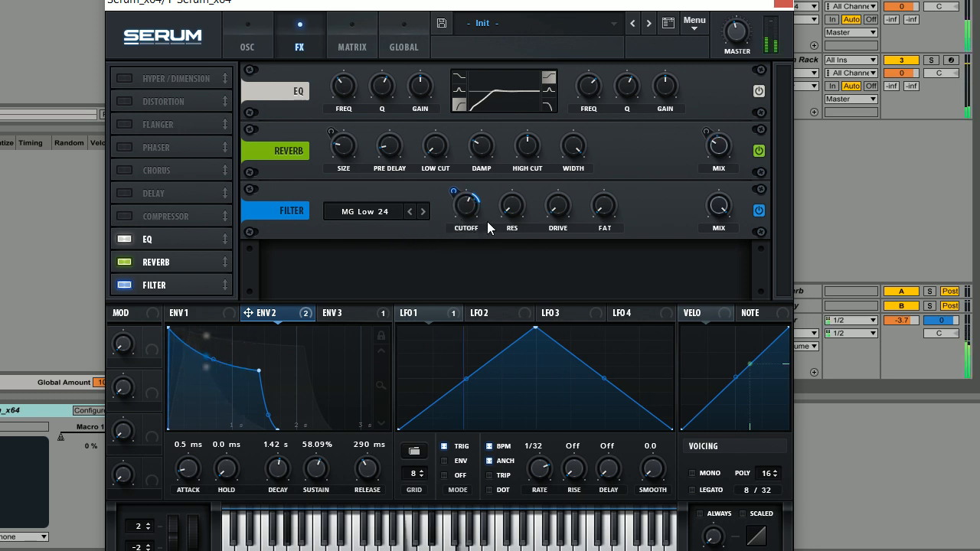
pyautogui.moveTo(462, 217)
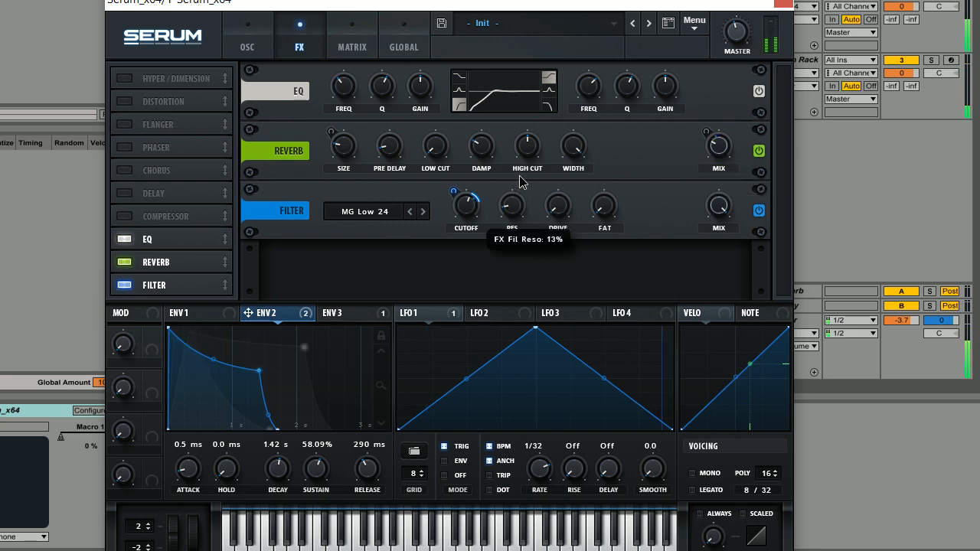
# Raise the FX Filter's RES knob to about 13%
pyautogui.moveTo(511, 205); pyautogui.dragTo(512, 214)
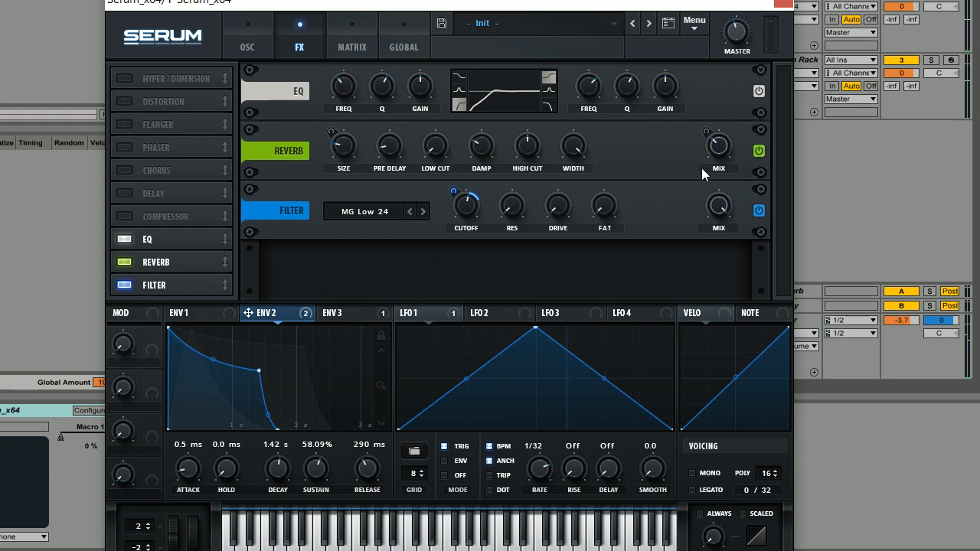
pyautogui.click(248, 34)
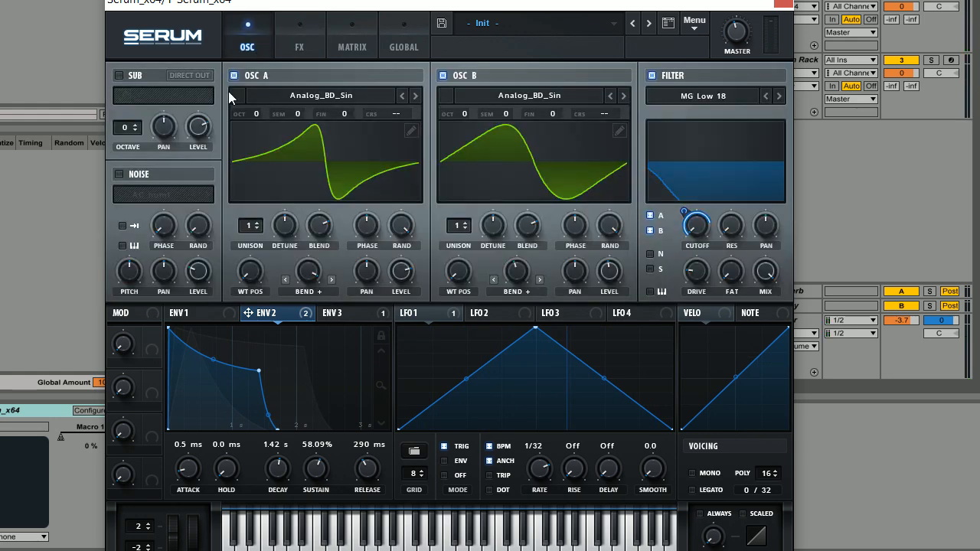
pyautogui.moveTo(452, 220)
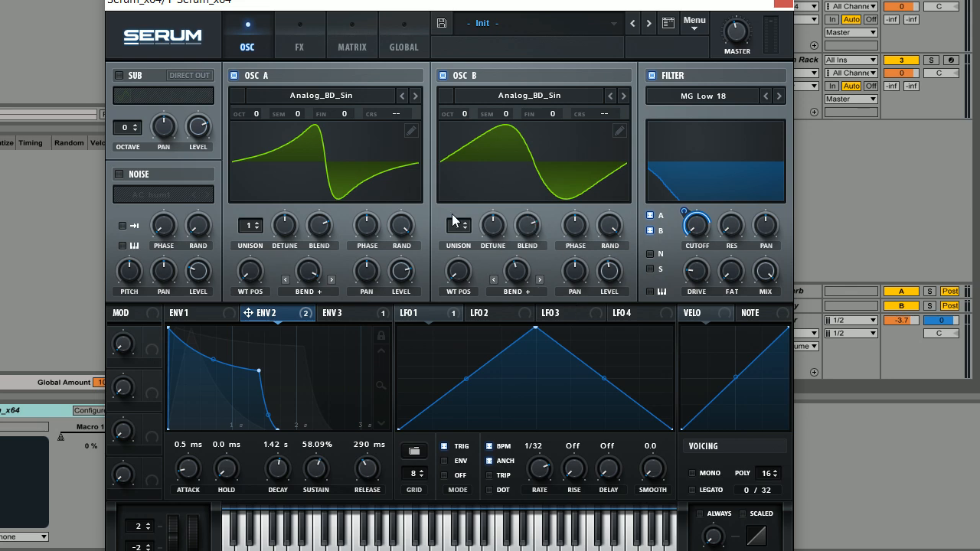
pyautogui.click(299, 34)
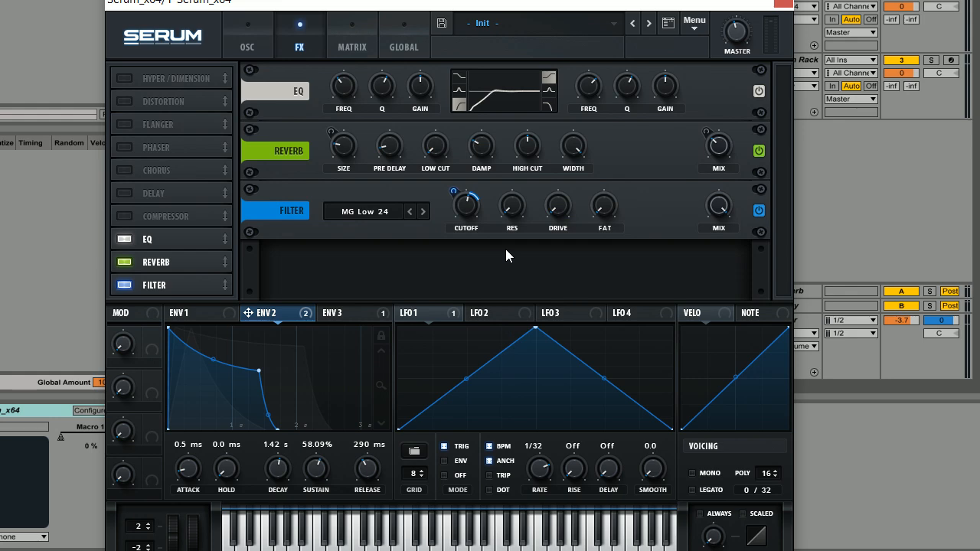
pyautogui.moveTo(389, 145)
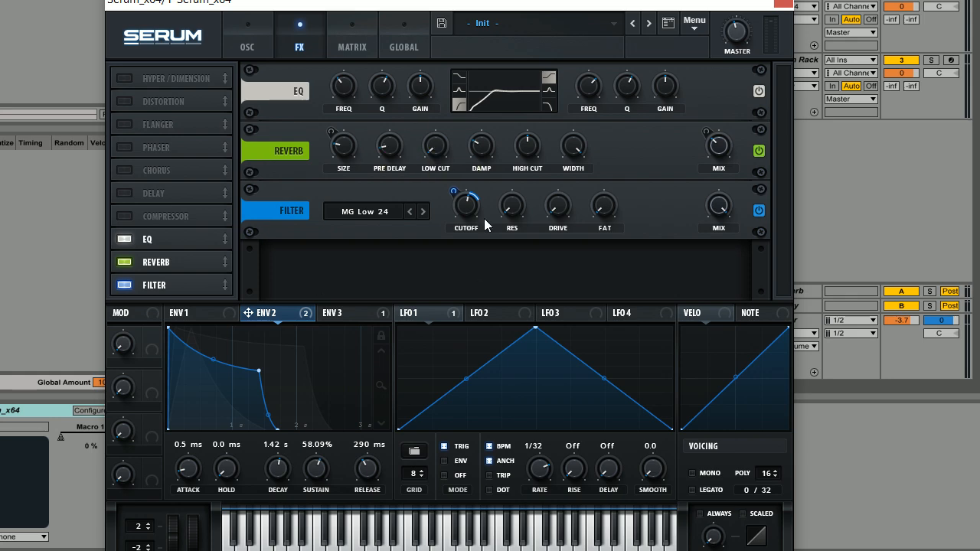
pyautogui.click(249, 24)
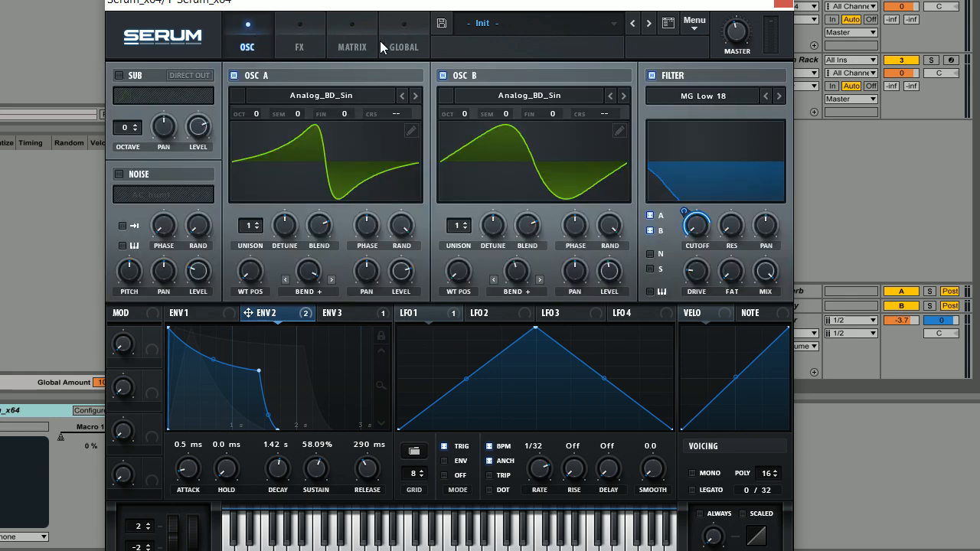
pyautogui.click(299, 34)
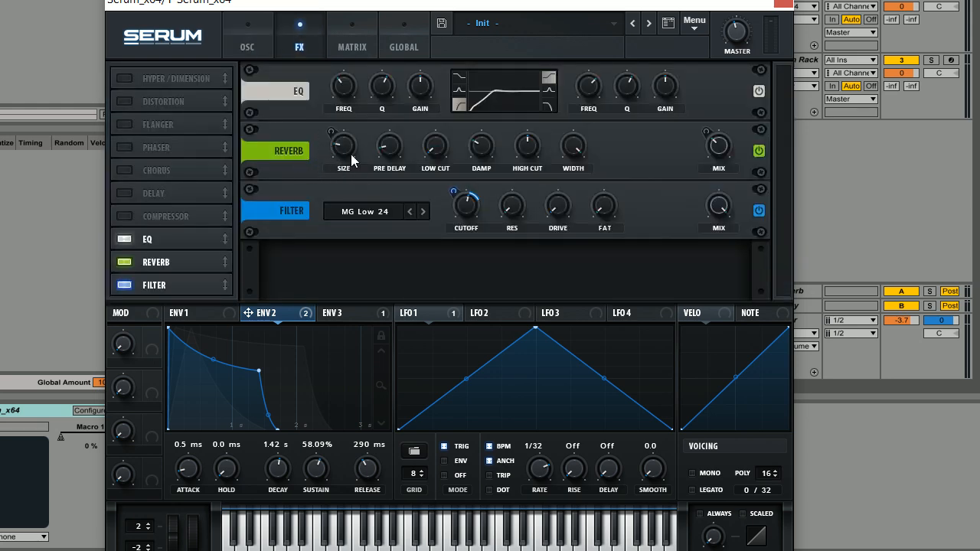
pyautogui.moveTo(365, 162)
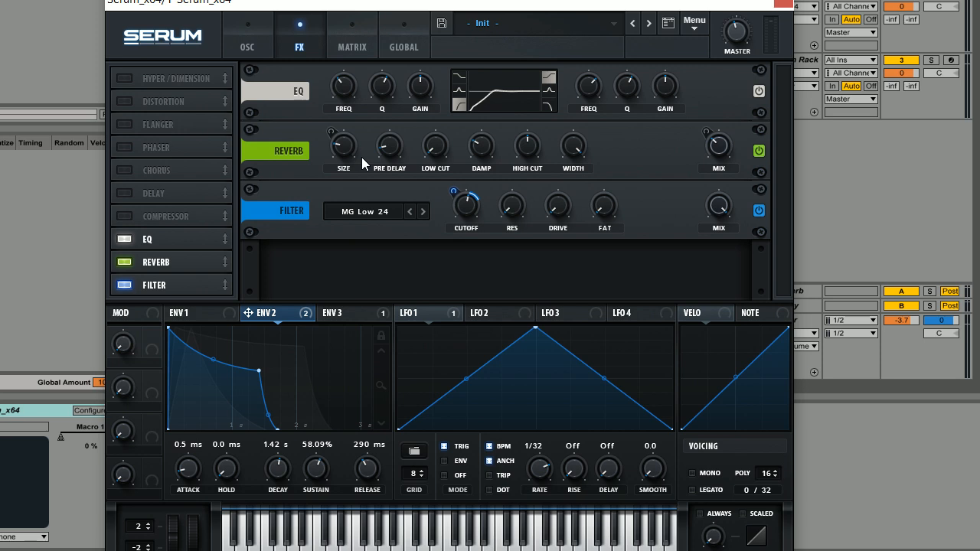
pyautogui.moveTo(298, 98)
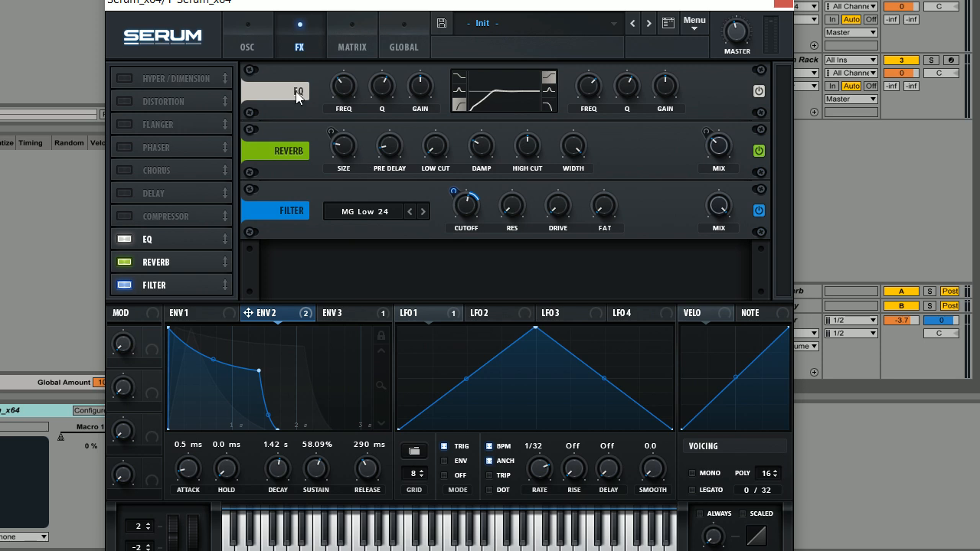
pyautogui.click(249, 24)
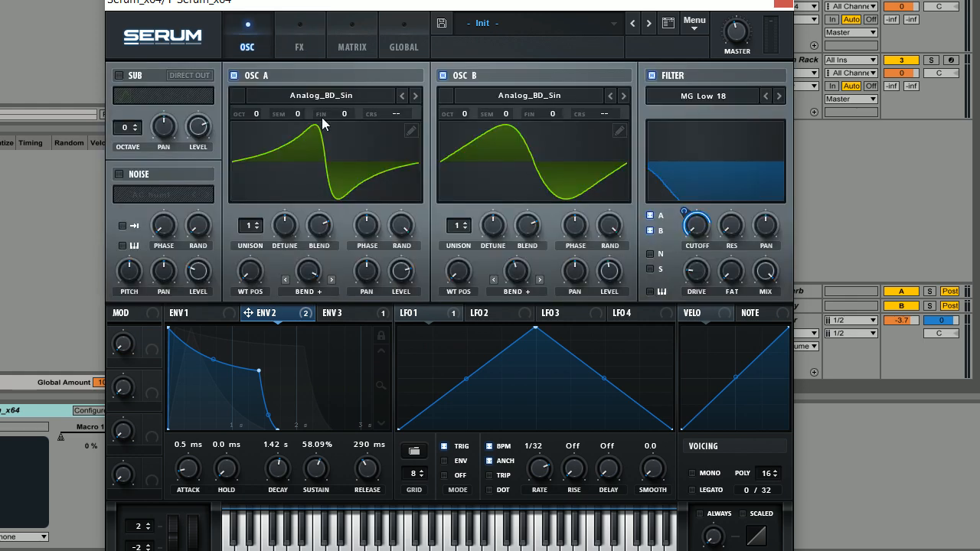
pyautogui.moveTo(528, 257)
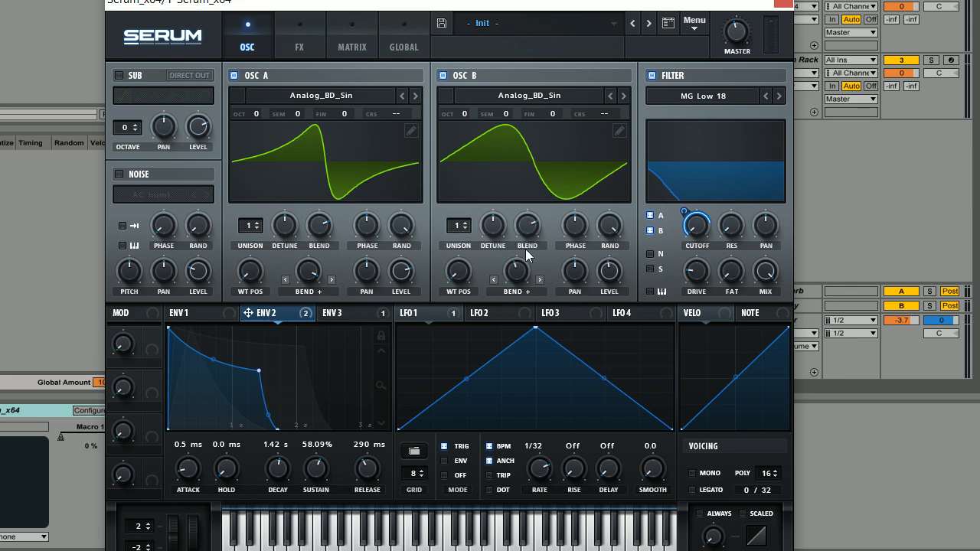
pyautogui.moveTo(533, 253)
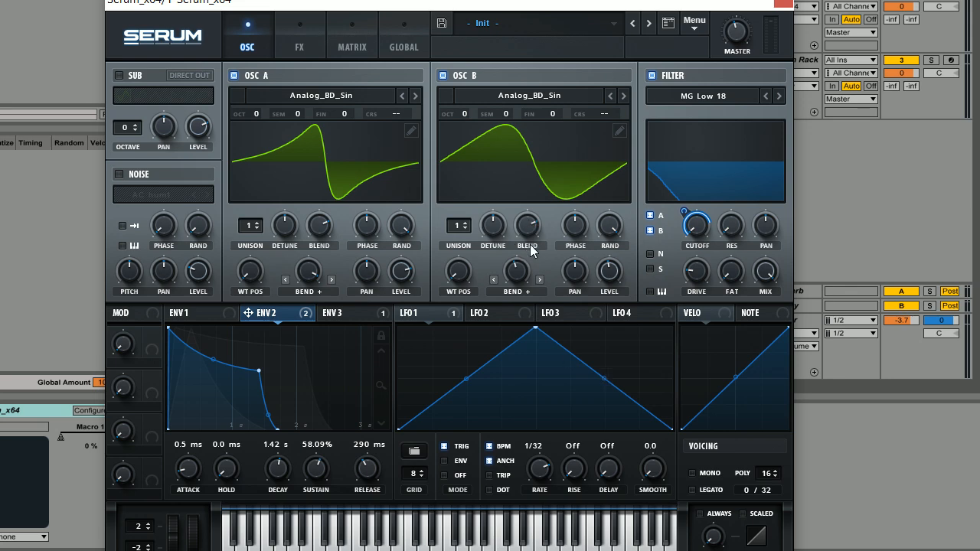
pyautogui.moveTo(392, 115)
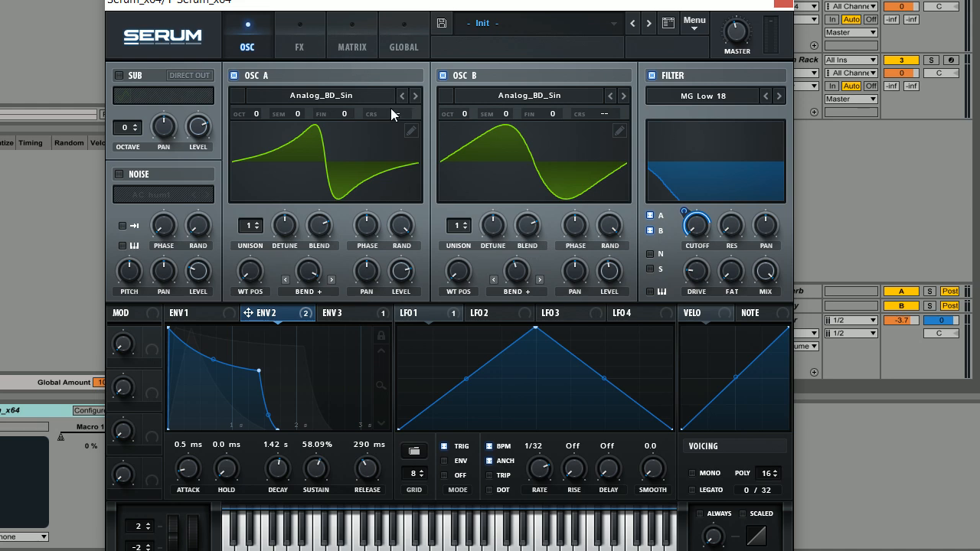
pyautogui.moveTo(509, 104)
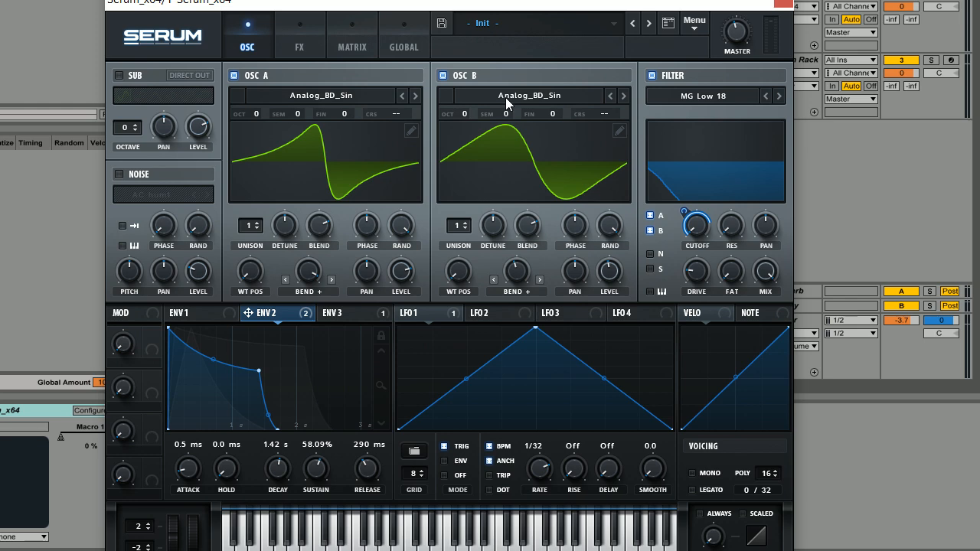
pyautogui.moveTo(622, 217)
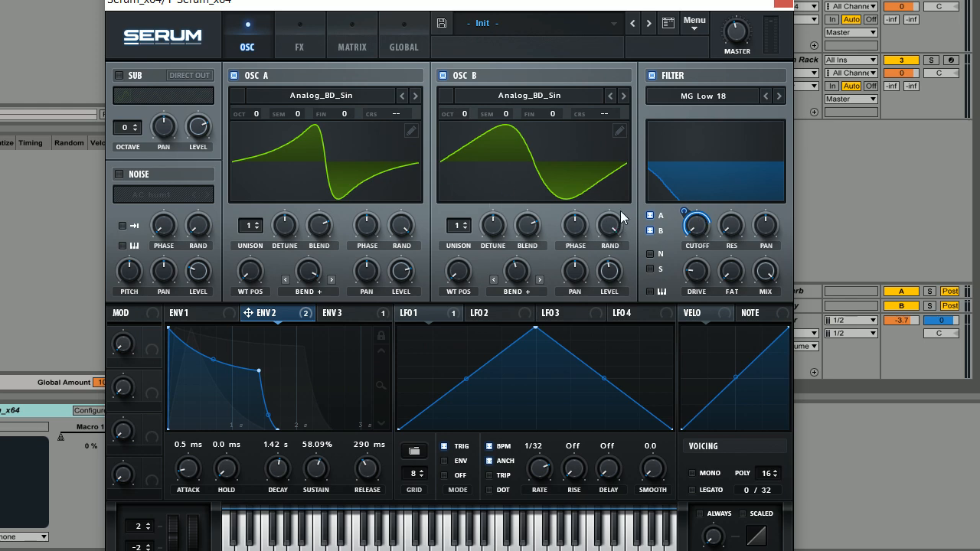
pyautogui.click(299, 35)
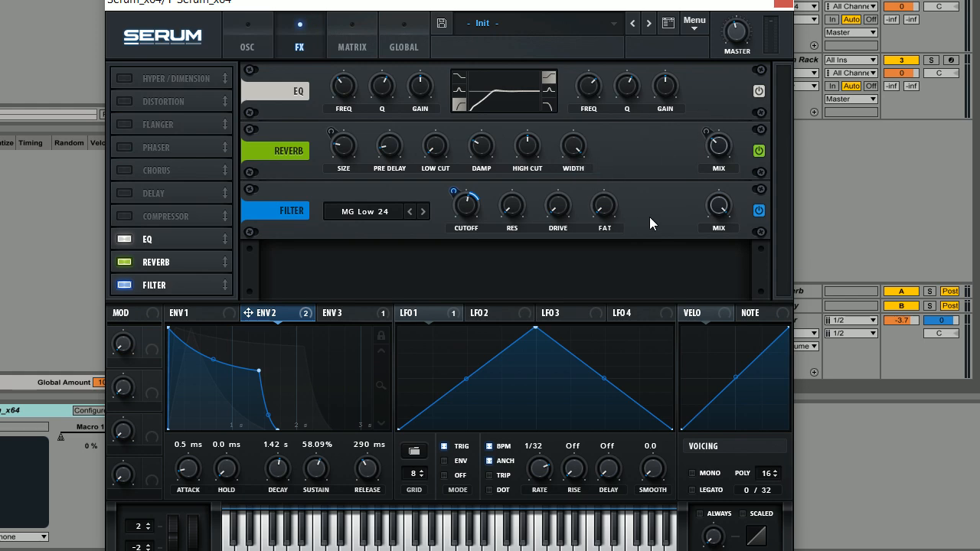
pyautogui.moveTo(512, 198)
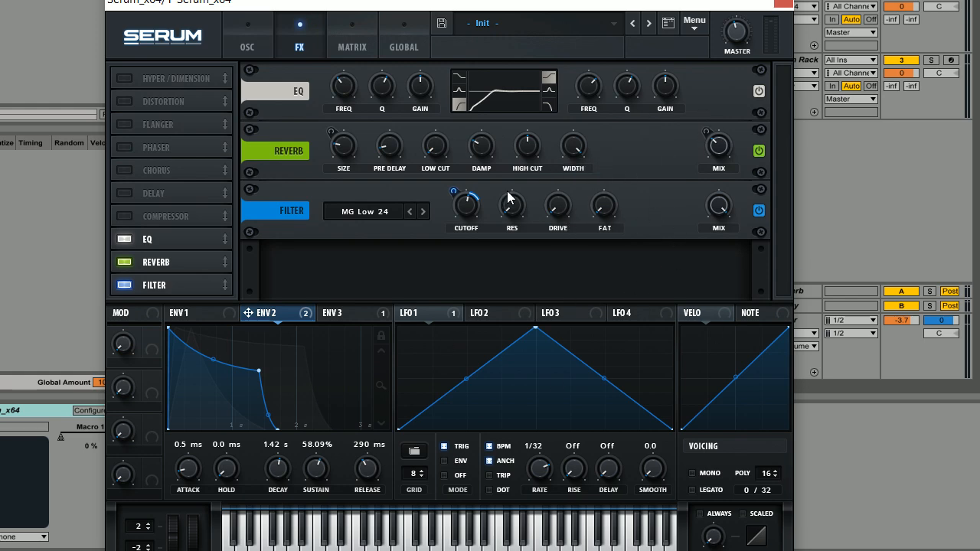
pyautogui.moveTo(635, 239)
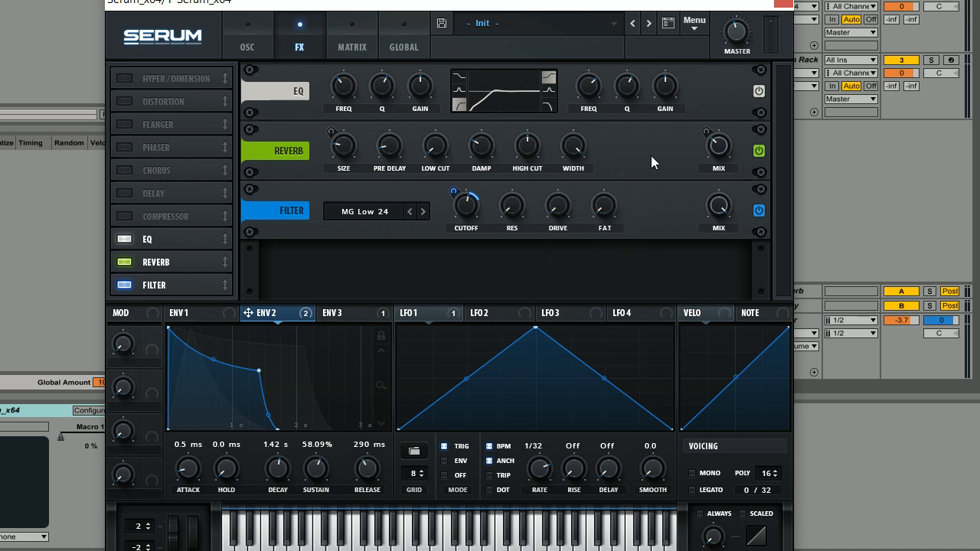
pyautogui.moveTo(610, 126)
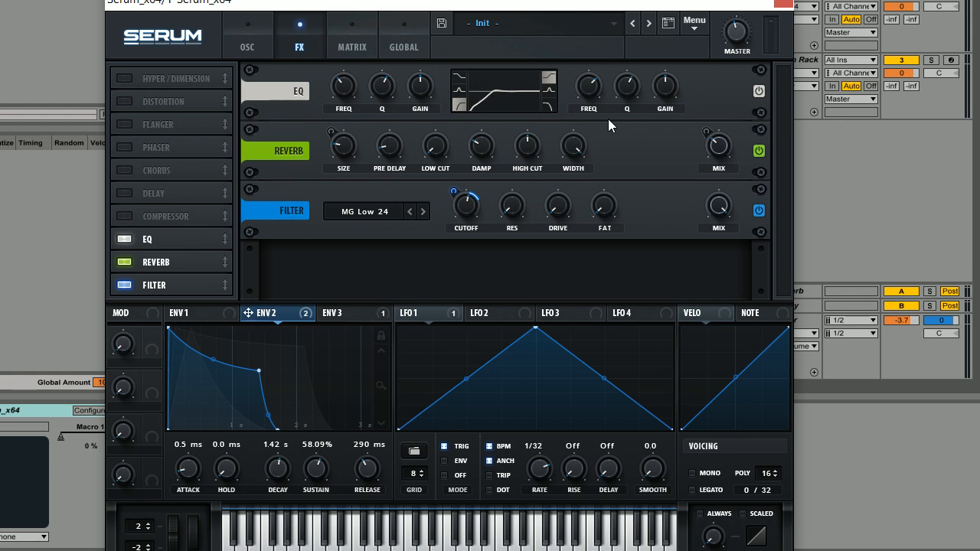
pyautogui.moveTo(723, 196)
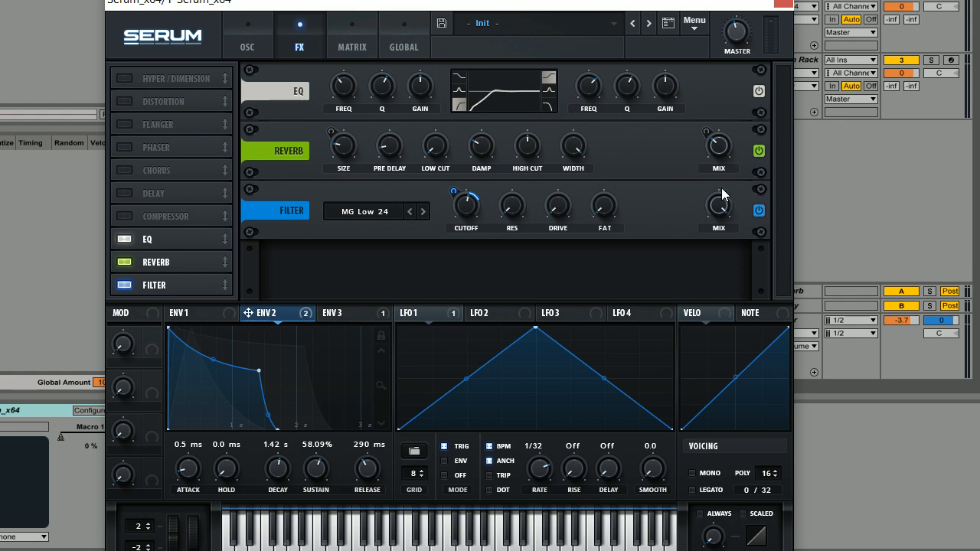
pyautogui.moveTo(674, 170)
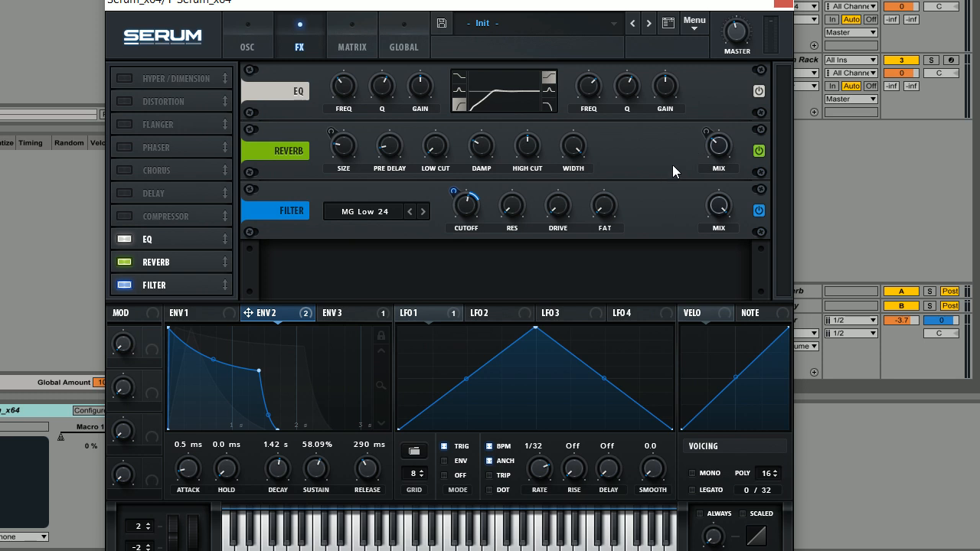